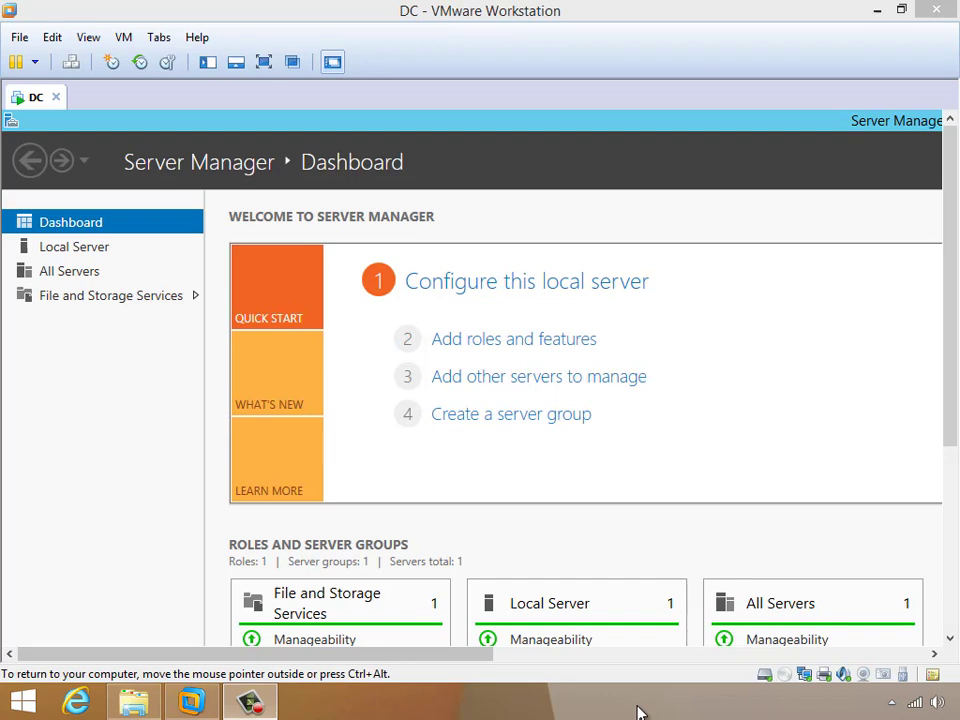
{"action": "mouse_move", "coordinate": [596, 624]}
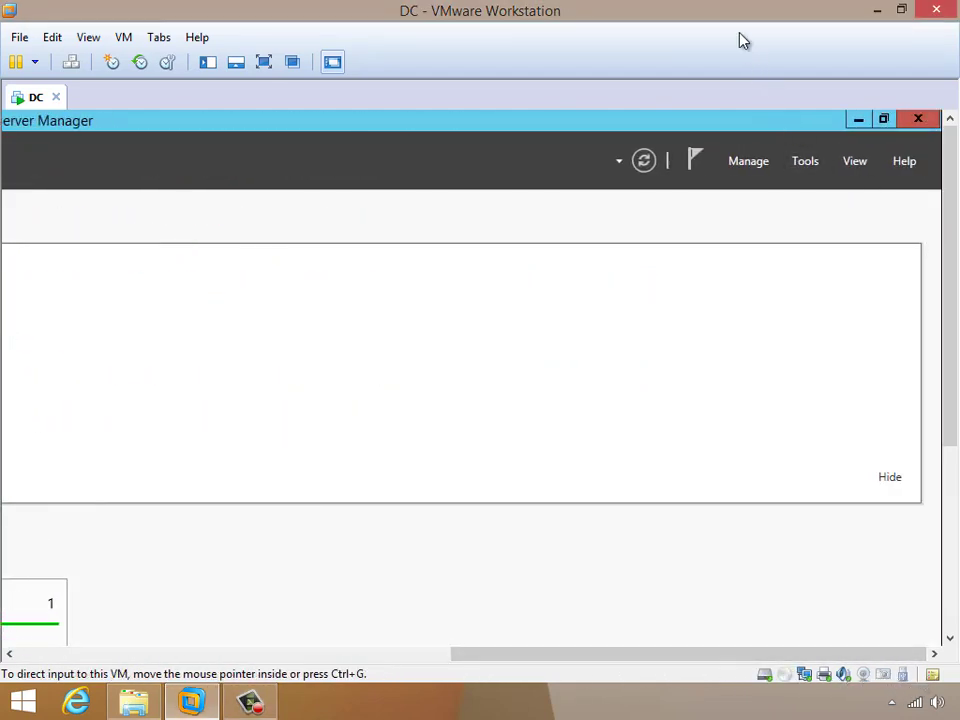
{"action": "mouse_move", "coordinate": [444, 130]}
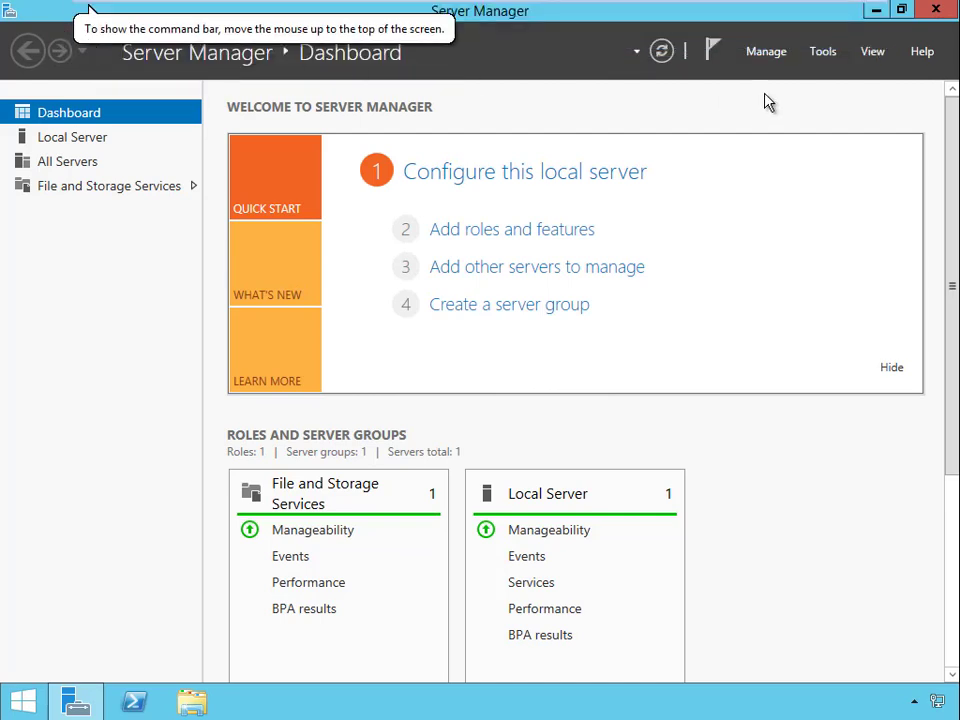
Step: Launch Computer Management from Server Manager's Tools and start Set Password on the local Administrator account
{"action": "left_click", "coordinate": [822, 52]}
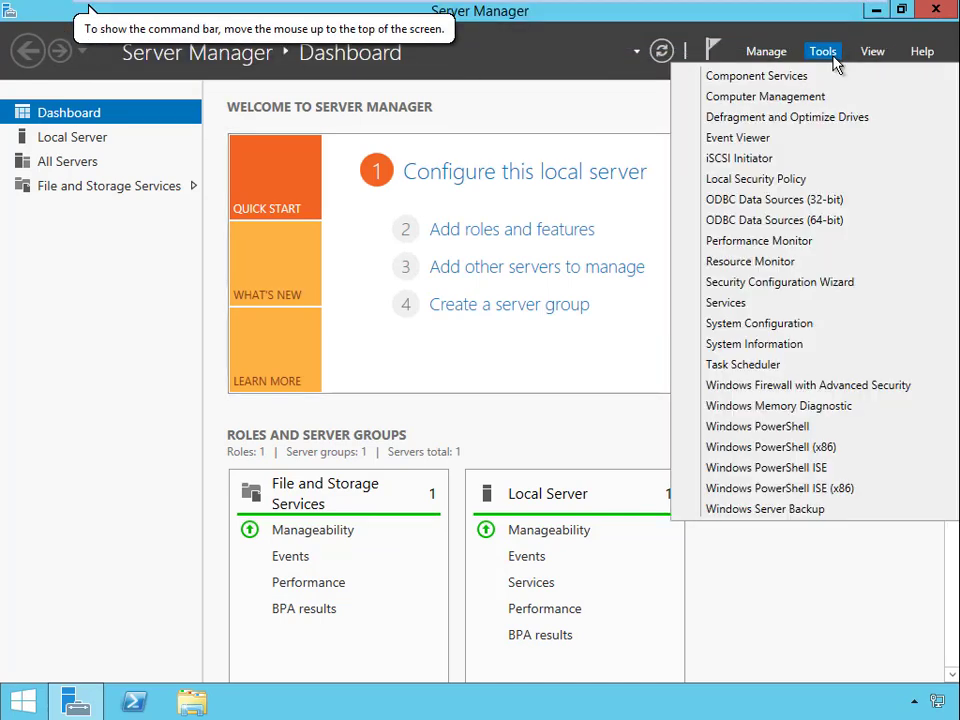
{"action": "mouse_move", "coordinate": [784, 96]}
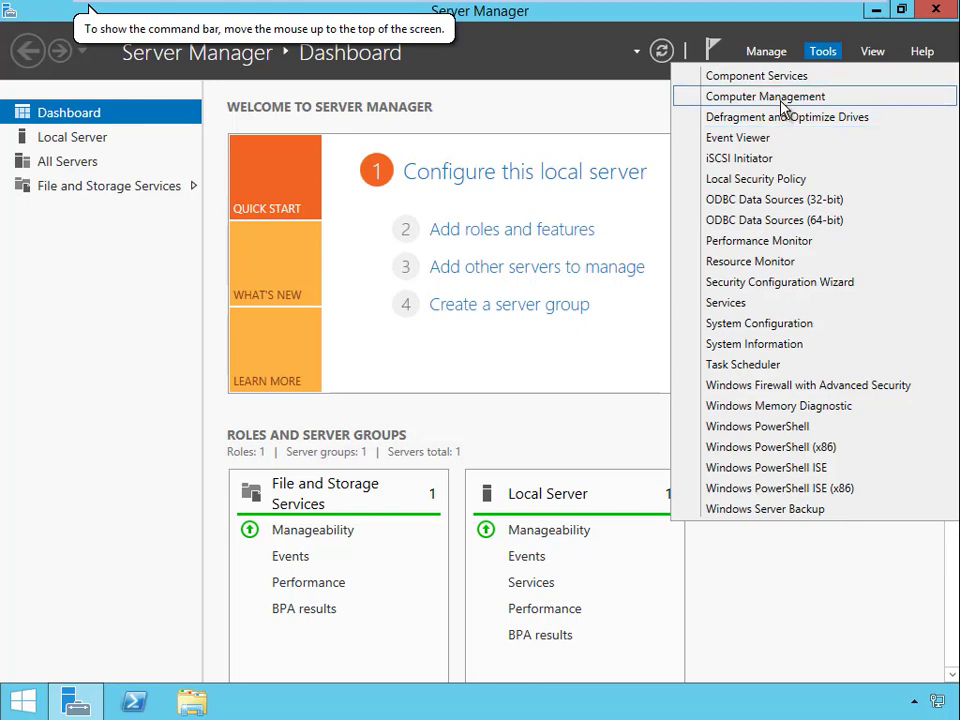
{"action": "left_click", "coordinate": [764, 96]}
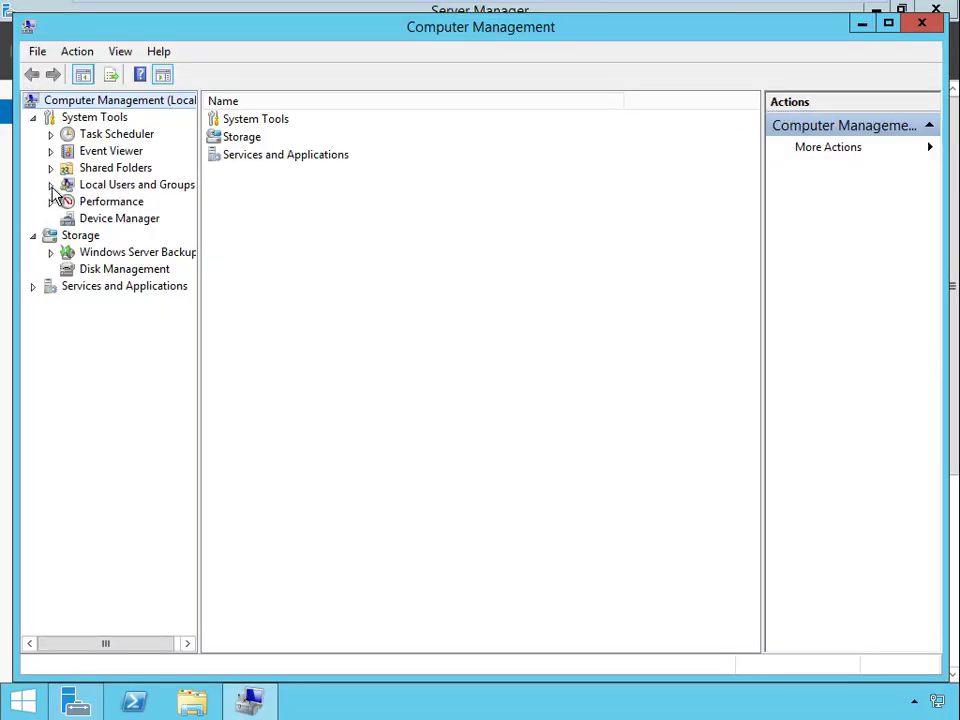
{"action": "left_click", "coordinate": [110, 200]}
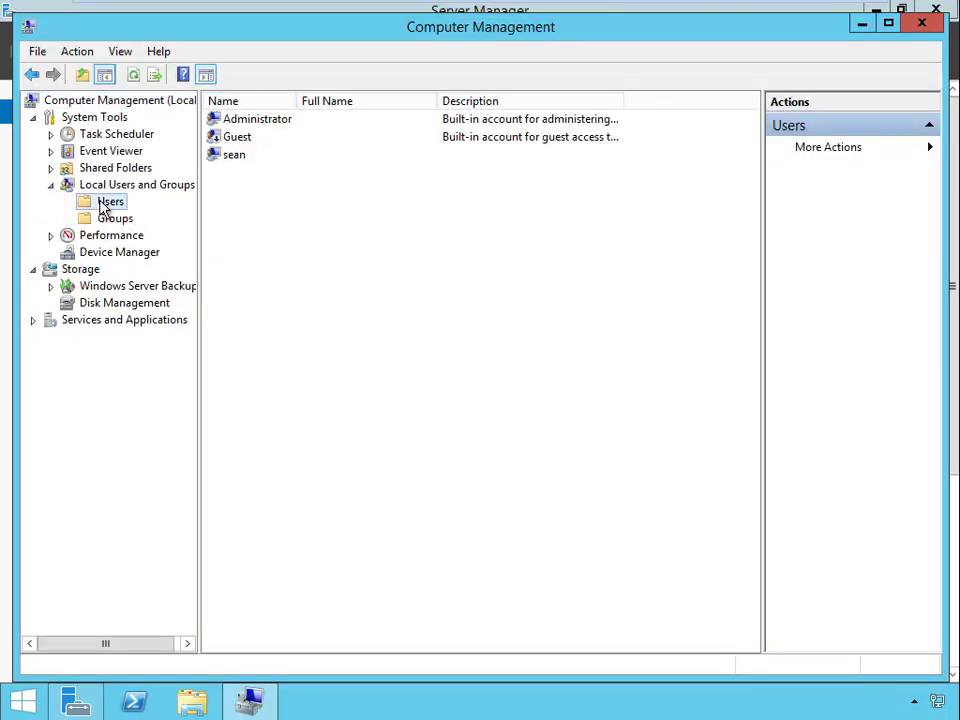
{"action": "right_click", "coordinate": [256, 118]}
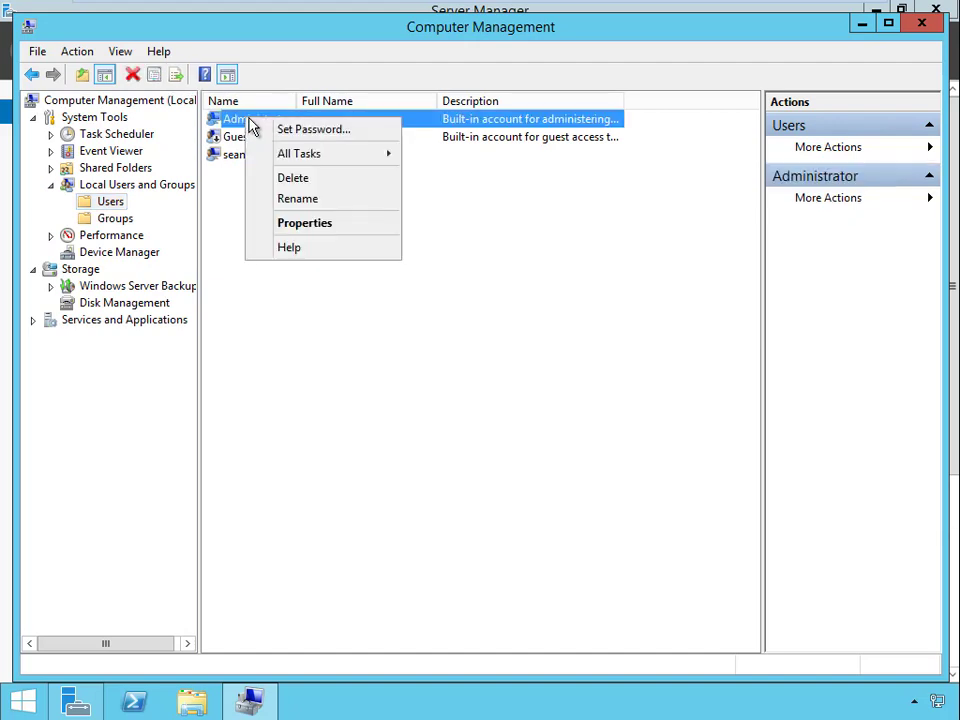
{"action": "left_click", "coordinate": [312, 128]}
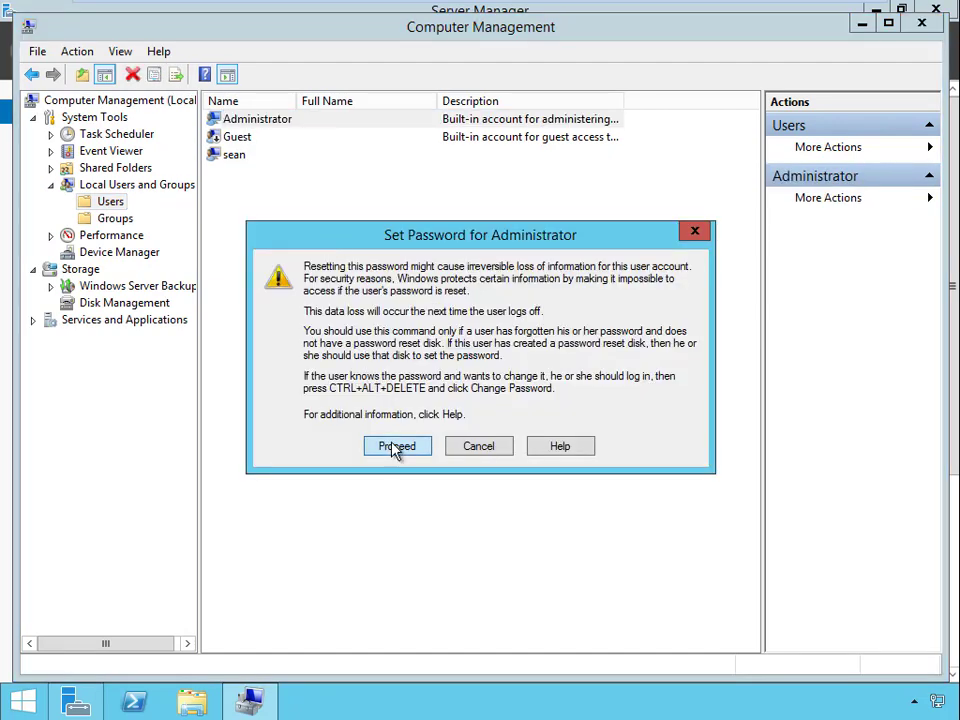
Step: Proceed past the warning and set the new Administrator password, entering it twice and confirming
{"action": "left_click", "coordinate": [396, 444]}
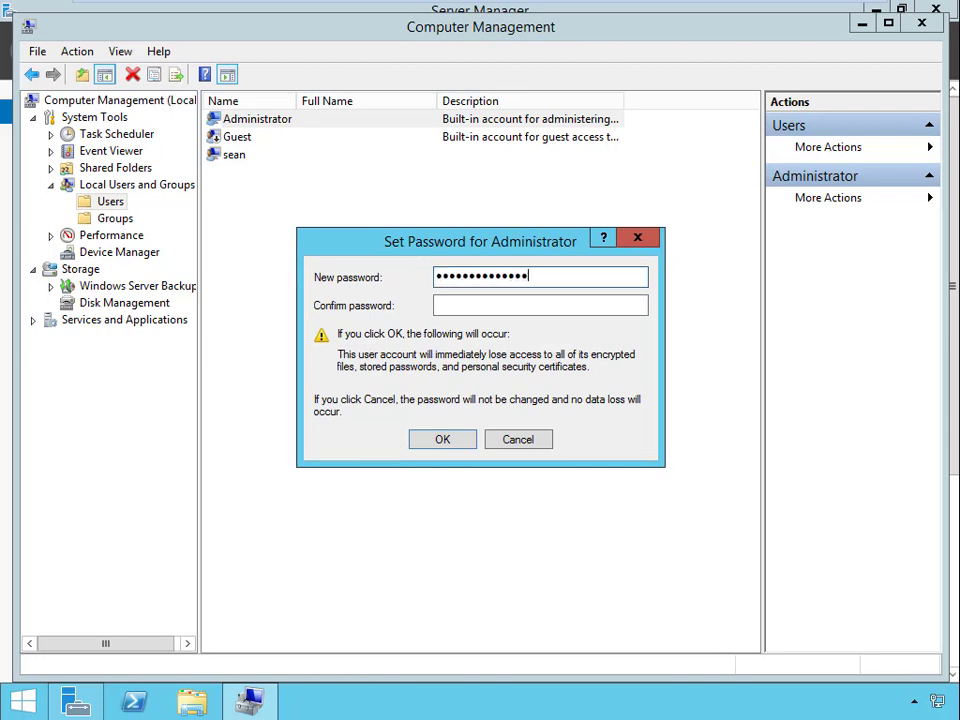
{"action": "type", "text": "•"}
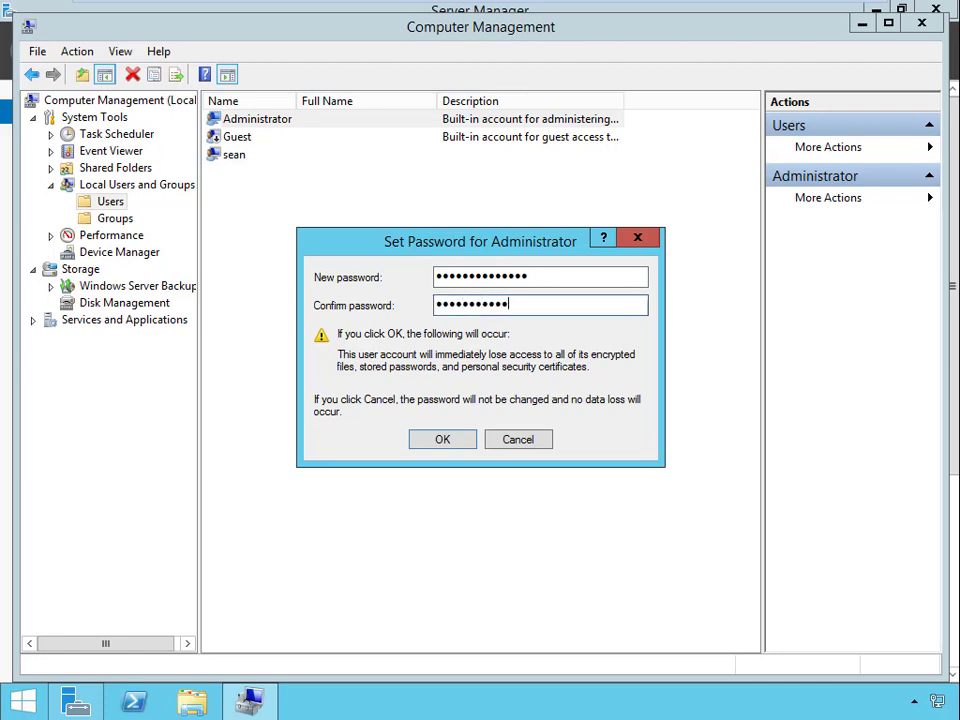
{"action": "type", "text": "••"}
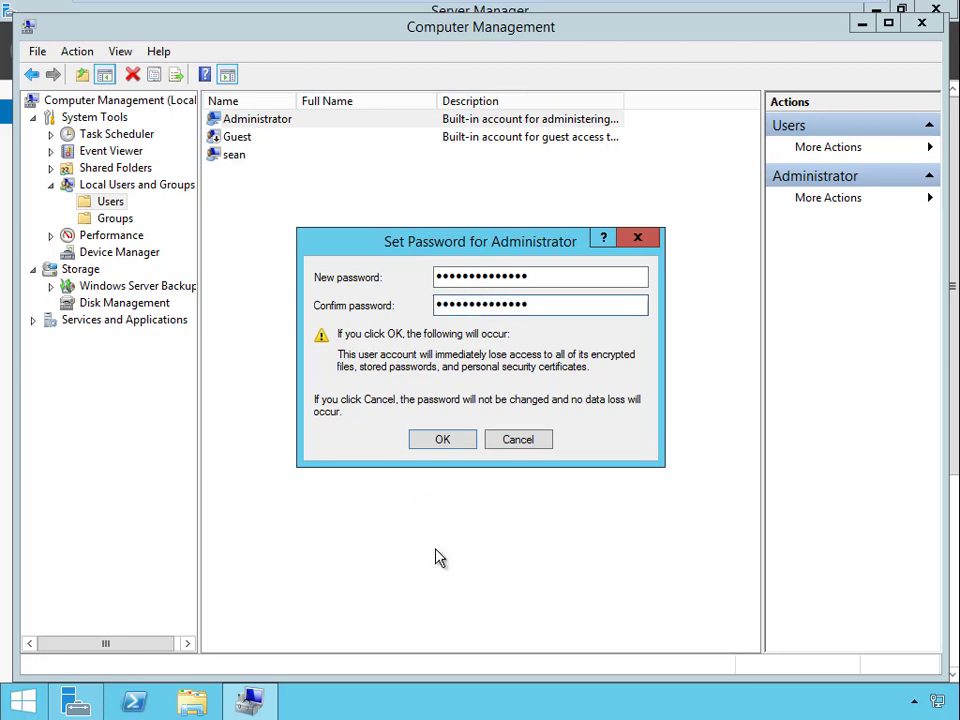
{"action": "left_click", "coordinate": [442, 440]}
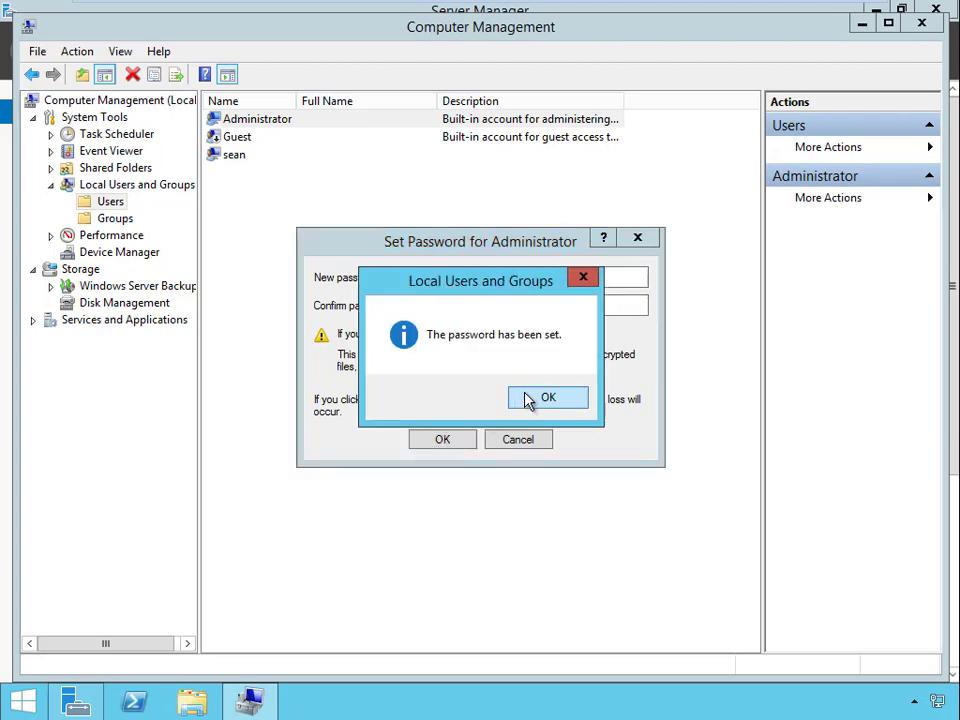
{"action": "left_click", "coordinate": [548, 396]}
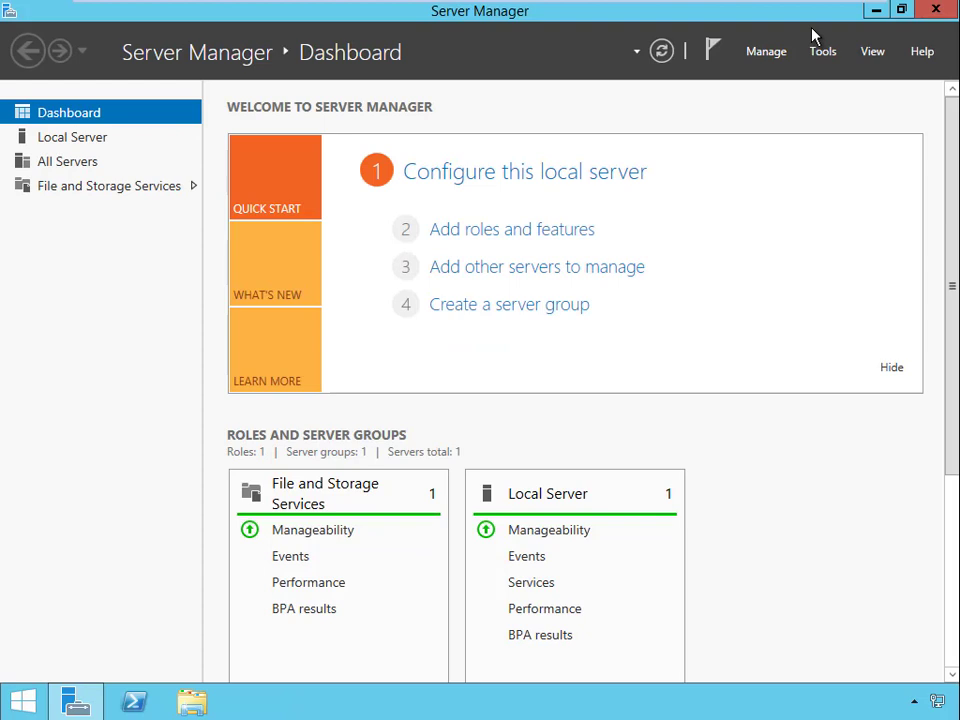
{"action": "mouse_move", "coordinate": [904, 688]}
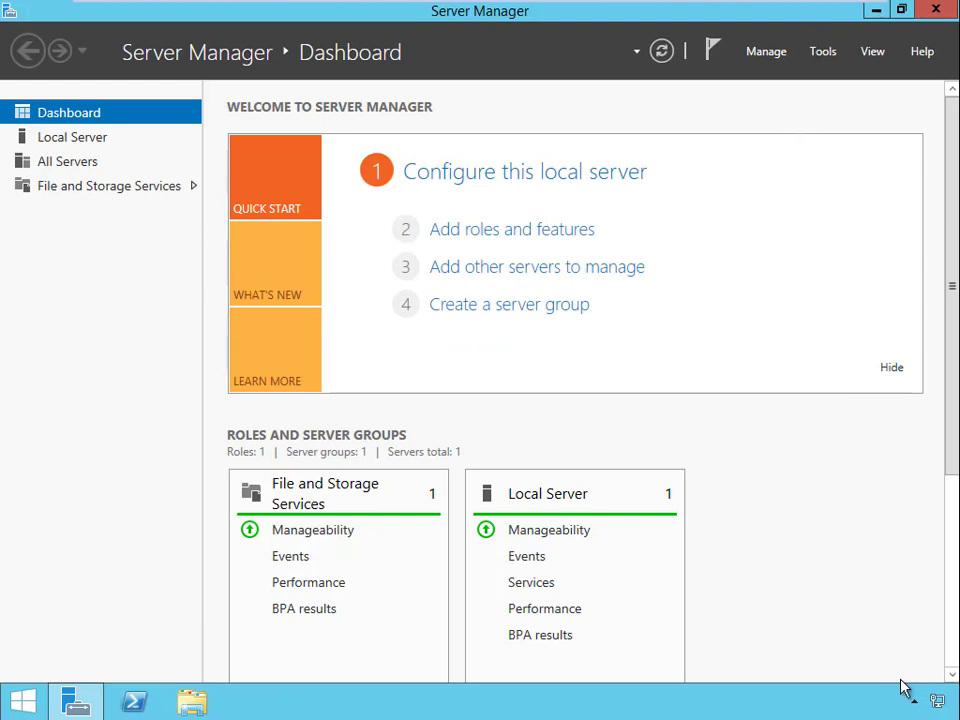
{"action": "mouse_move", "coordinate": [936, 704]}
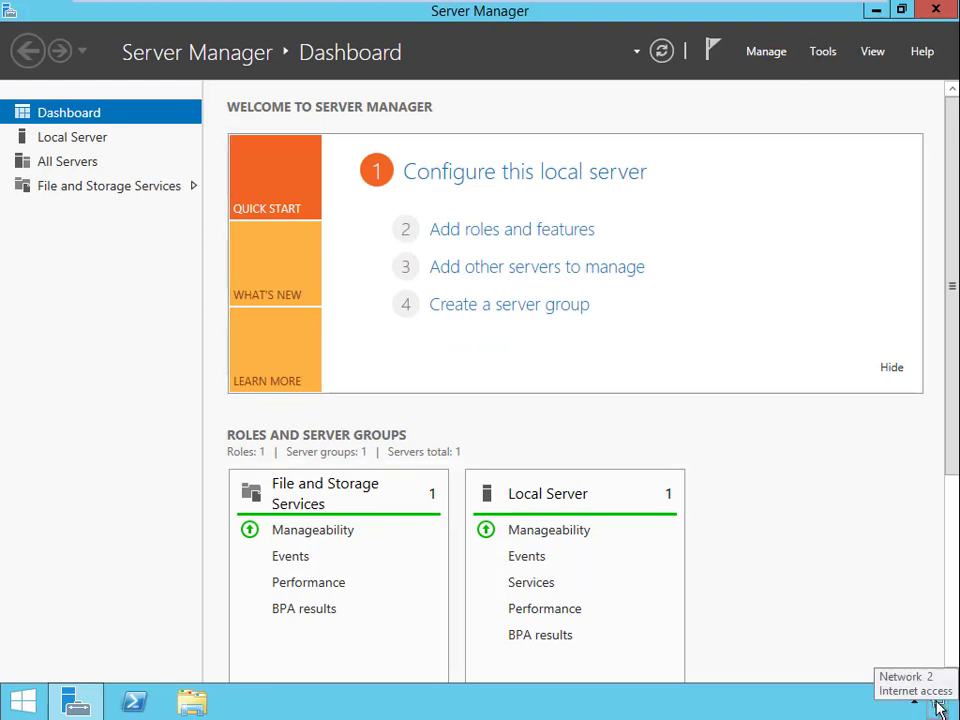
Step: From Network and Sharing Center list the adapters and bring up the Ethernet0 adapter's Properties
{"action": "left_click", "coordinate": [916, 684]}
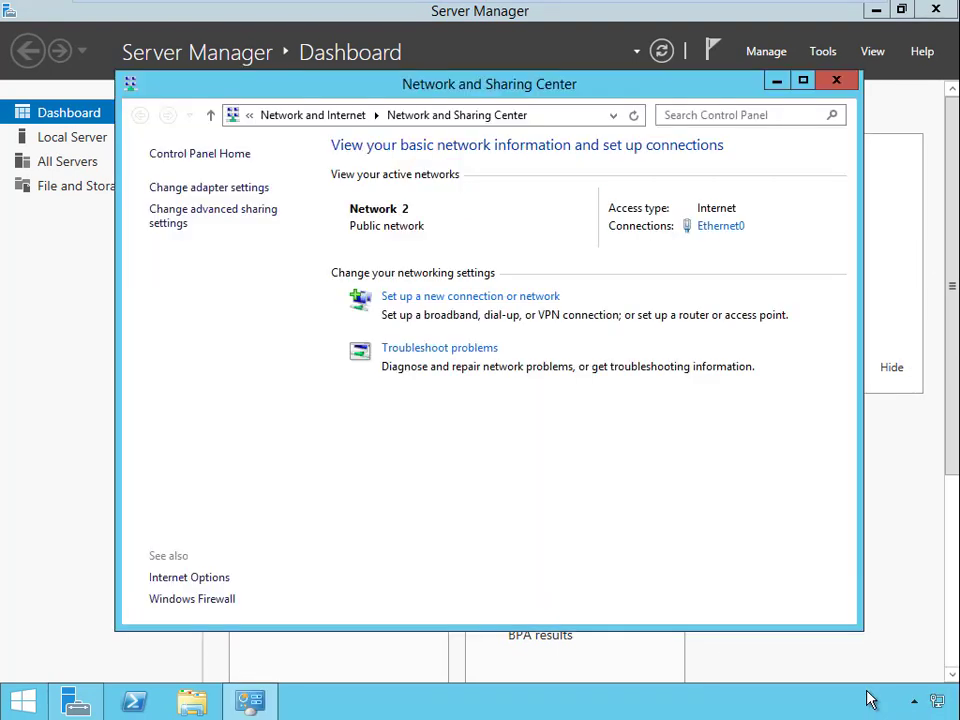
{"action": "left_click", "coordinate": [208, 188]}
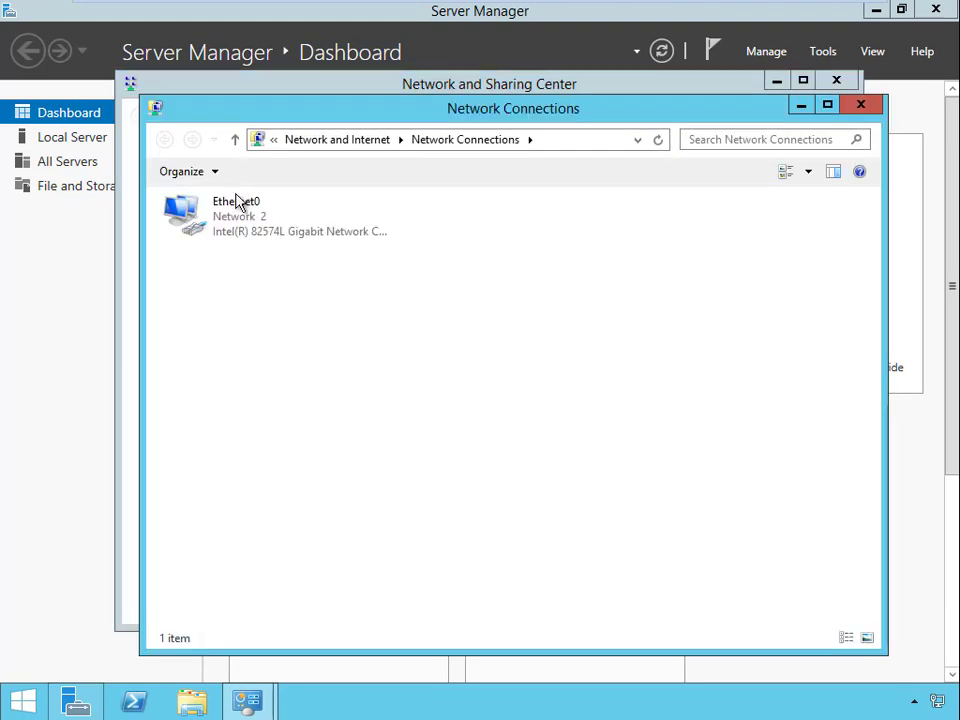
{"action": "right_click", "coordinate": [184, 216]}
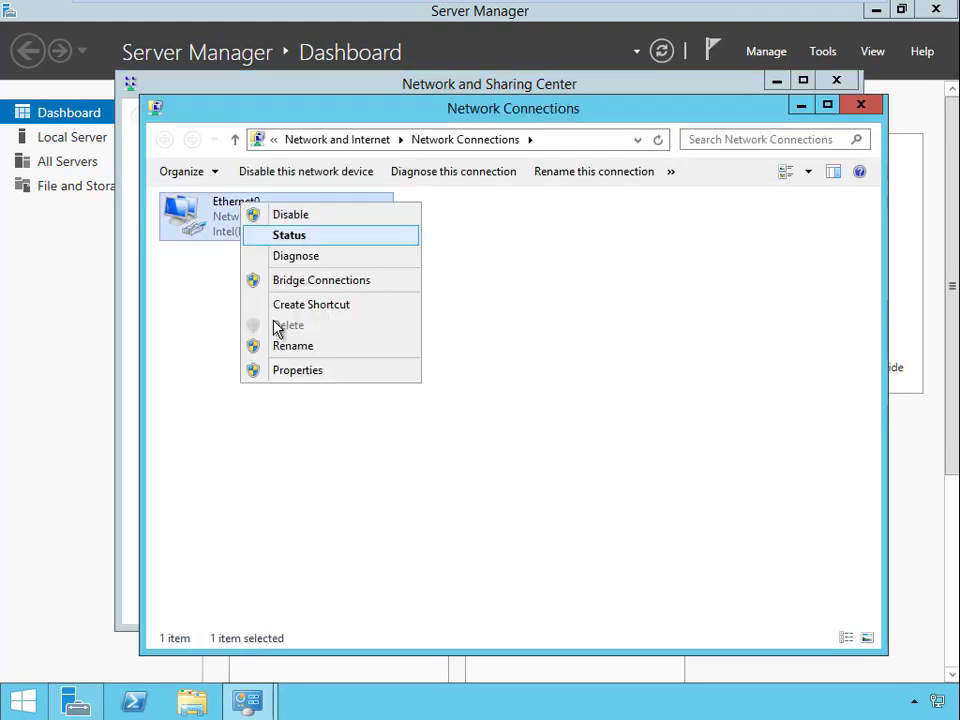
{"action": "left_click", "coordinate": [296, 370]}
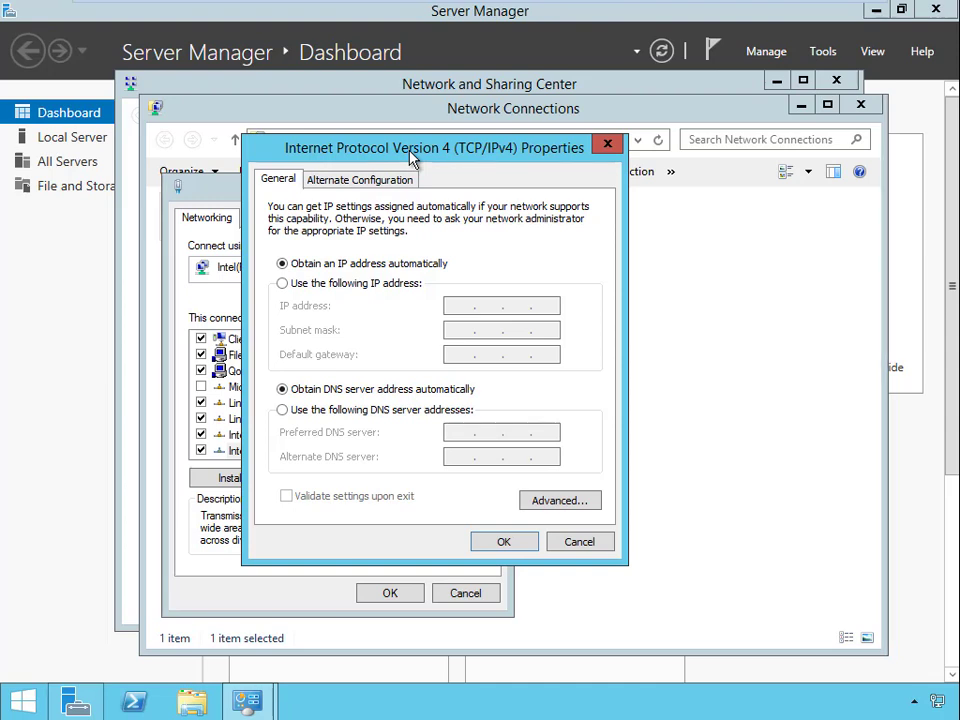
{"action": "mouse_move", "coordinate": [410, 160]}
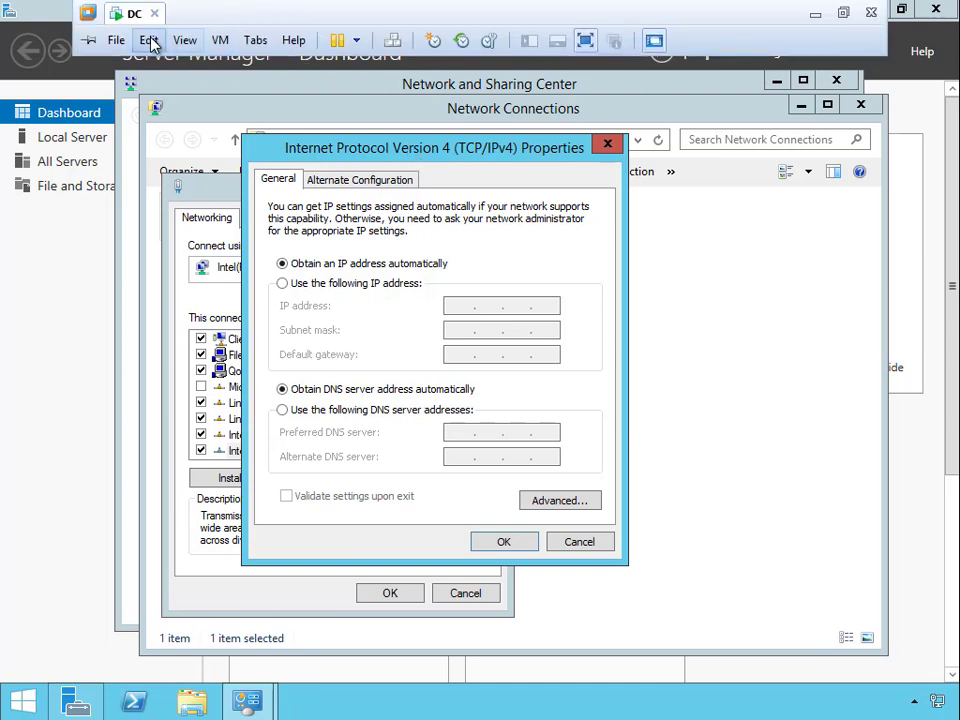
{"action": "left_click", "coordinate": [148, 40]}
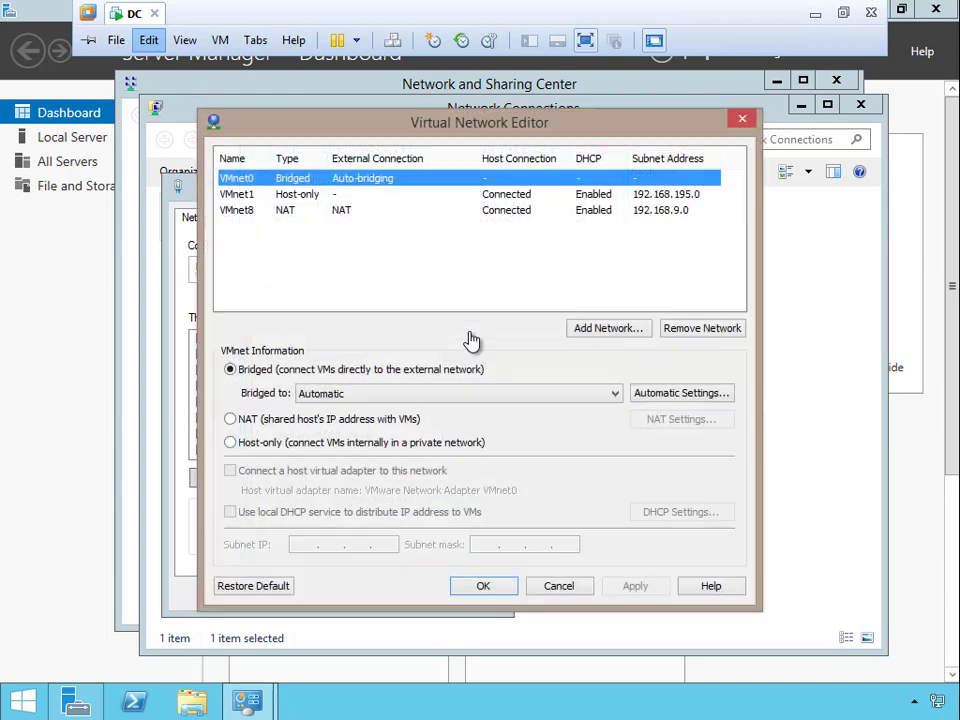
{"action": "mouse_move", "coordinate": [296, 204]}
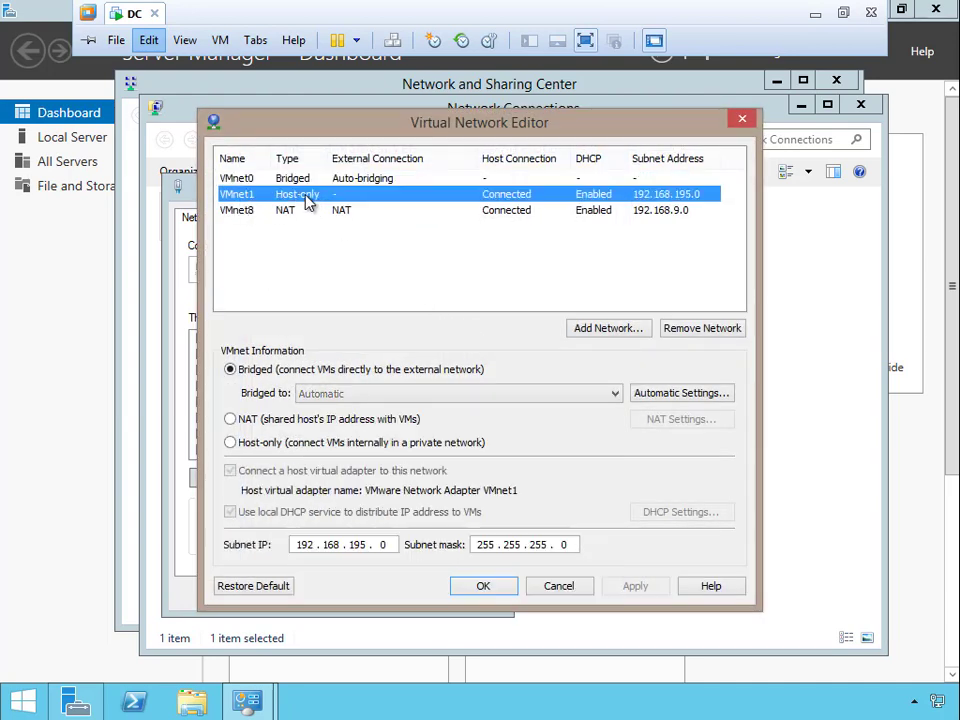
{"action": "left_click", "coordinate": [232, 442]}
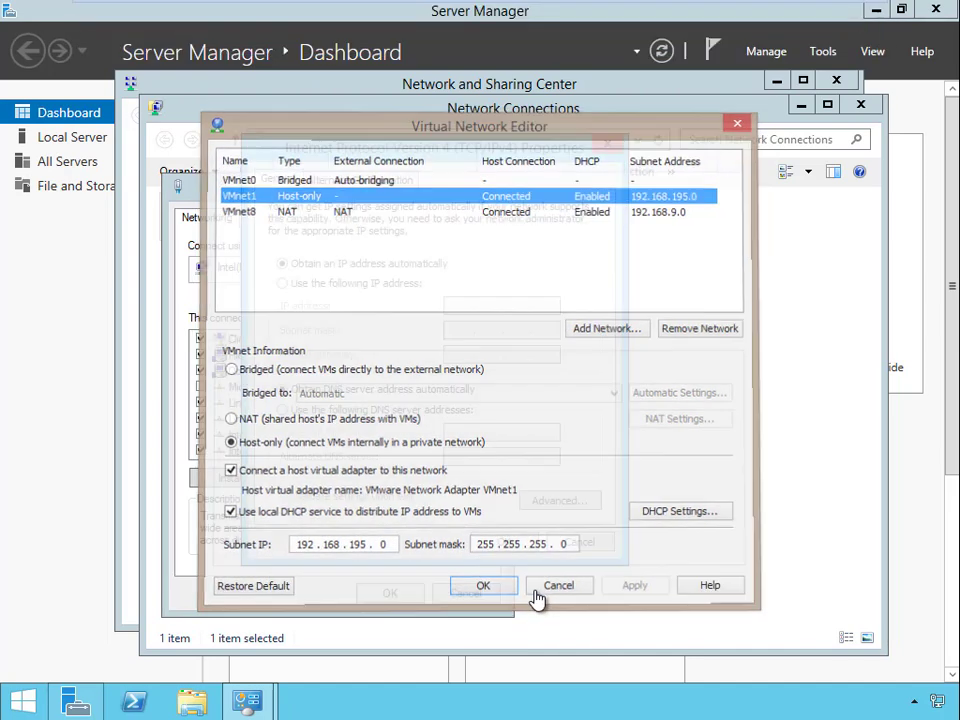
{"action": "left_click", "coordinate": [484, 584]}
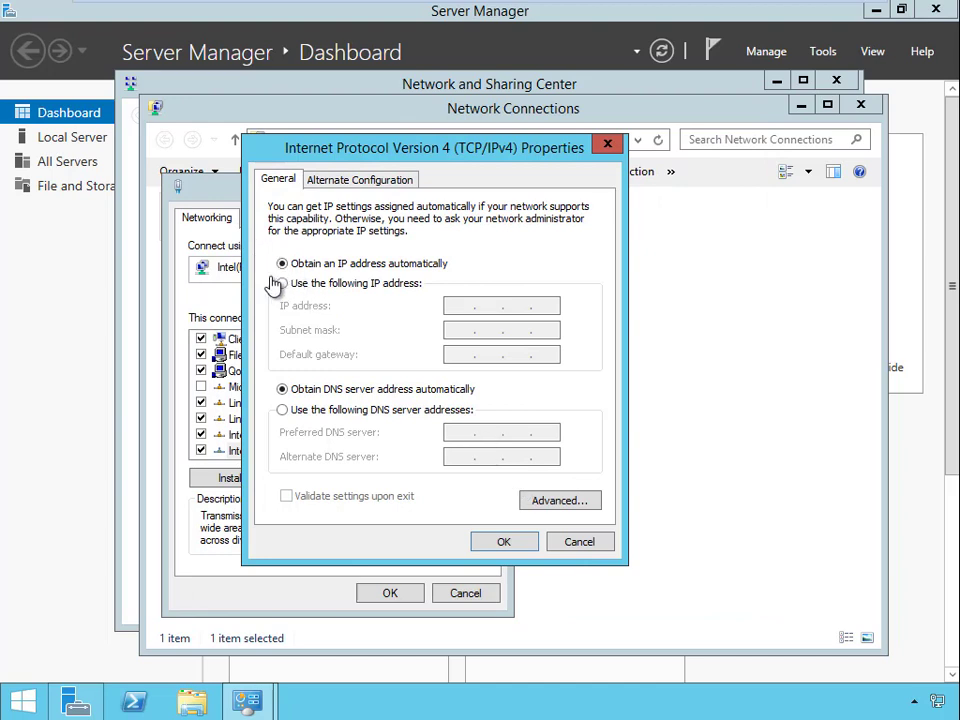
Step: Give Ethernet0 static IP 192.168.195.1, mask 255.255.255.0, a default gateway and preferred DNS, and apply
{"action": "left_click", "coordinate": [282, 284]}
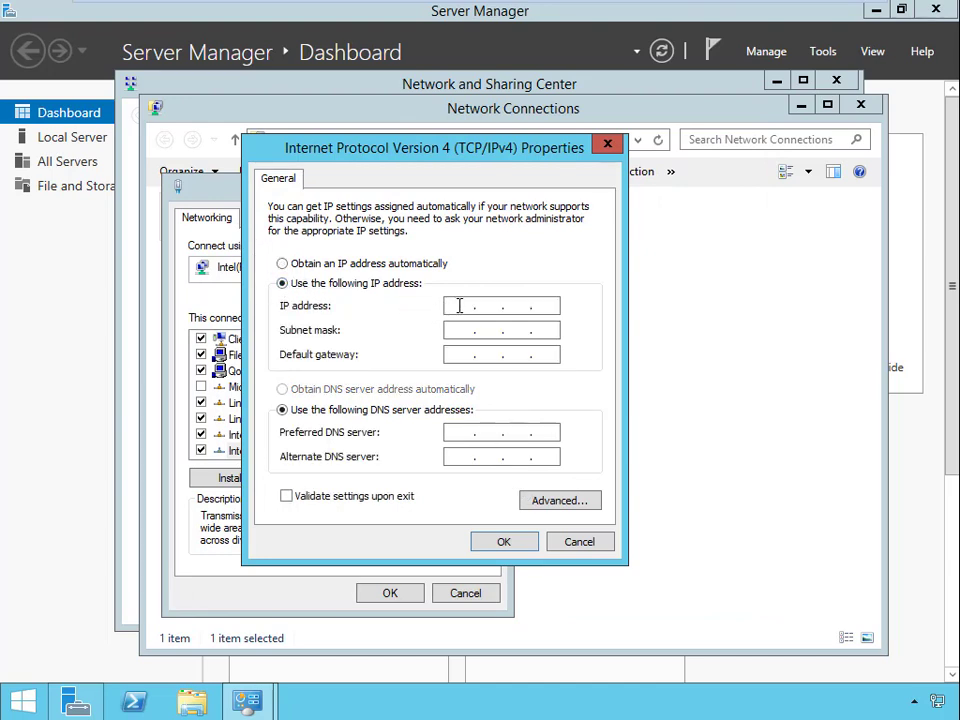
{"action": "type", "text": "192.1"}
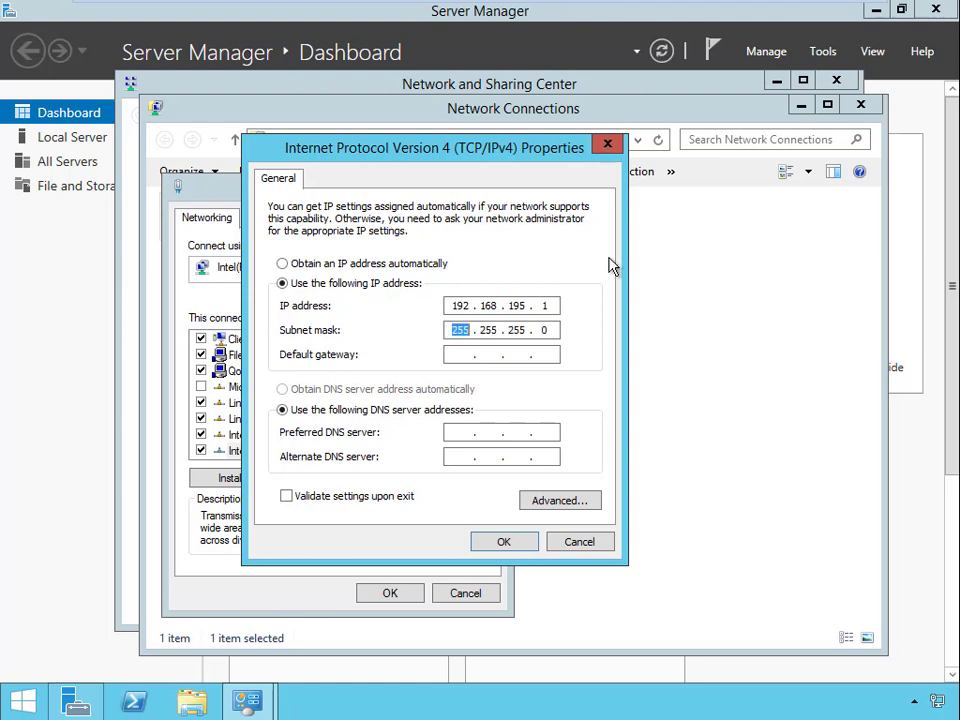
{"action": "left_click", "coordinate": [500, 354]}
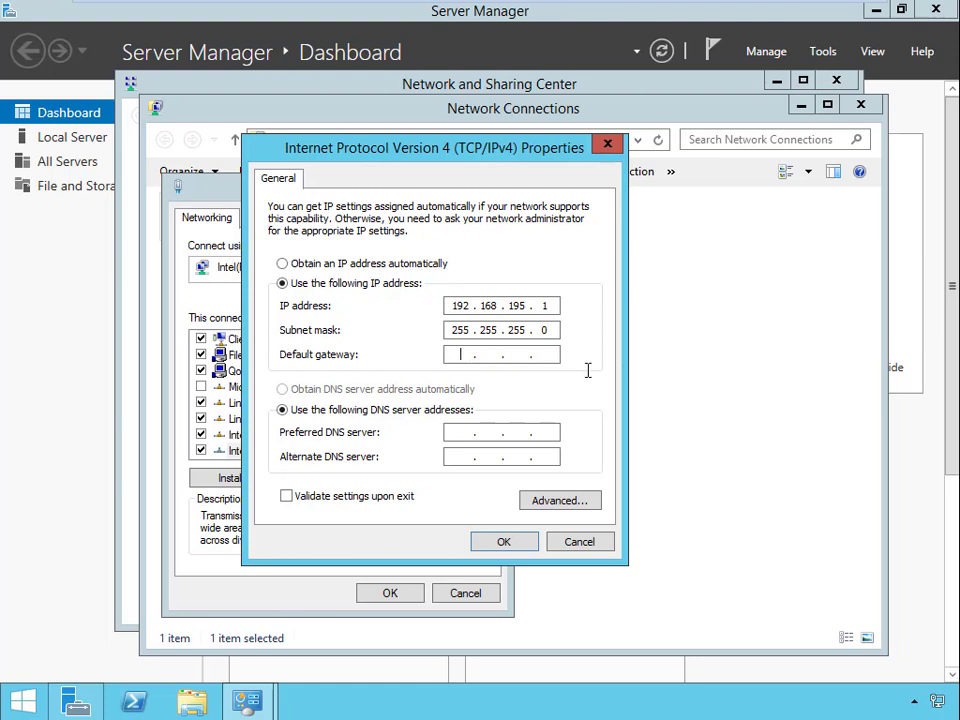
{"action": "type", "text": "192 . 168 . 195 ."}
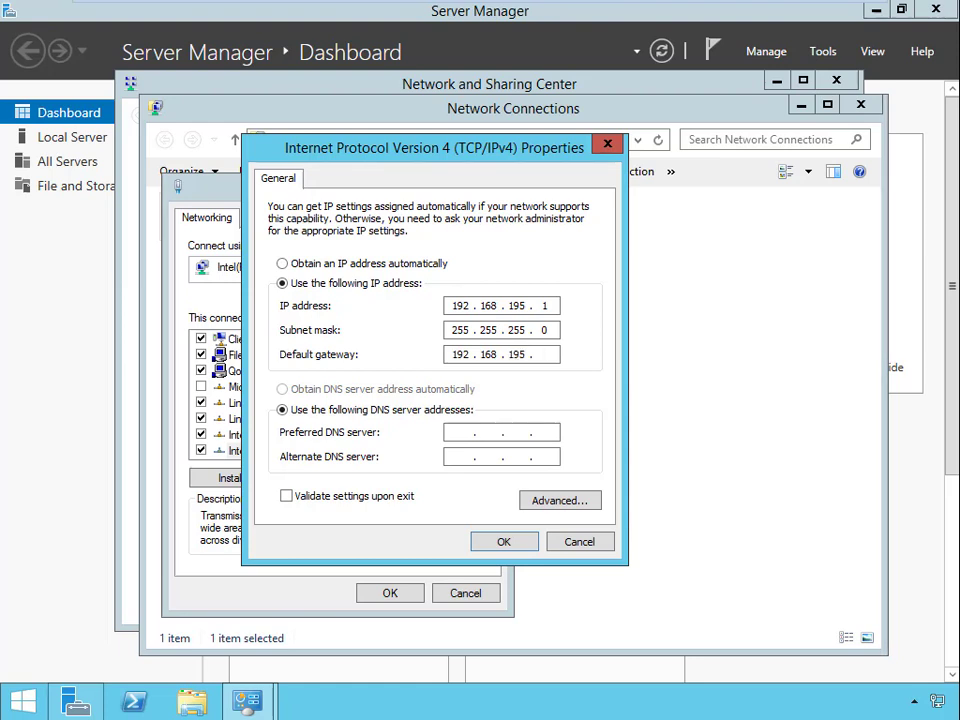
{"action": "type", "text": "1"}
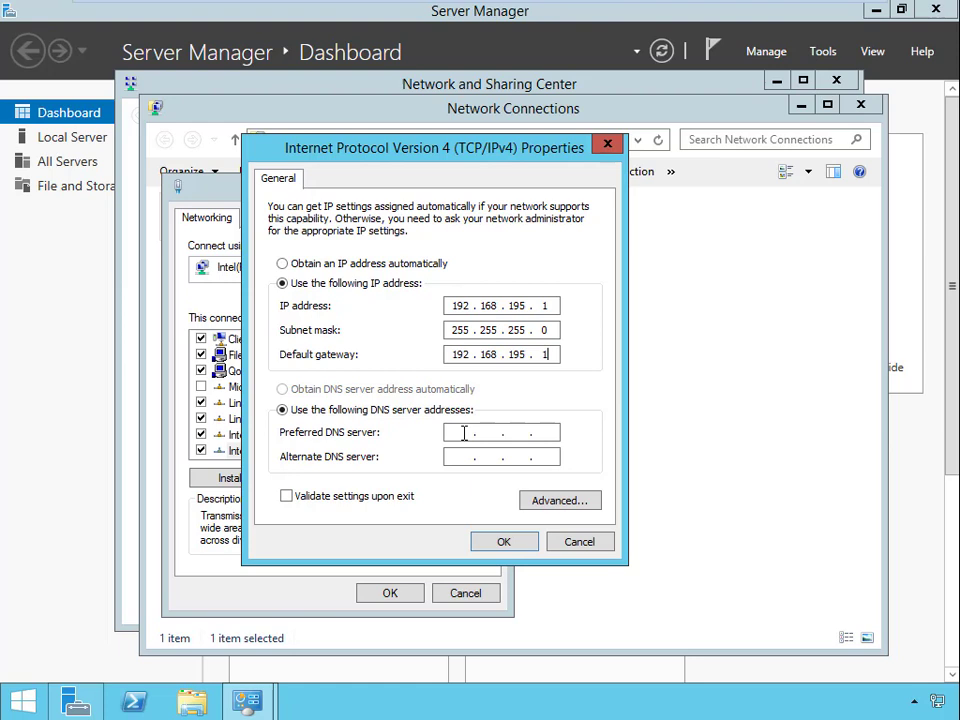
{"action": "type", "text": "192.1"}
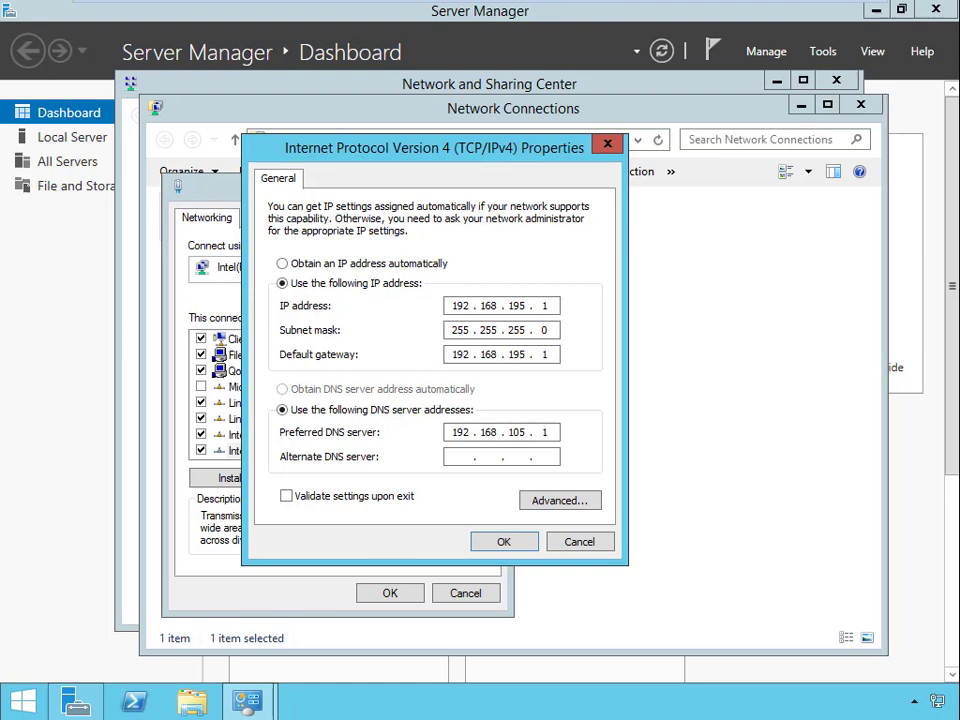
{"action": "left_click", "coordinate": [502, 432]}
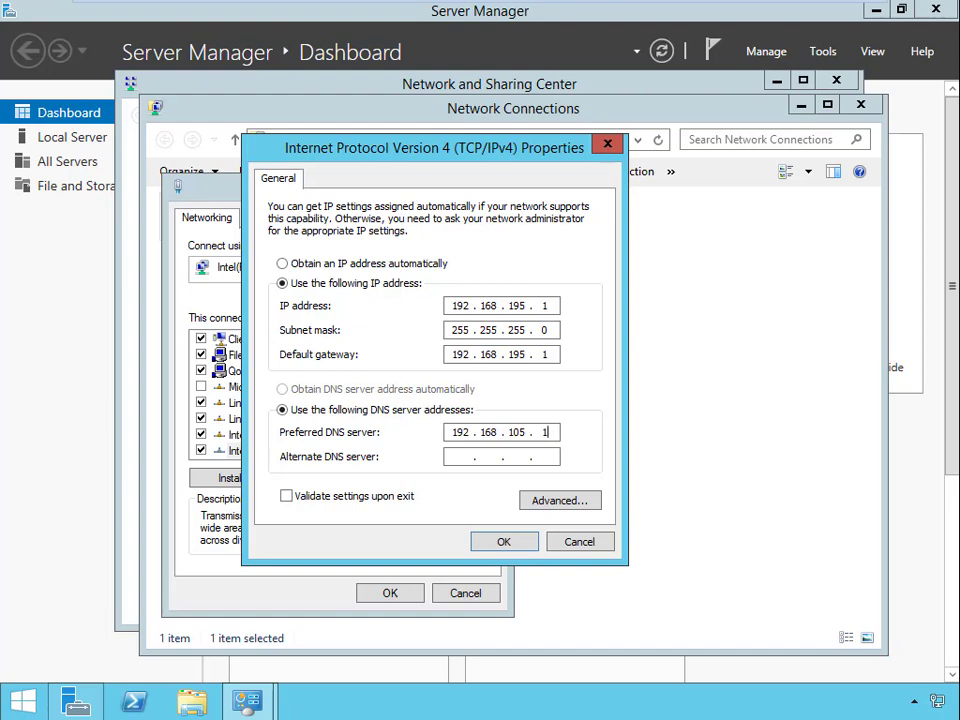
{"action": "left_click", "coordinate": [504, 540]}
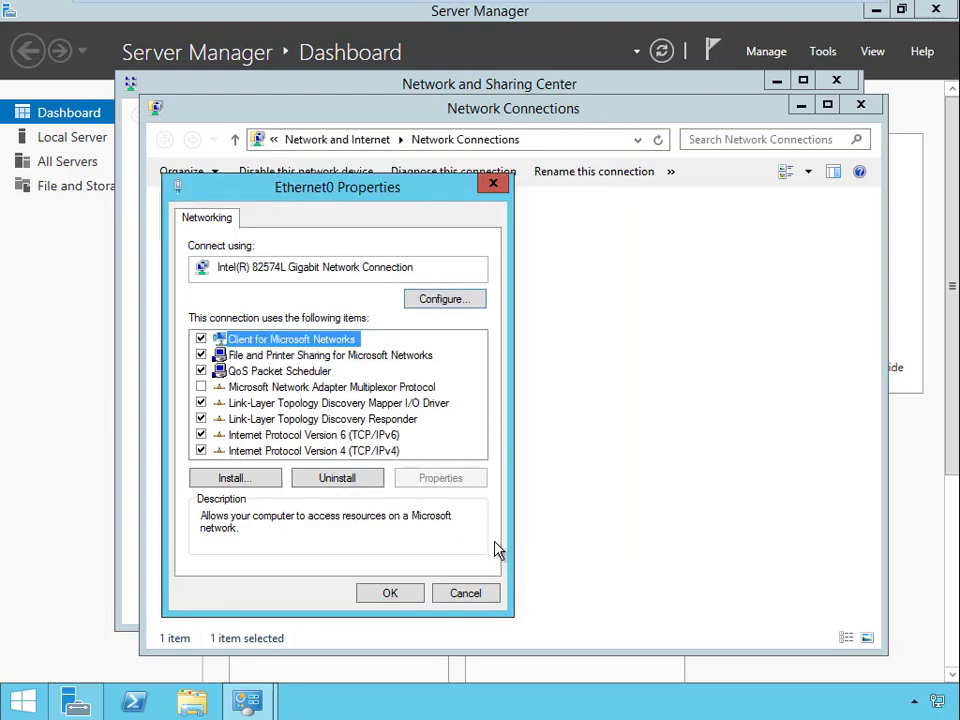
Step: Close Ethernet0 Properties, Network Connections and the Sharing Center, then show the Local Server page
{"action": "left_click", "coordinate": [390, 592]}
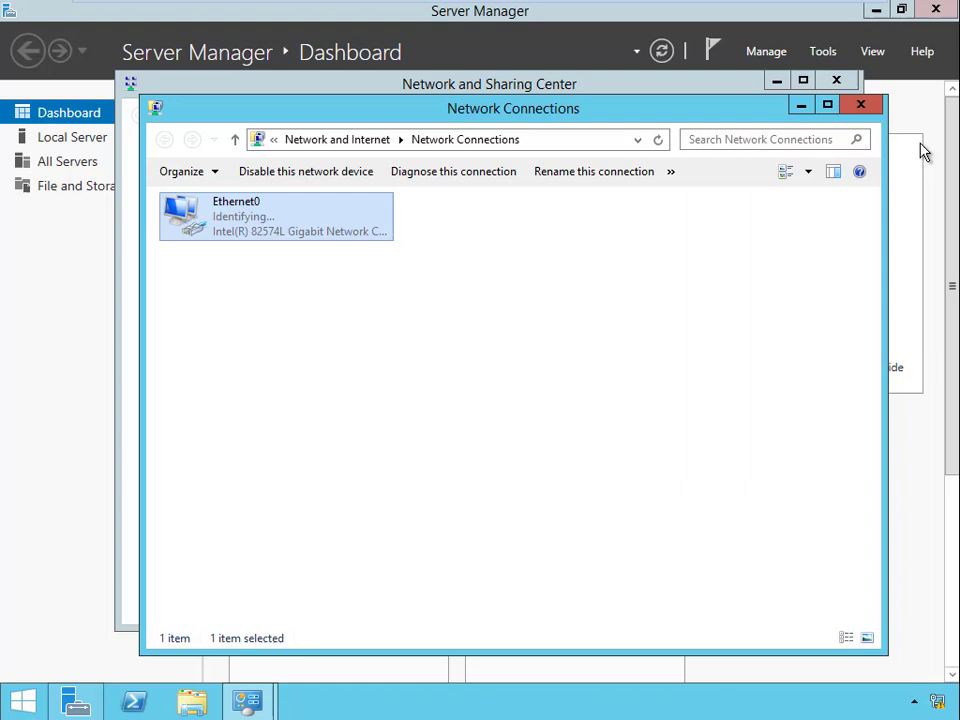
{"action": "left_click", "coordinate": [860, 104]}
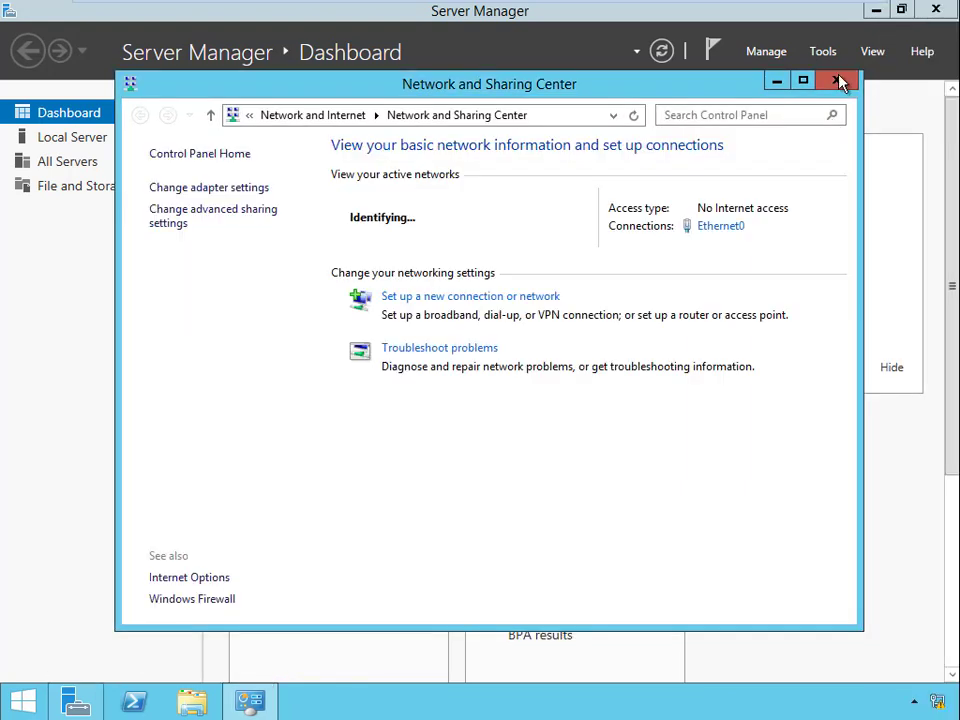
{"action": "left_click", "coordinate": [838, 82]}
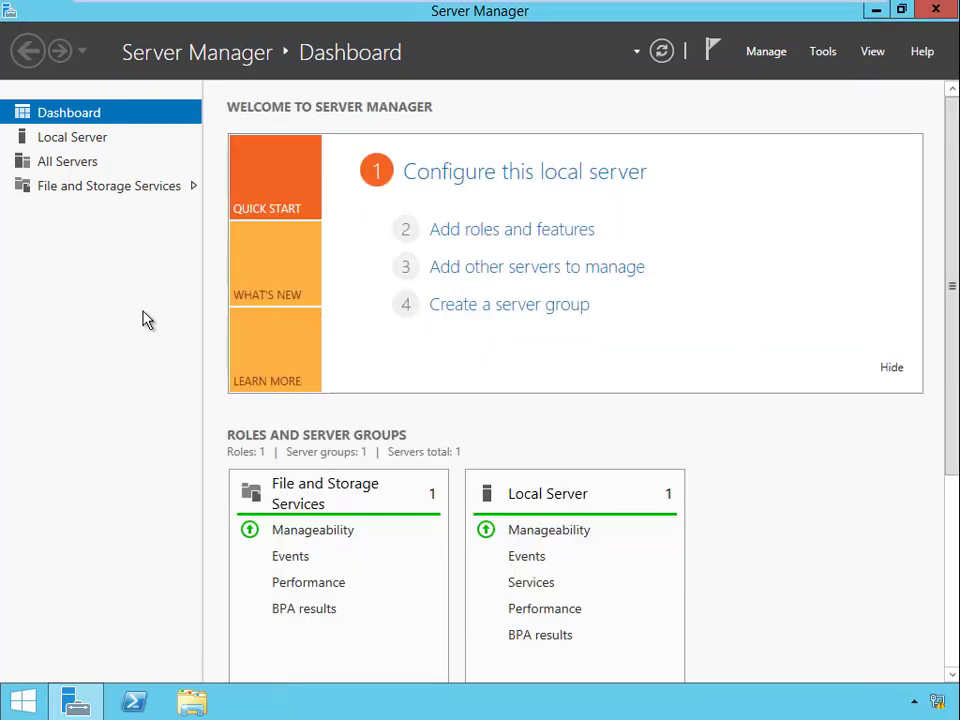
{"action": "left_click", "coordinate": [72, 136]}
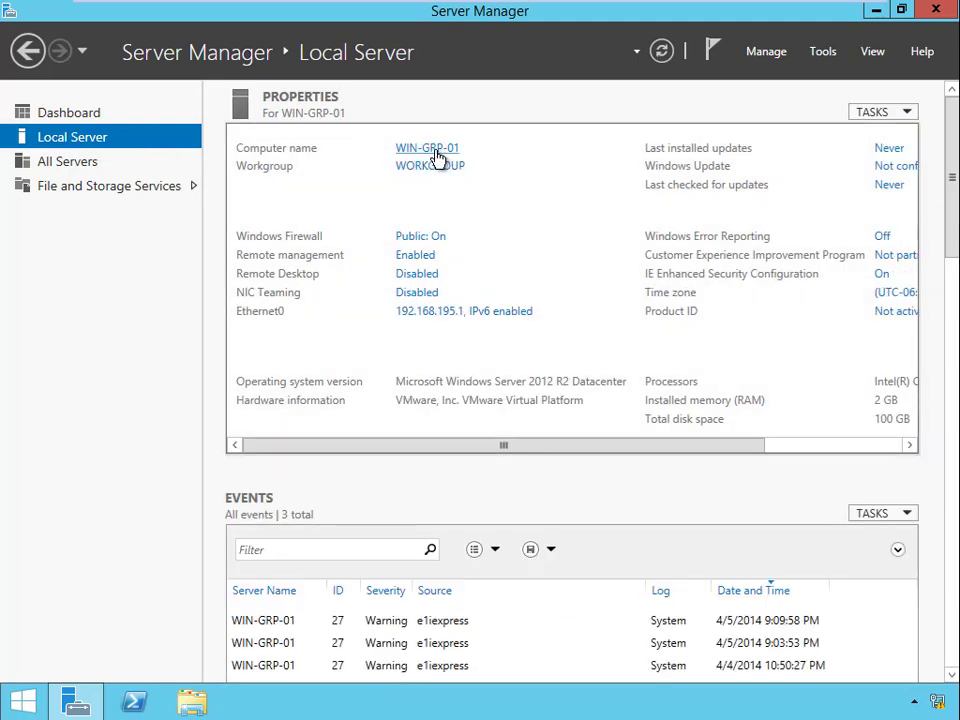
Step: Through System Properties rename the computer from WIN-GRP-01 to DC and acknowledge the restart notice
{"action": "left_click", "coordinate": [428, 148]}
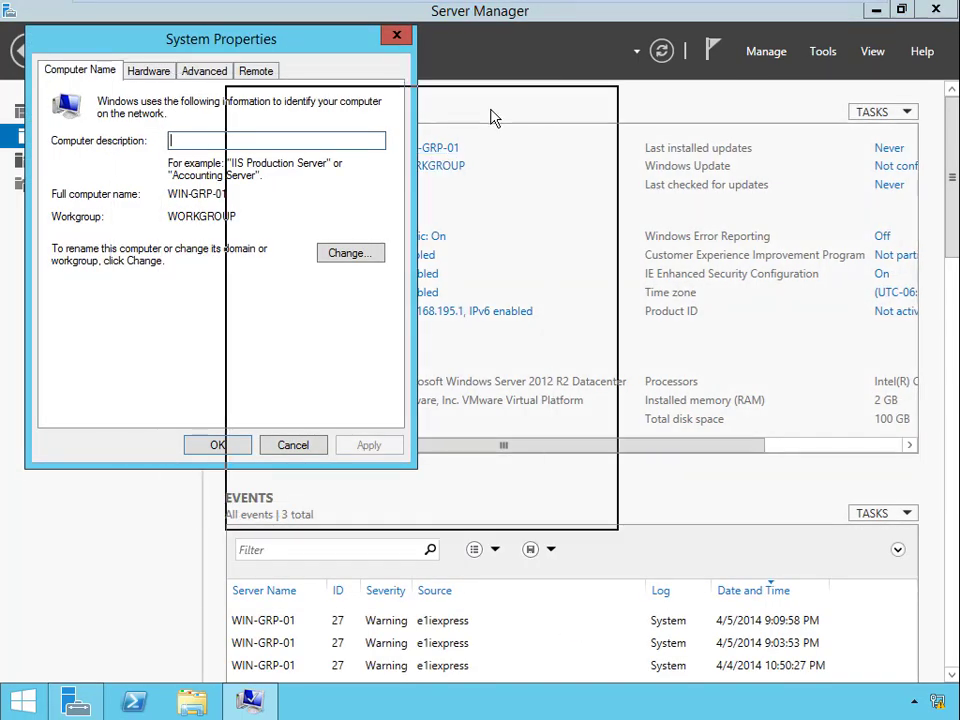
{"action": "left_click_drag", "start_coordinate": [220, 40], "coordinate": [420, 100]}
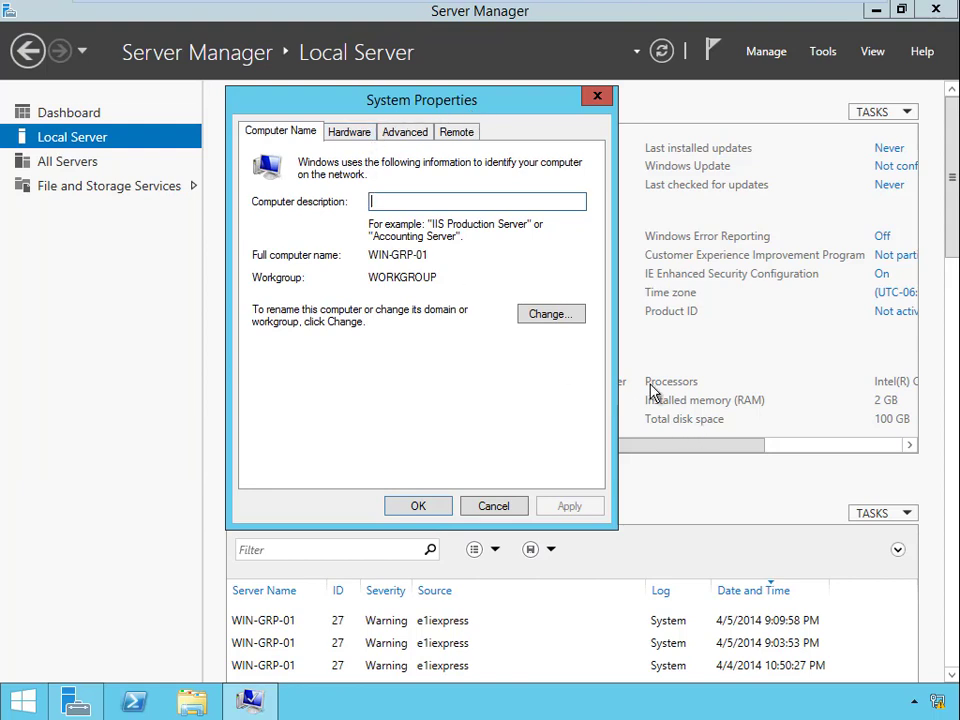
{"action": "left_click", "coordinate": [550, 312]}
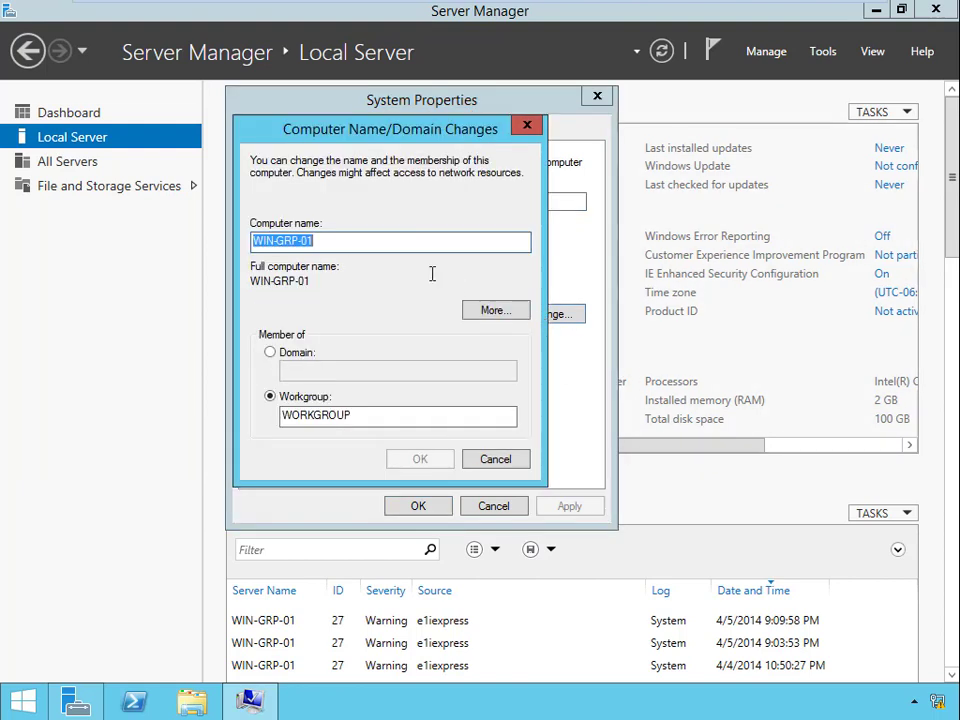
{"action": "type", "text": "DC"}
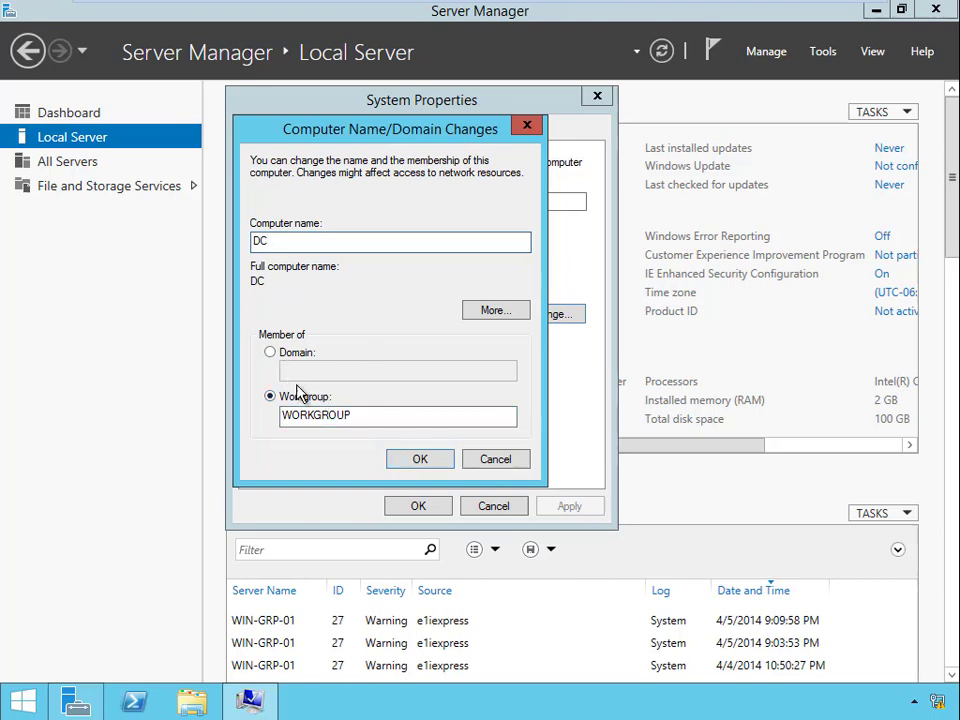
{"action": "left_click", "coordinate": [420, 458]}
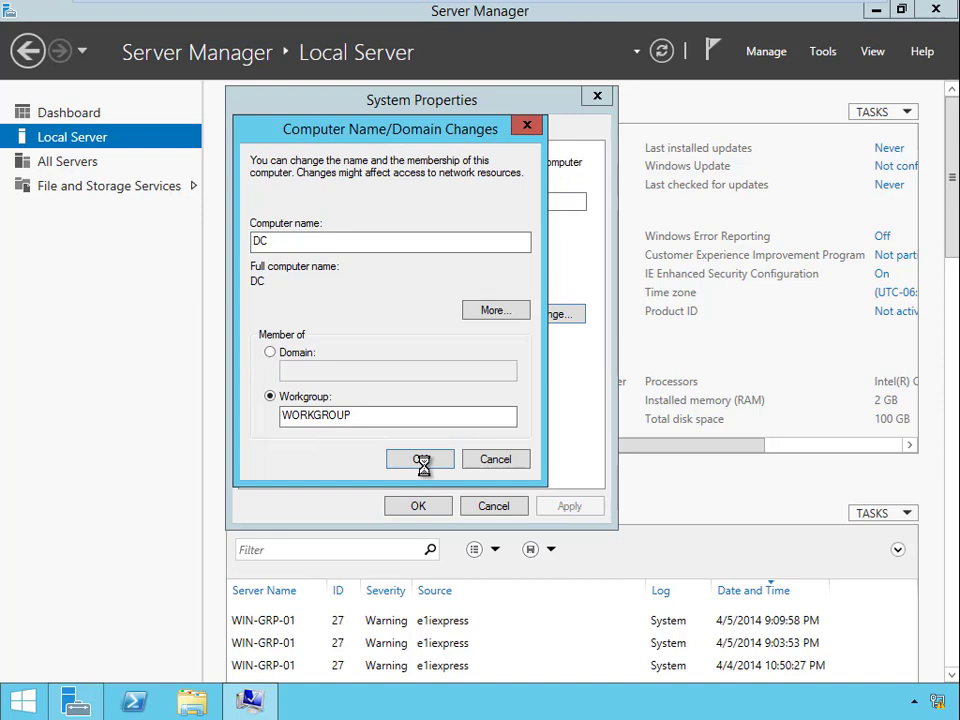
{"action": "left_click", "coordinate": [420, 458]}
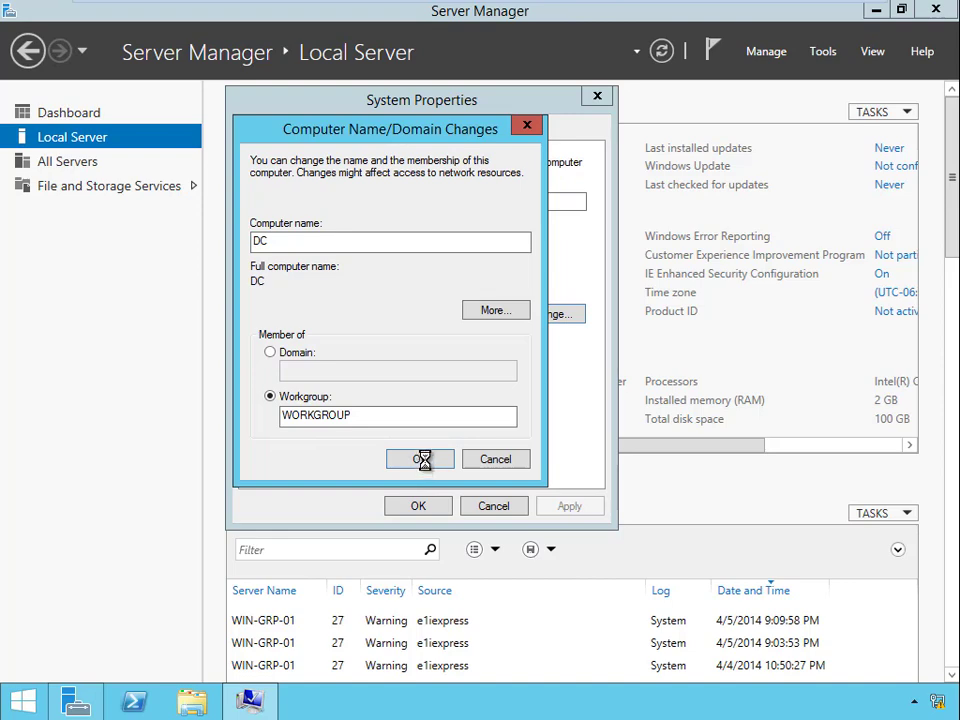
{"action": "left_click", "coordinate": [420, 458]}
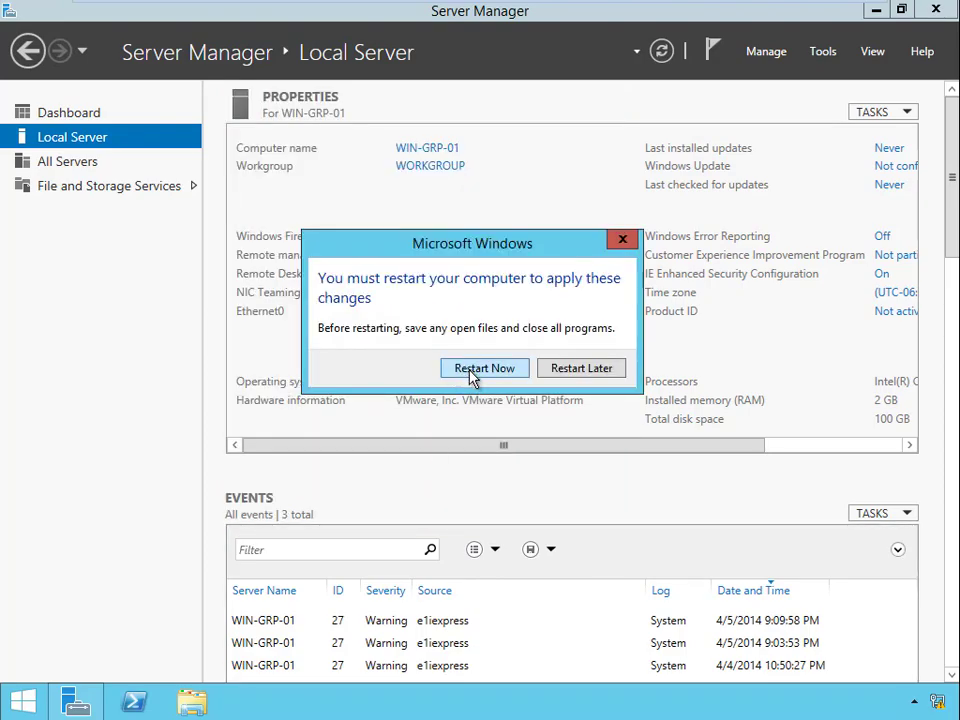
Step: Restart the server and, after login, show the Local Server page now reporting computer name DC
{"action": "left_click", "coordinate": [484, 368]}
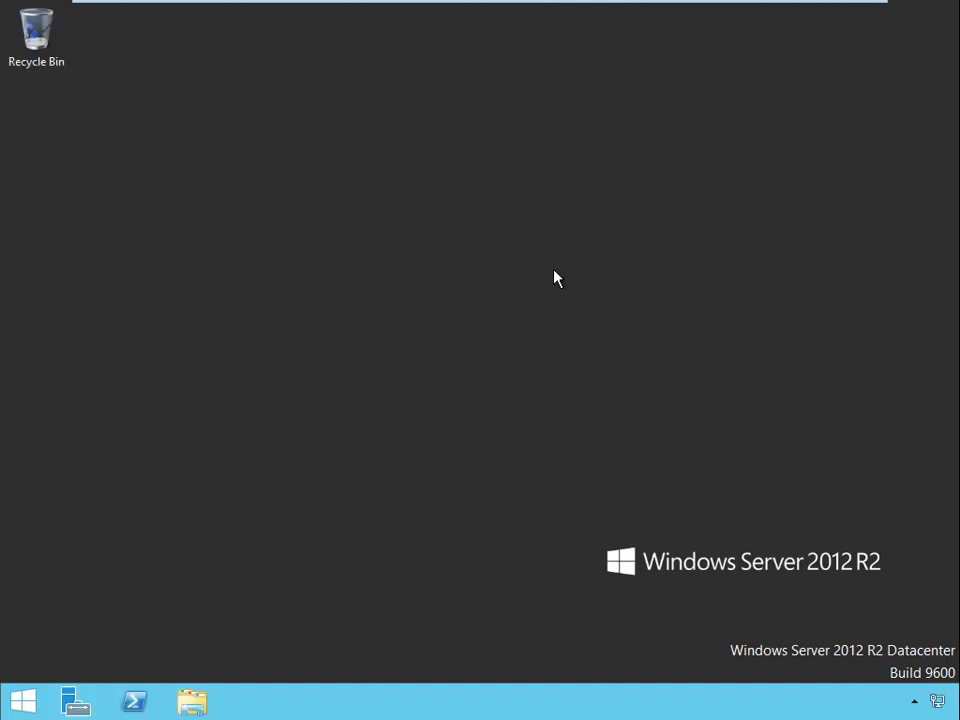
{"action": "left_click", "coordinate": [76, 700]}
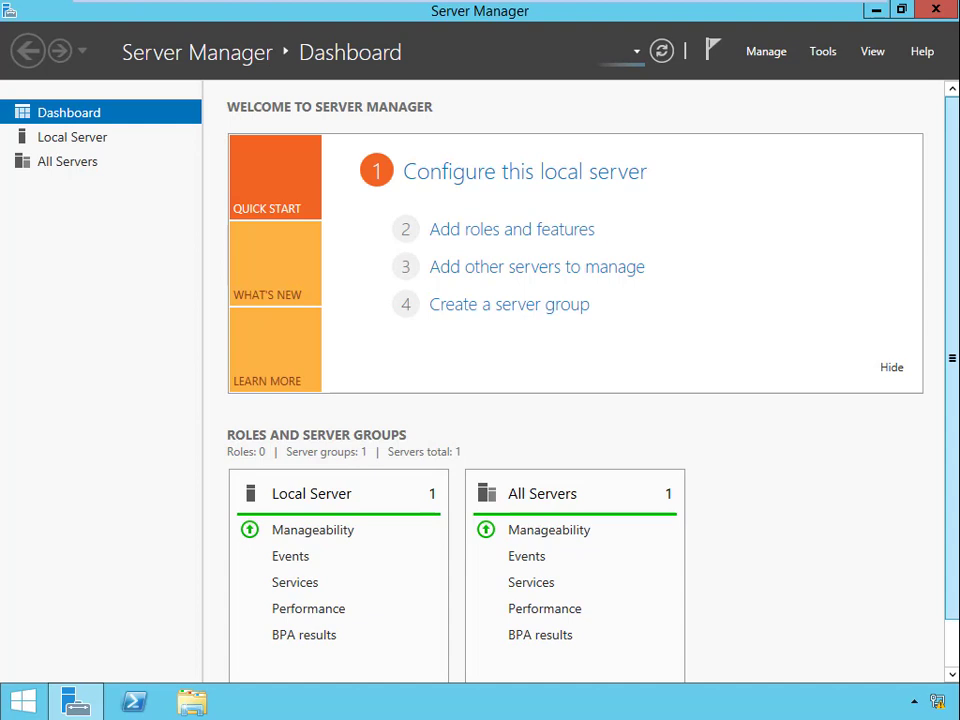
{"action": "scroll", "scroll_direction": "down", "scroll_amount": 3}
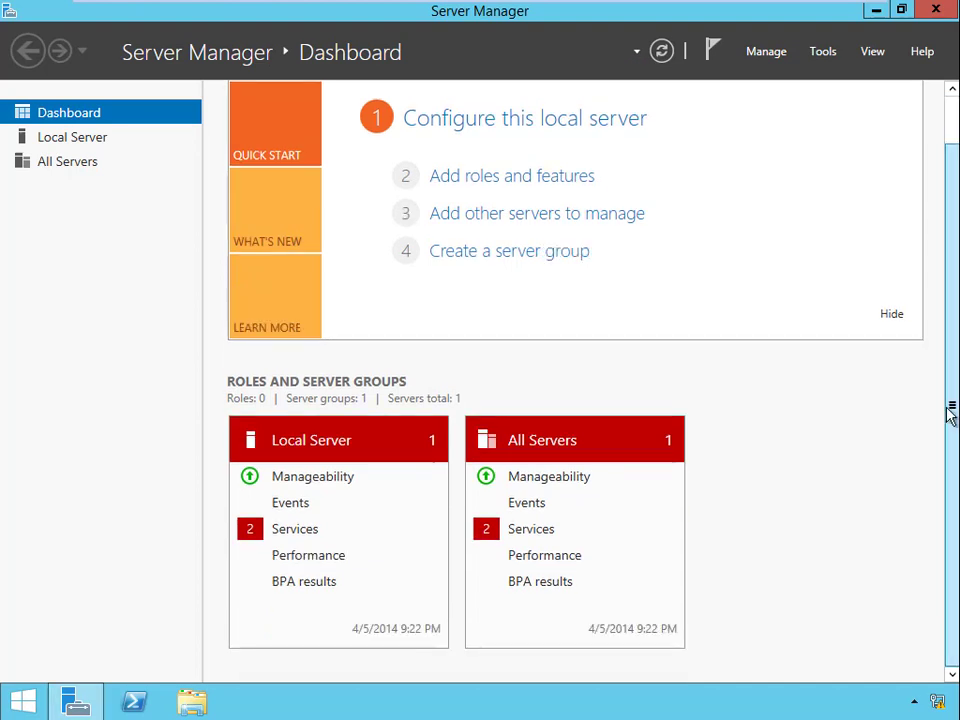
{"action": "left_click", "coordinate": [72, 136]}
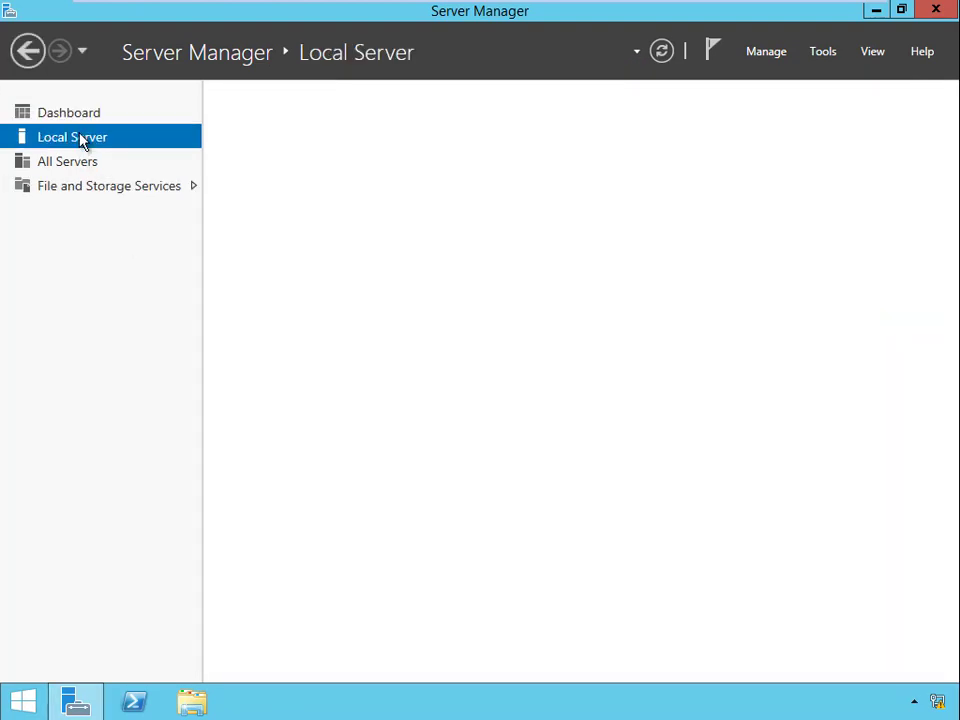
{"action": "left_click", "coordinate": [72, 136]}
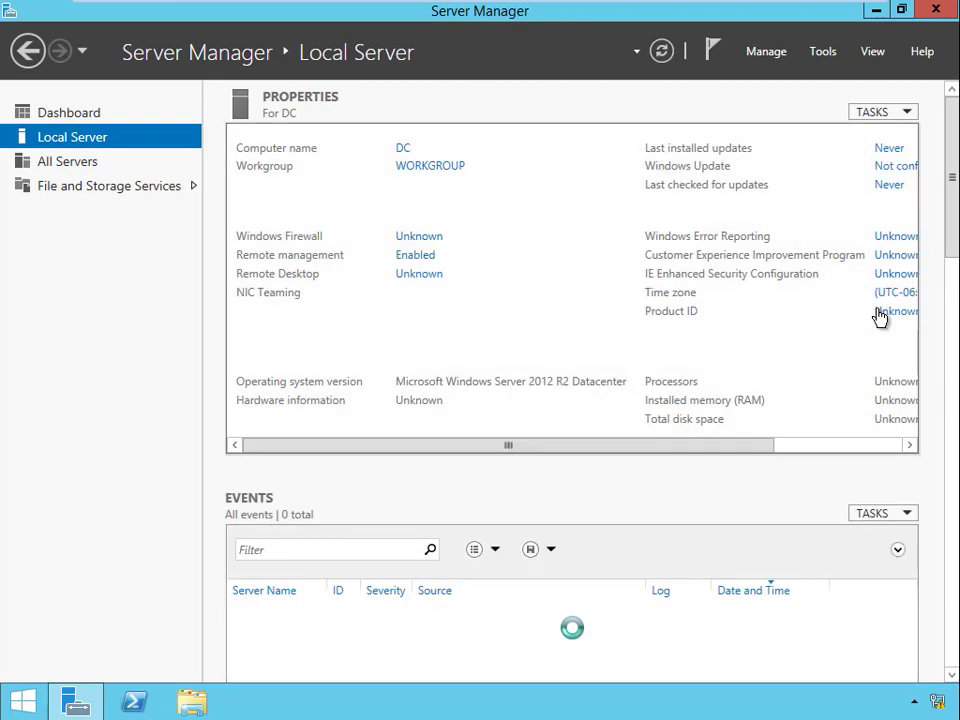
{"action": "scroll", "scroll_direction": "down", "scroll_amount": 3}
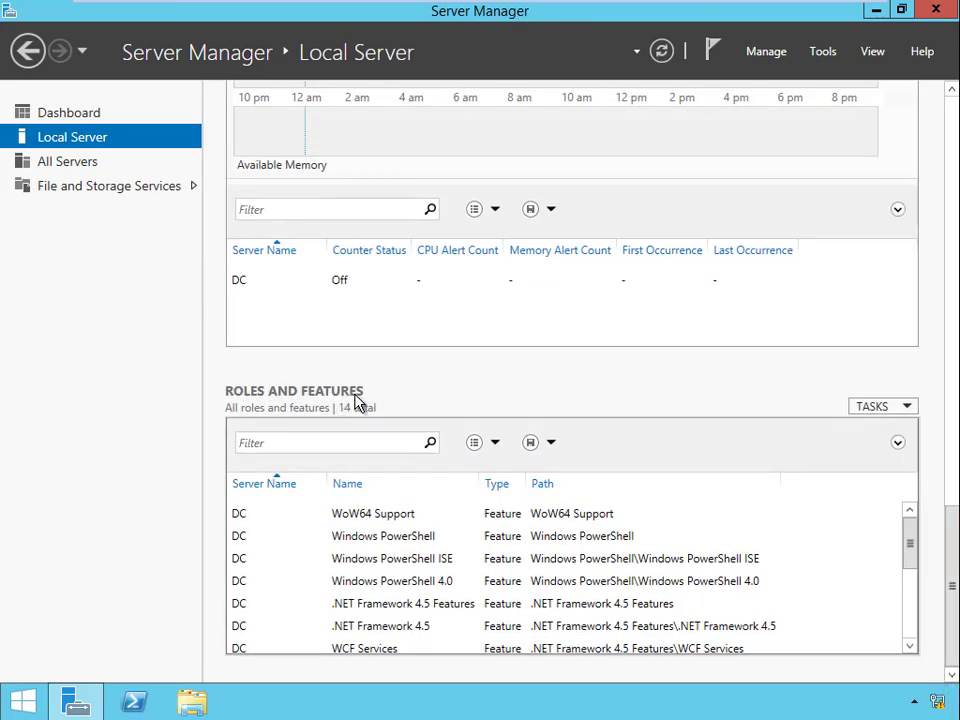
Step: Start the Add Roles and Features wizard and advance through it with DC as destination server
{"action": "left_click", "coordinate": [876, 404]}
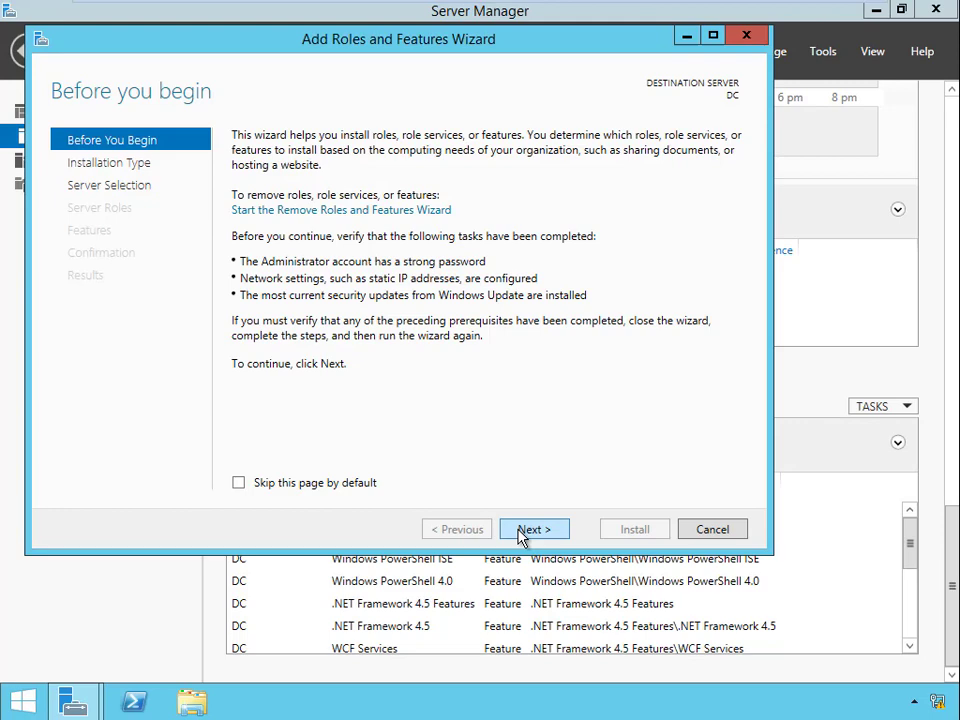
{"action": "left_click", "coordinate": [534, 528]}
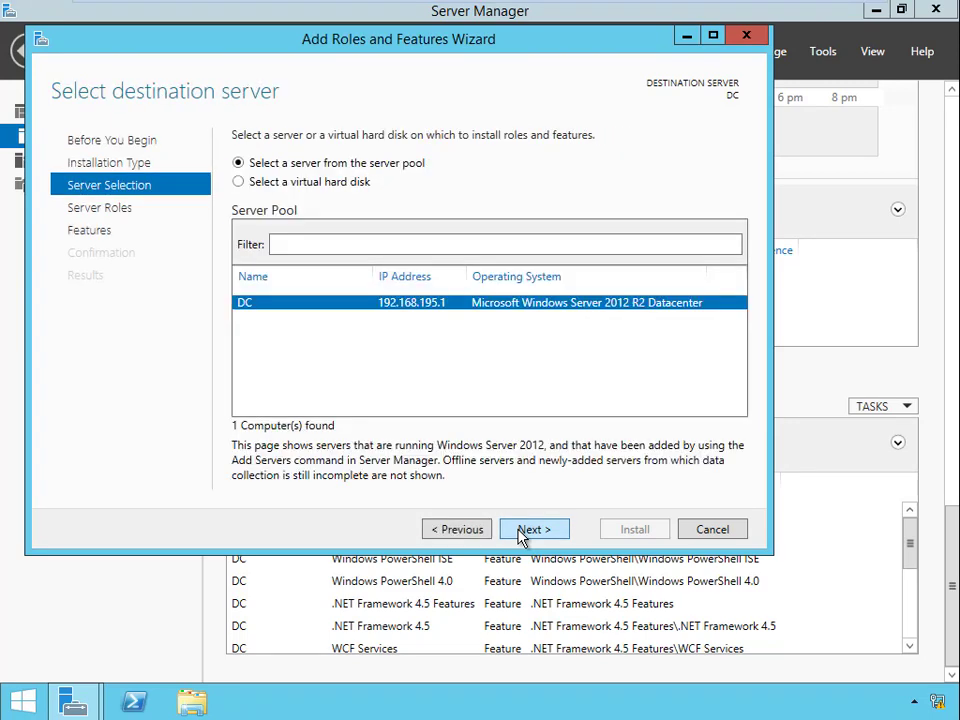
{"action": "left_click", "coordinate": [532, 528]}
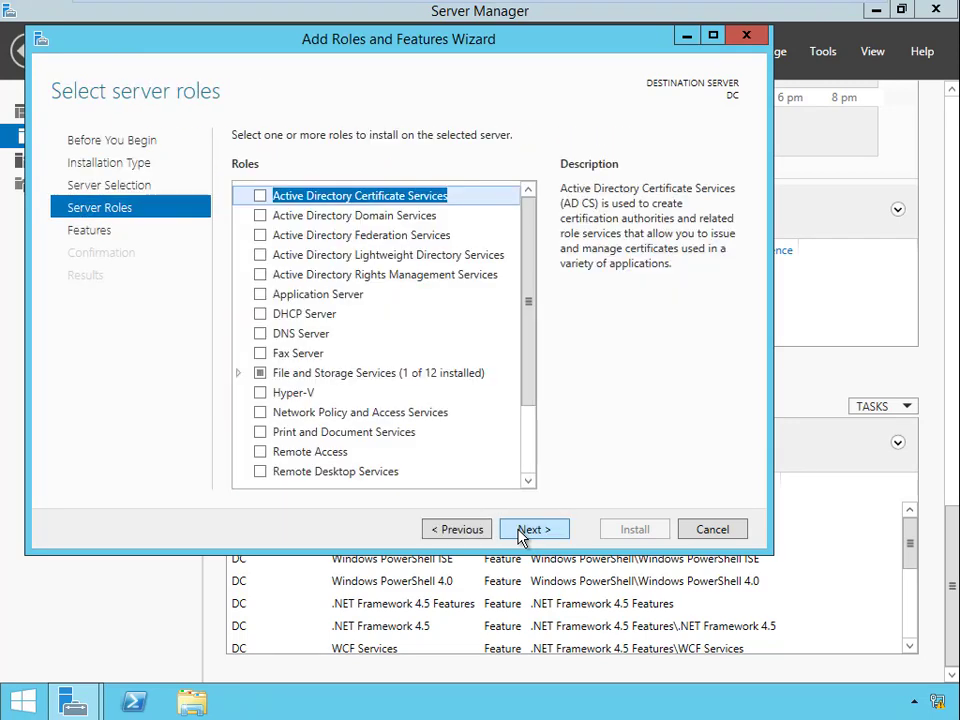
{"action": "left_click", "coordinate": [534, 528]}
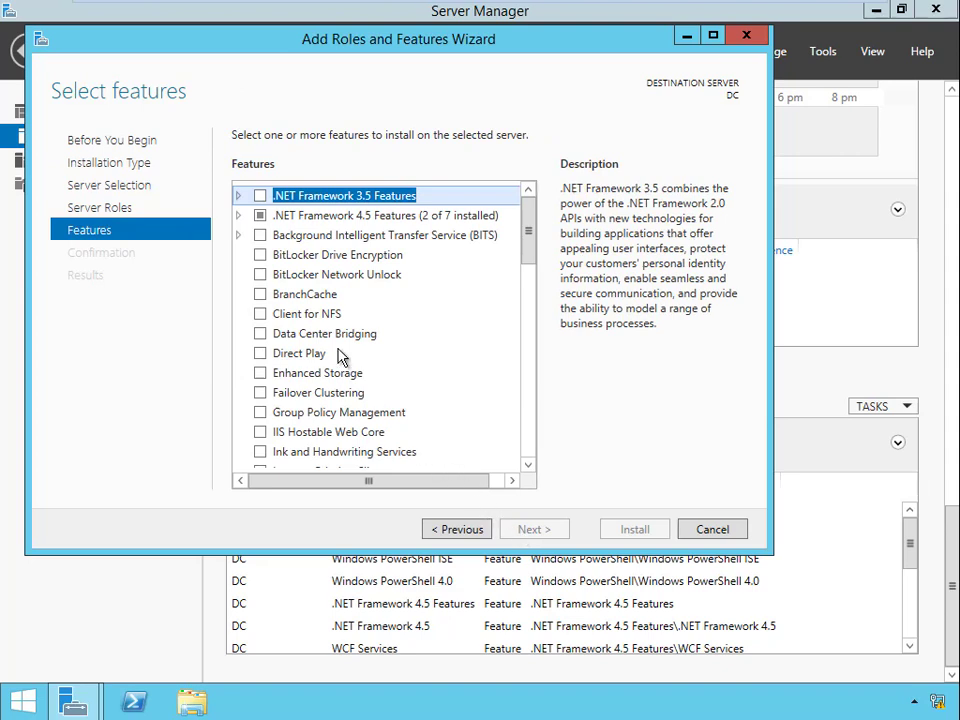
{"action": "mouse_move", "coordinate": [238, 248]}
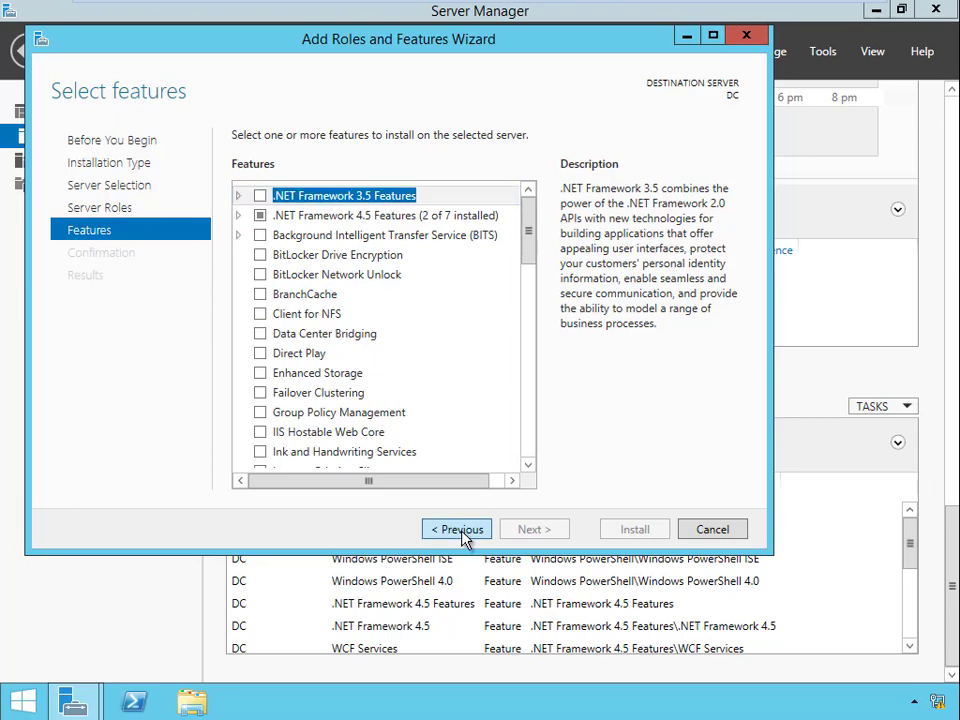
Step: Back on Server Roles, tick Active Directory Domain Services with its required management tools and continue
{"action": "left_click", "coordinate": [456, 528]}
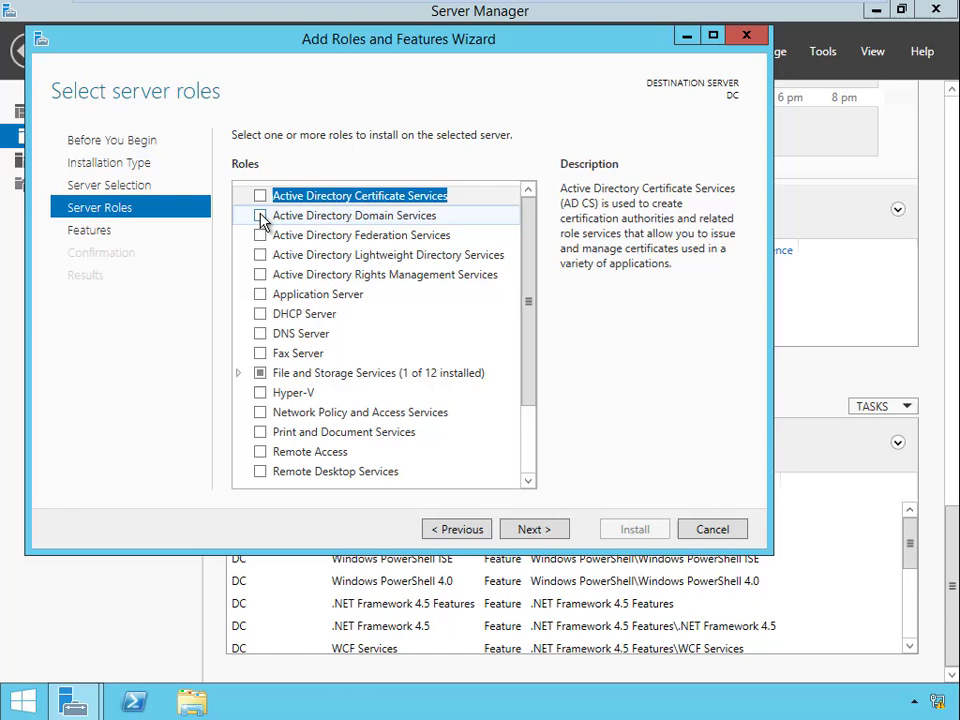
{"action": "left_click", "coordinate": [260, 216]}
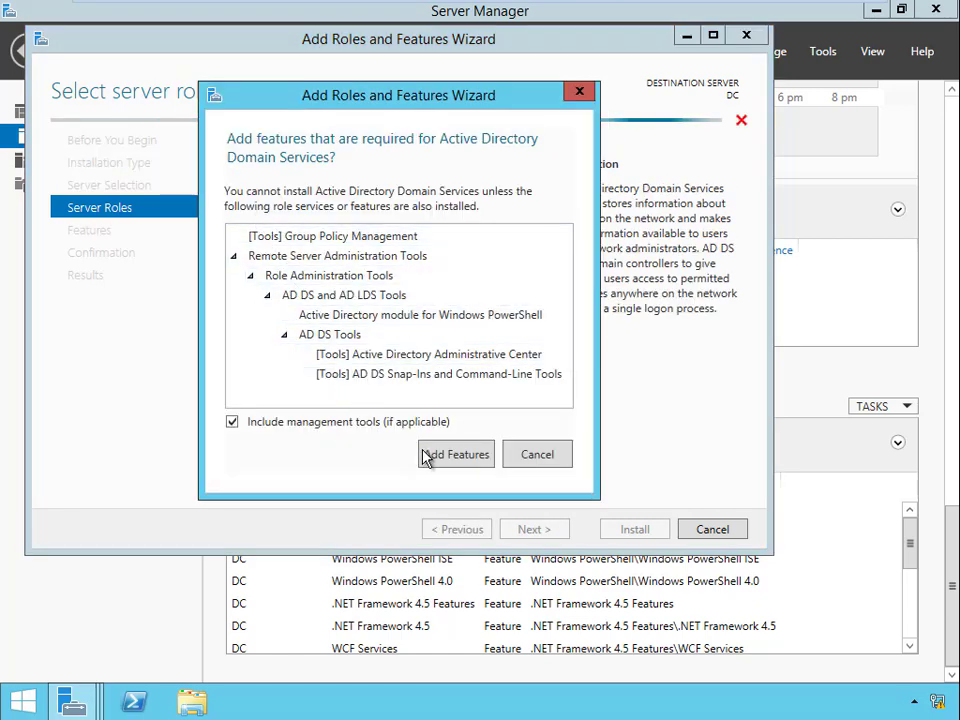
{"action": "left_click", "coordinate": [456, 454]}
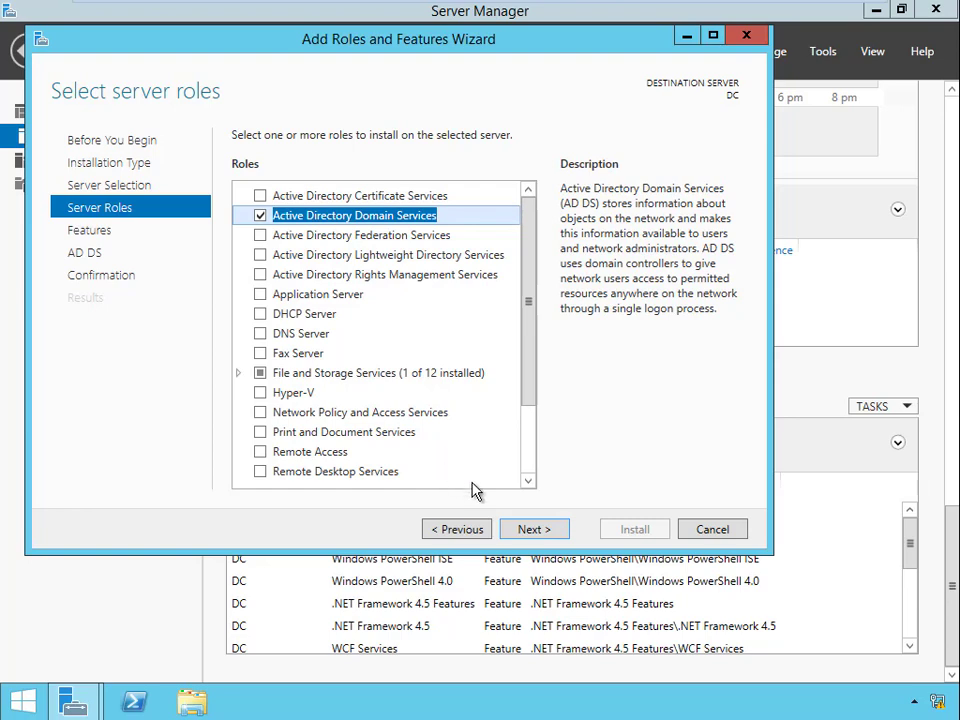
{"action": "left_click", "coordinate": [532, 528]}
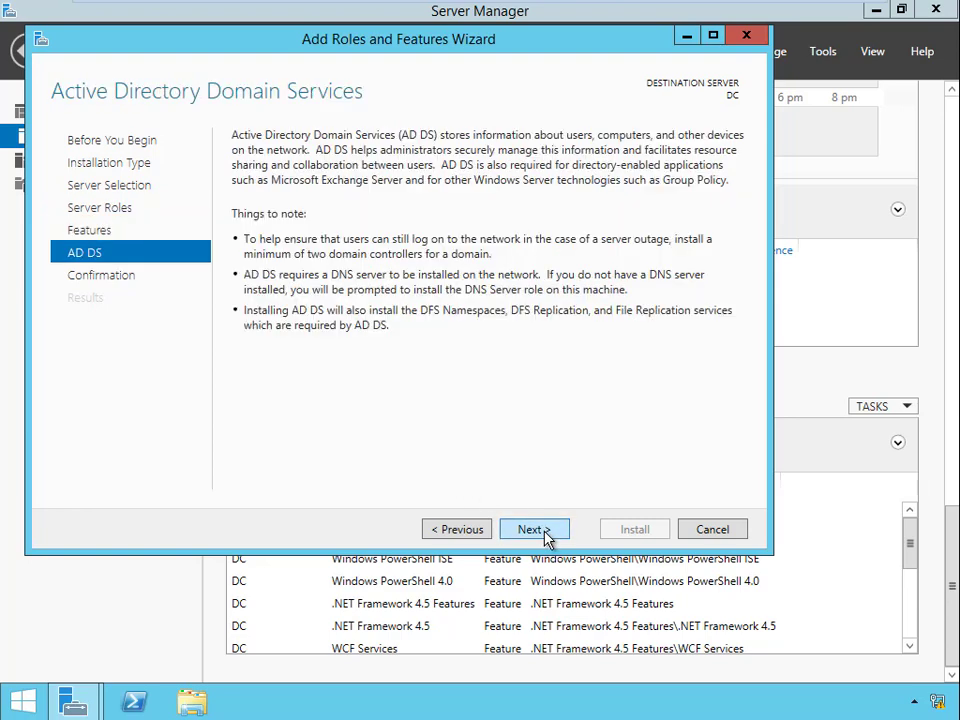
Step: Advance to the Confirmation page and install the AD DS role and tools on DC
{"action": "left_click", "coordinate": [534, 528]}
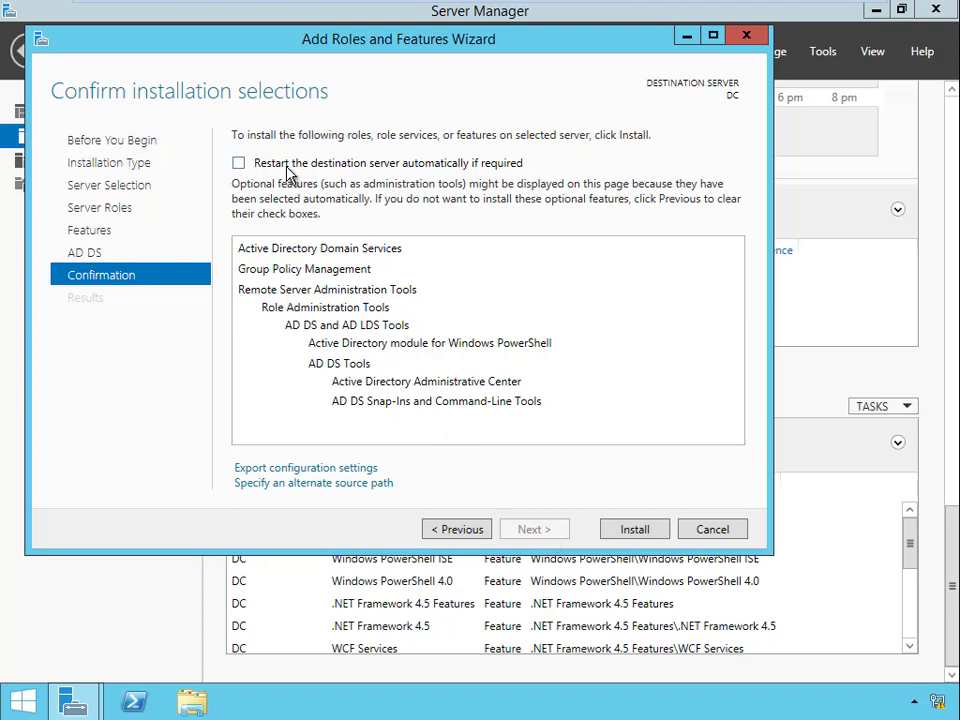
{"action": "mouse_move", "coordinate": [476, 184]}
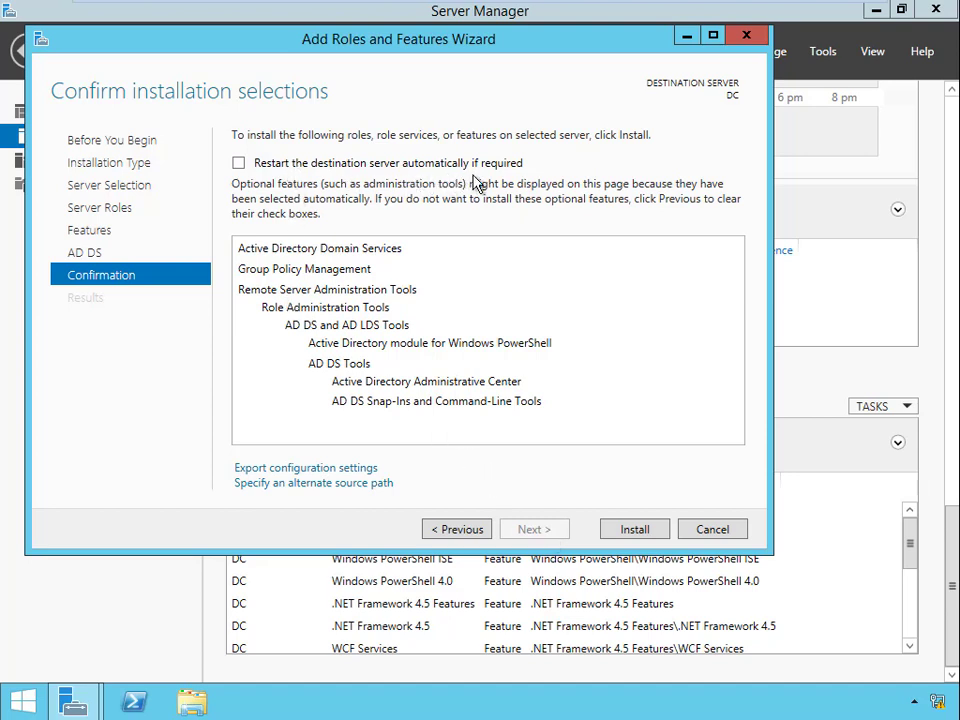
{"action": "left_click", "coordinate": [634, 528]}
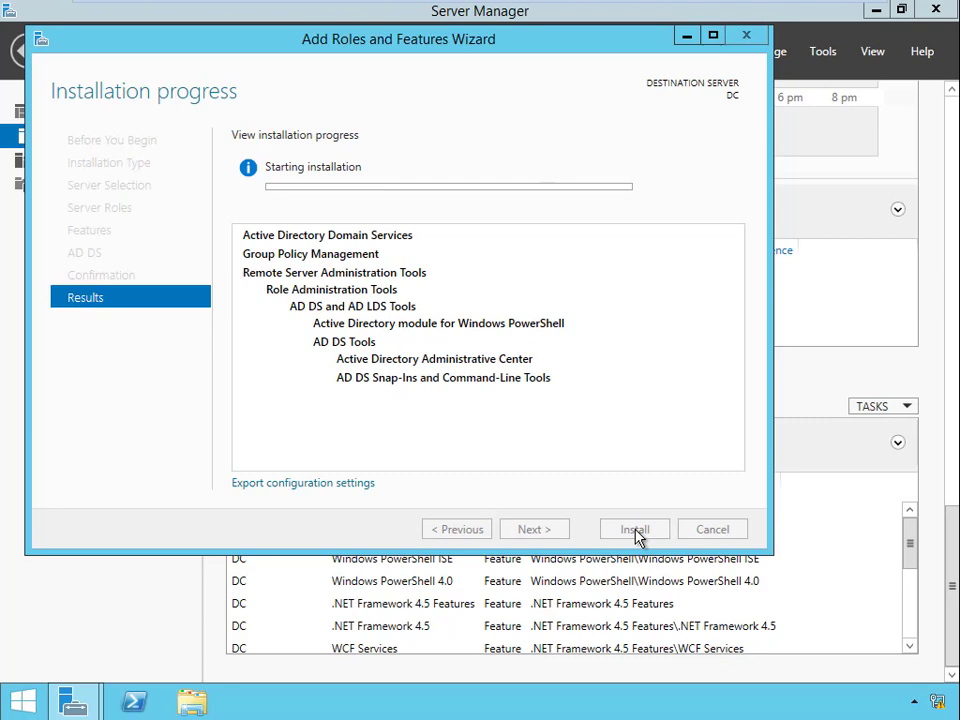
Step: Wait on the Installation progress page until AD DS reports Installation succeeded on DC
{"action": "left_click", "coordinate": [634, 528]}
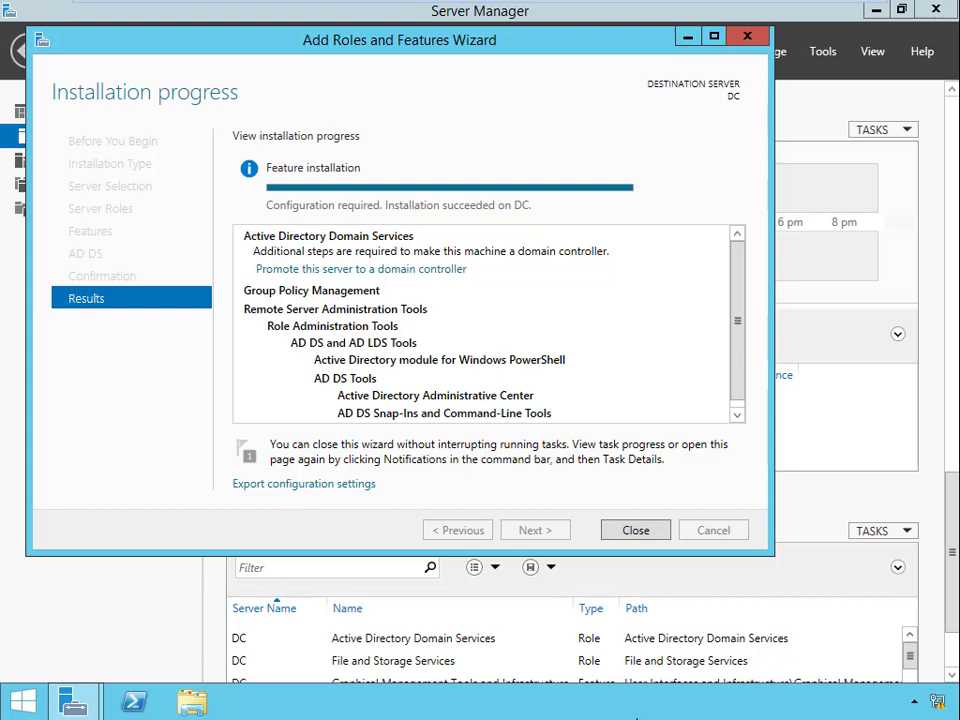
{"action": "mouse_move", "coordinate": [390, 240]}
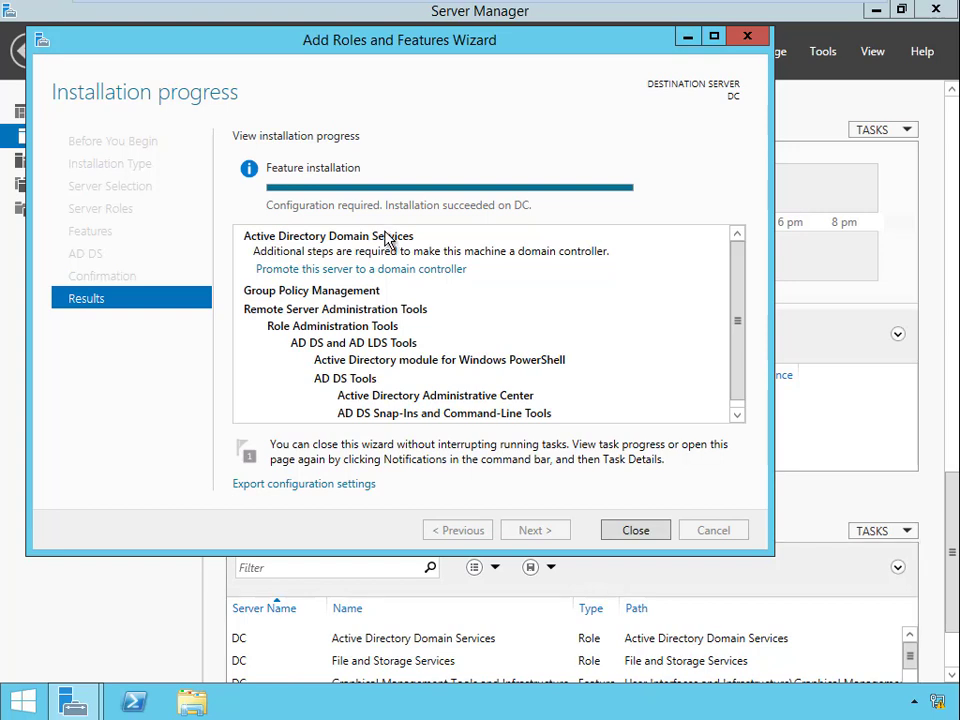
{"action": "mouse_move", "coordinate": [390, 228]}
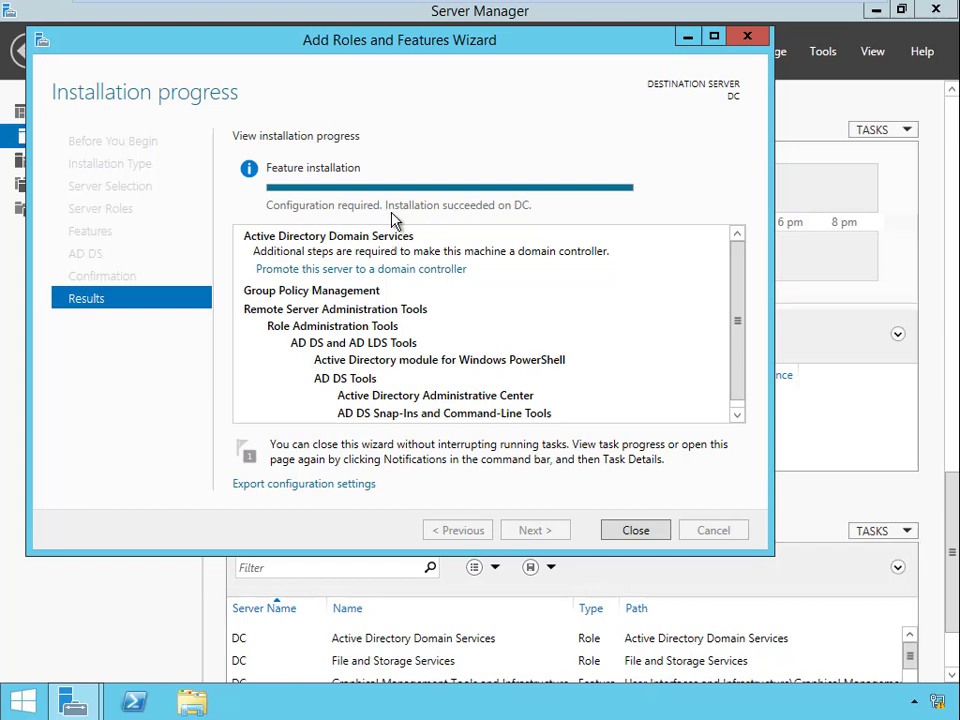
{"action": "mouse_move", "coordinate": [540, 222]}
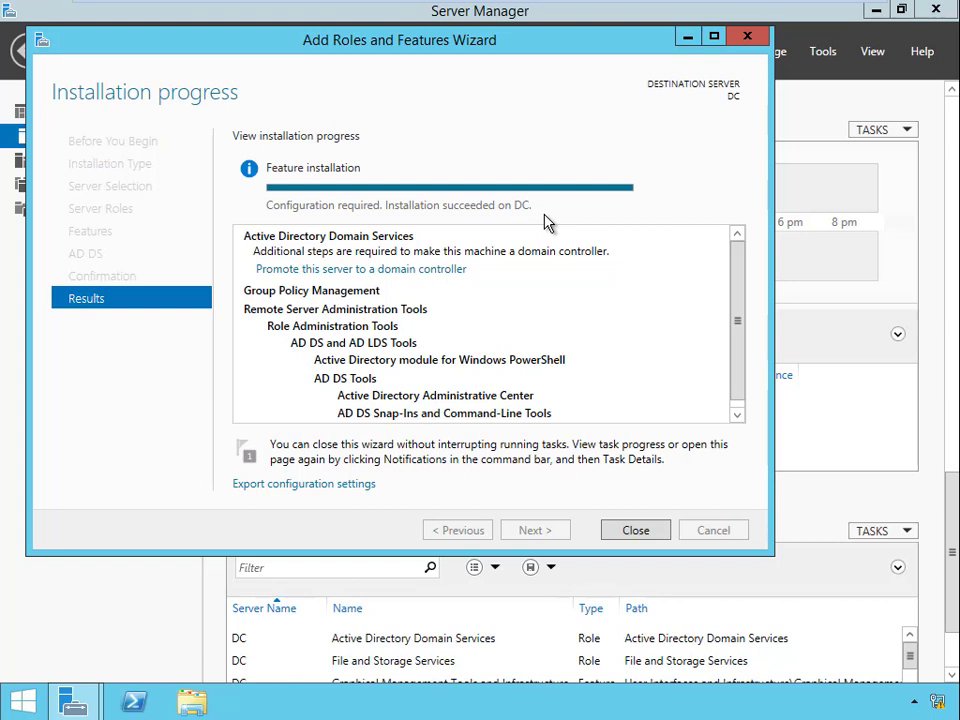
{"action": "mouse_move", "coordinate": [590, 210]}
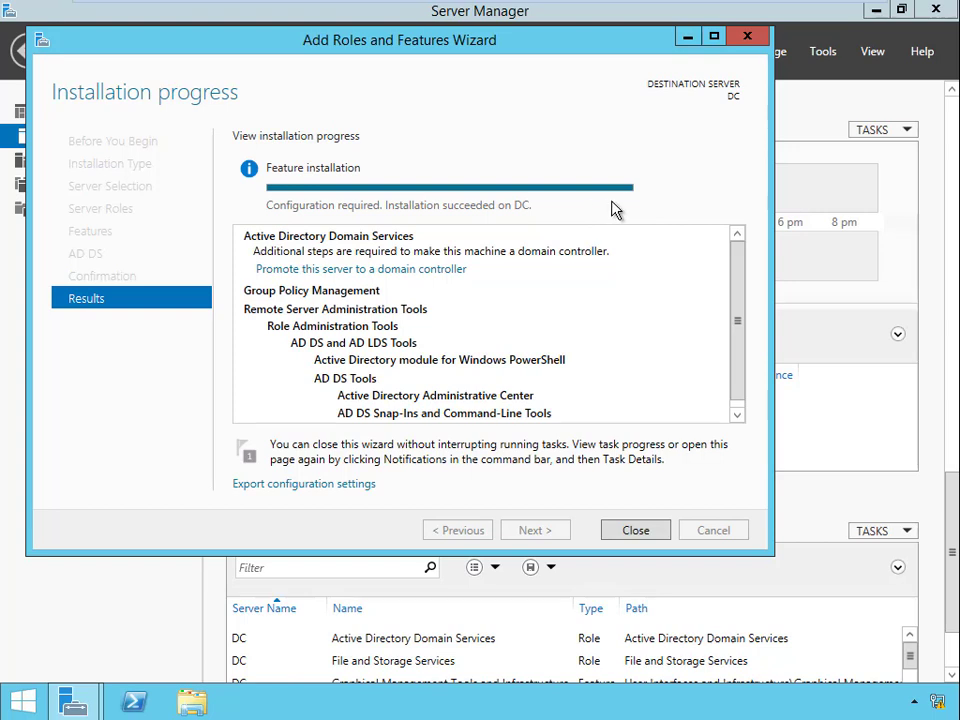
{"action": "mouse_move", "coordinate": [638, 196]}
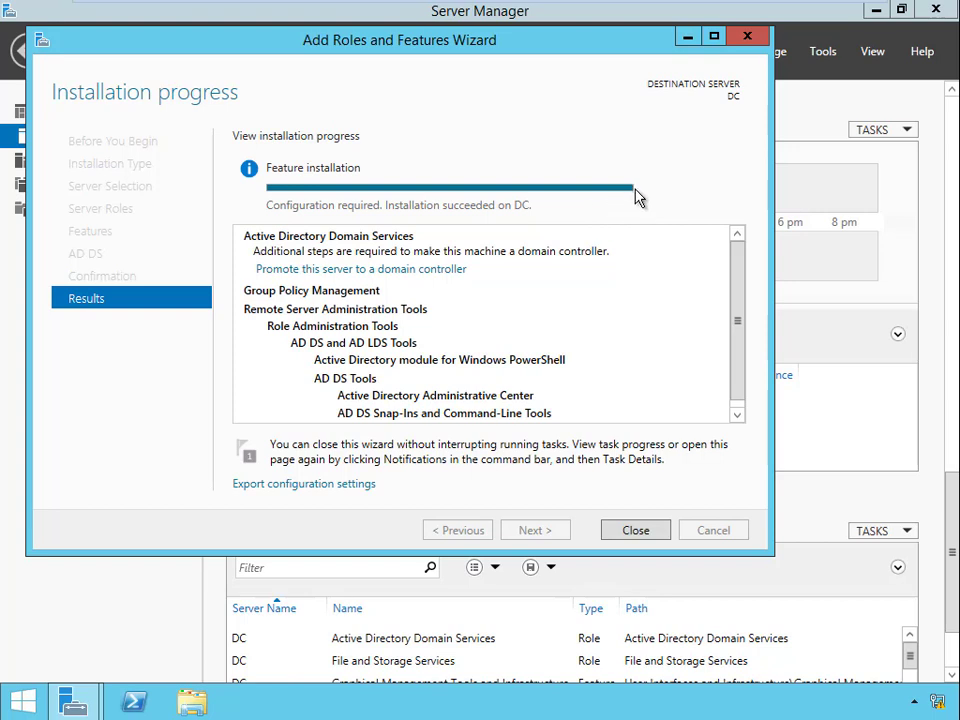
{"action": "mouse_move", "coordinate": [640, 198]}
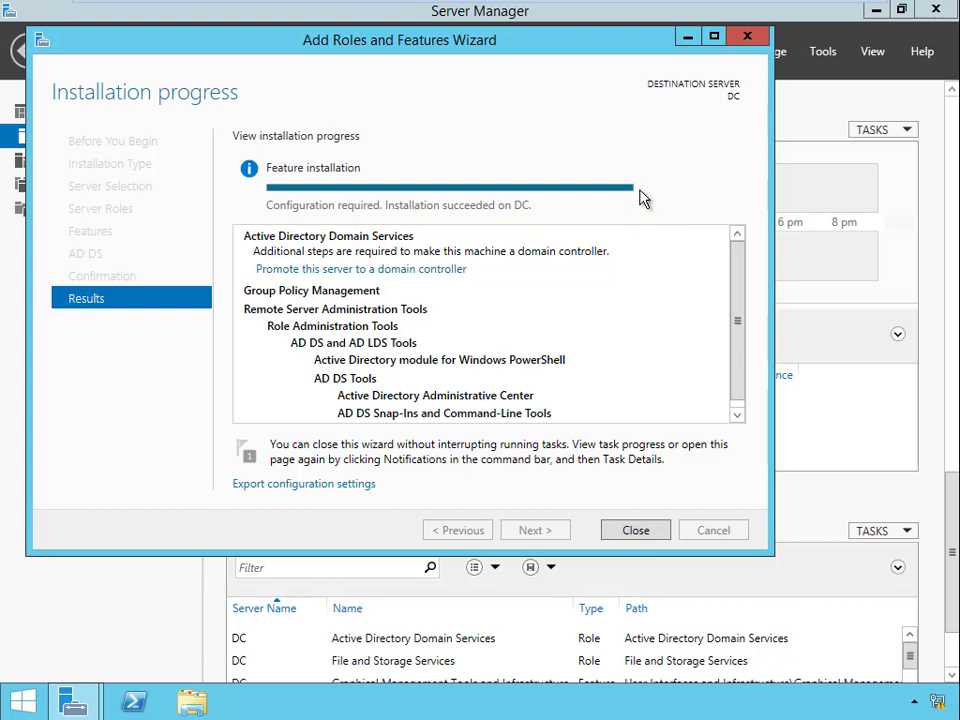
{"action": "mouse_move", "coordinate": [650, 198]}
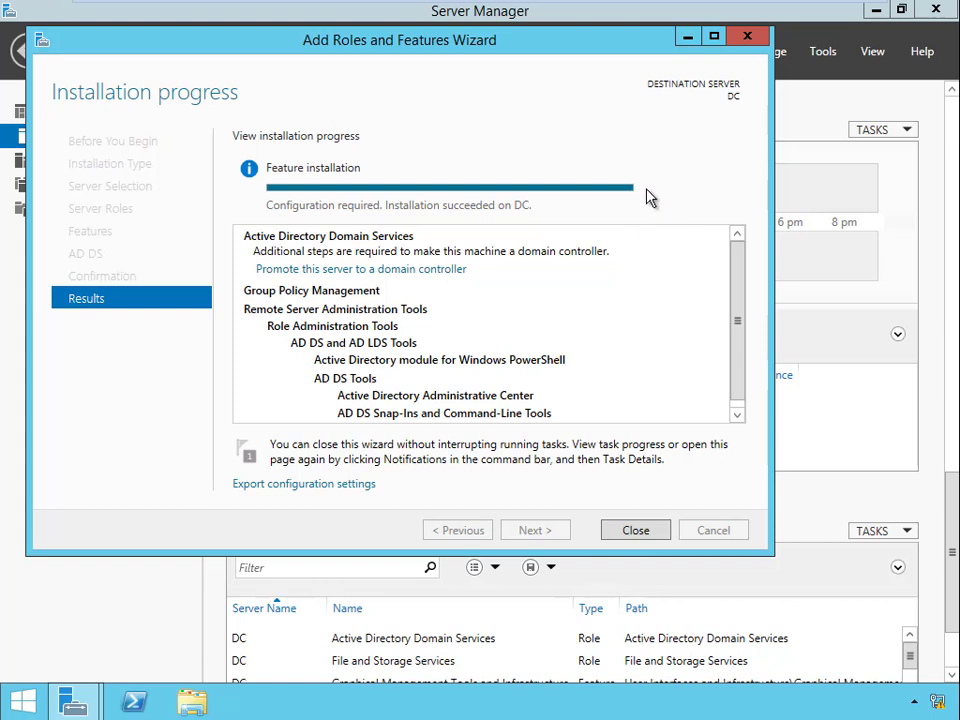
{"action": "mouse_move", "coordinate": [552, 216]}
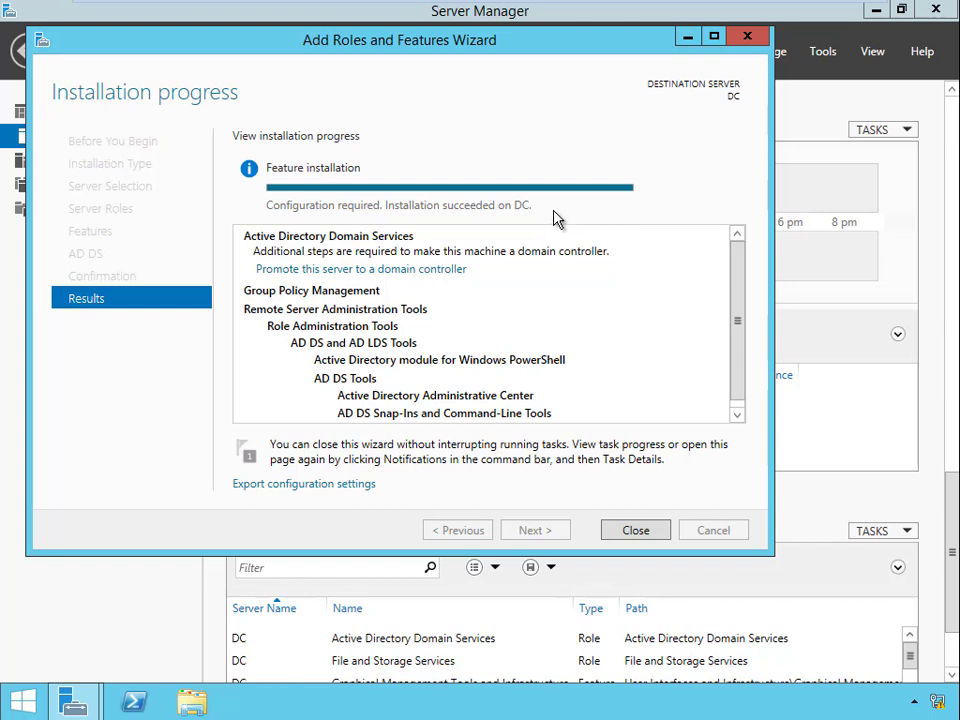
{"action": "mouse_move", "coordinate": [398, 288]}
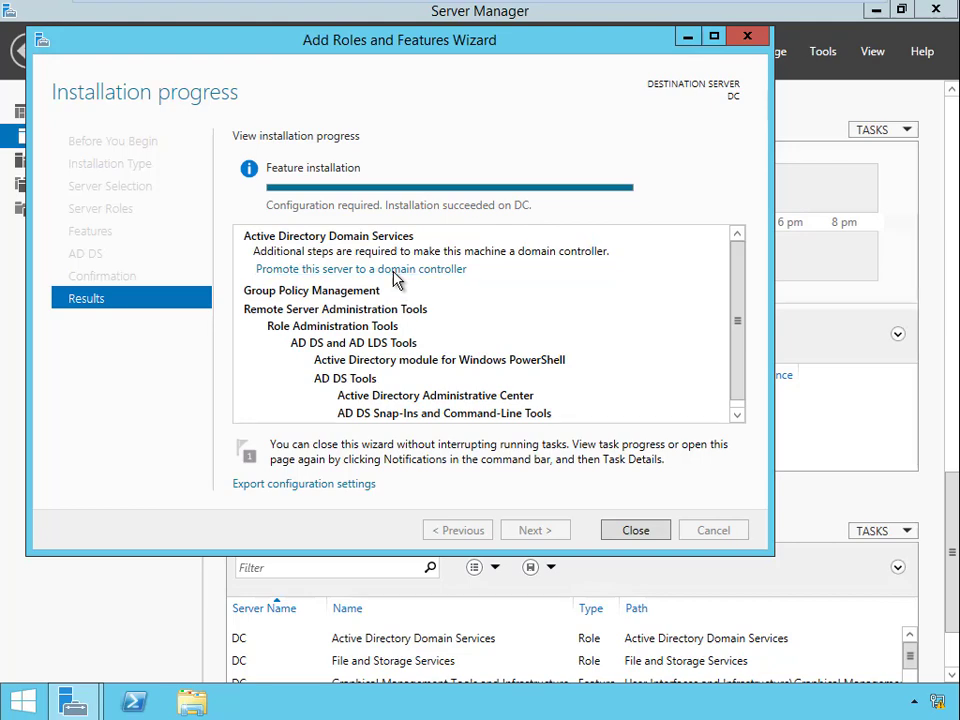
Step: Start domain controller promotion as a new forest with root domain name PS.SQL and continue
{"action": "left_click", "coordinate": [360, 268]}
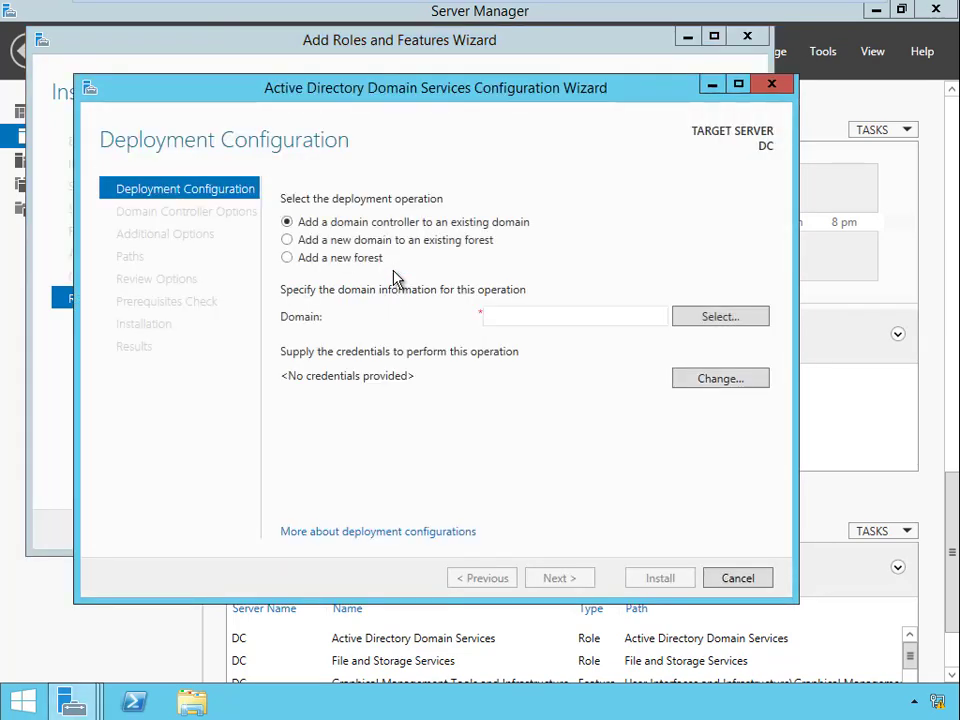
{"action": "mouse_move", "coordinate": [516, 236]}
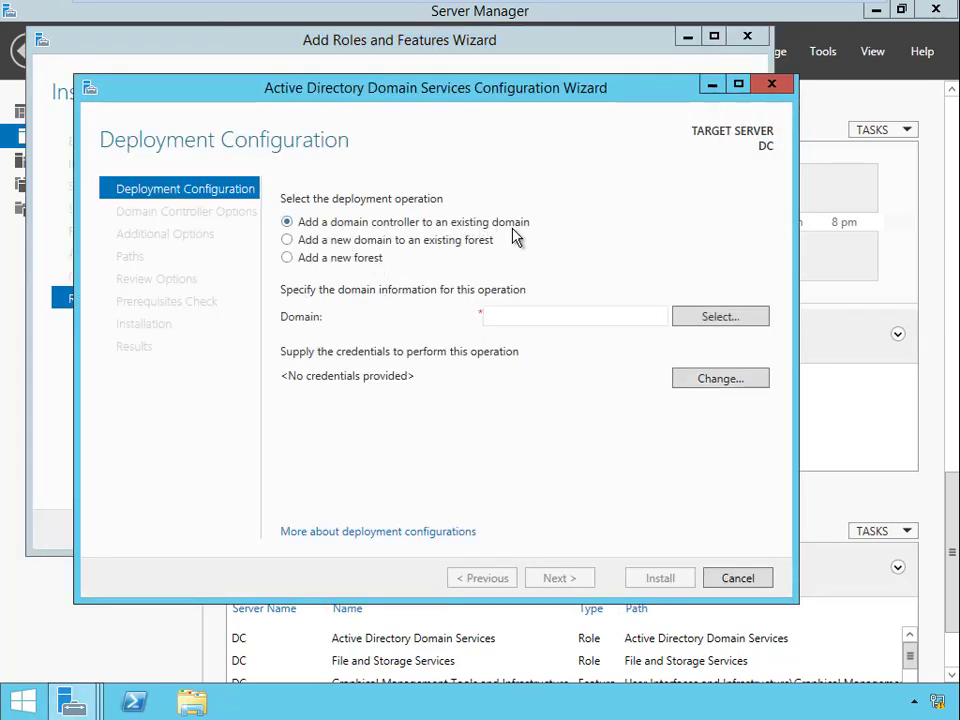
{"action": "left_click", "coordinate": [288, 256]}
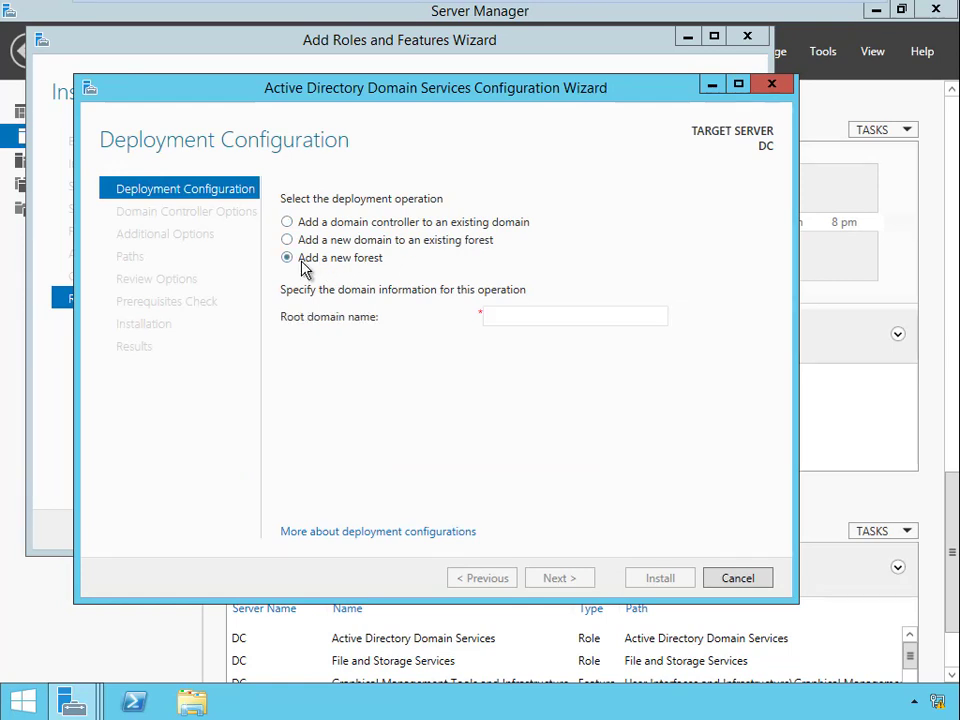
{"action": "left_click", "coordinate": [574, 316]}
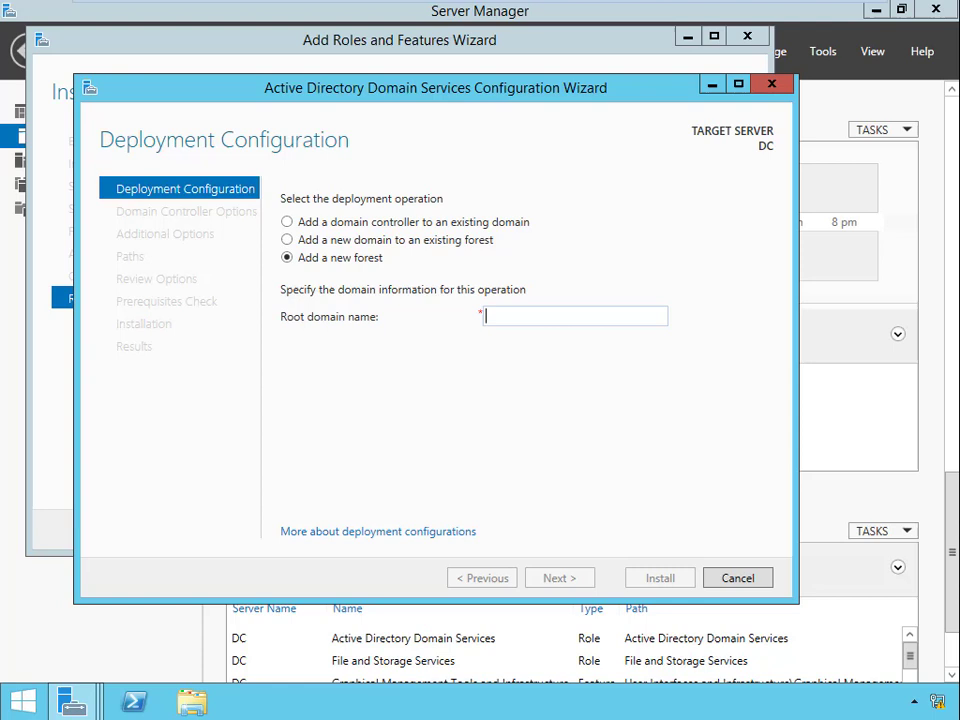
{"action": "type", "text": "PS"}
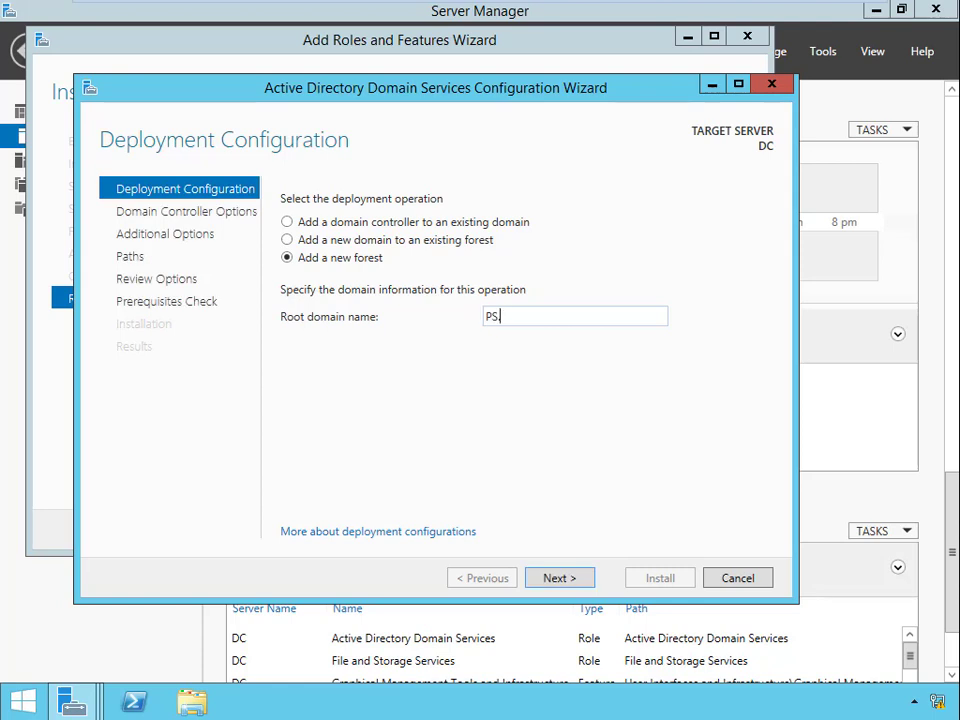
{"action": "type", "text": "s"}
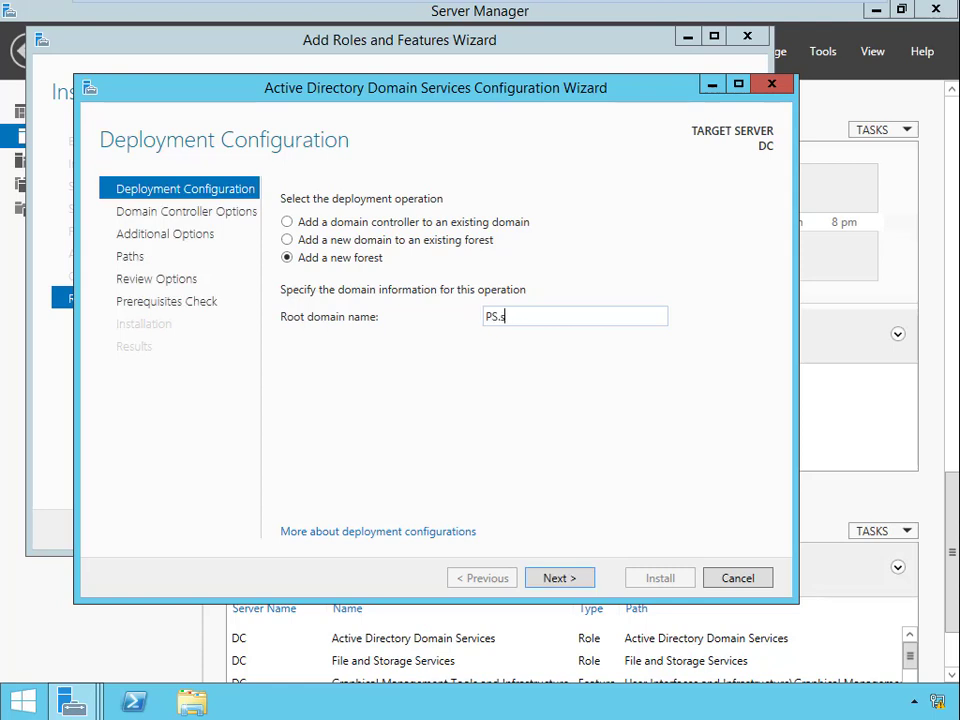
{"action": "type", "text": "SQL"}
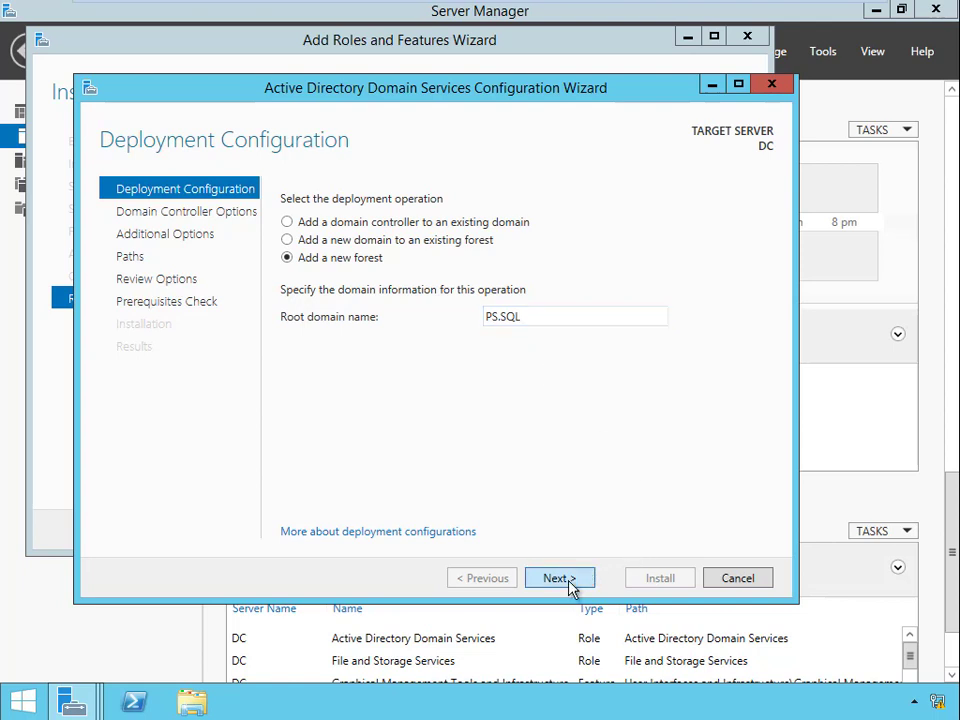
{"action": "left_click", "coordinate": [560, 578]}
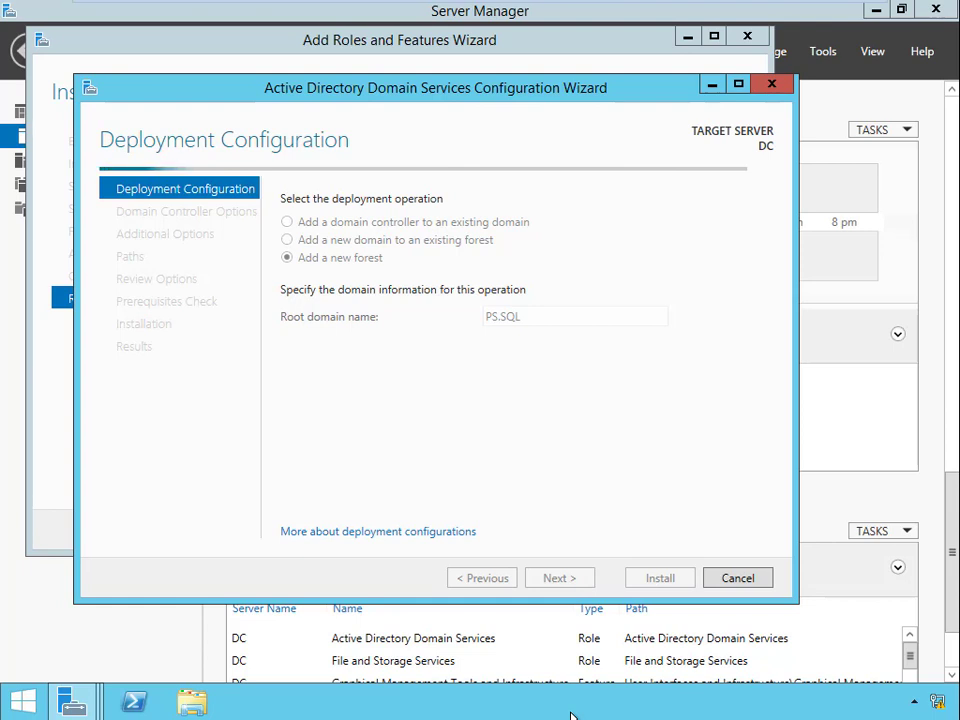
Step: Enter and confirm the DSRM password, keeping DNS server and Global Catalog enabled
{"action": "left_click", "coordinate": [560, 576]}
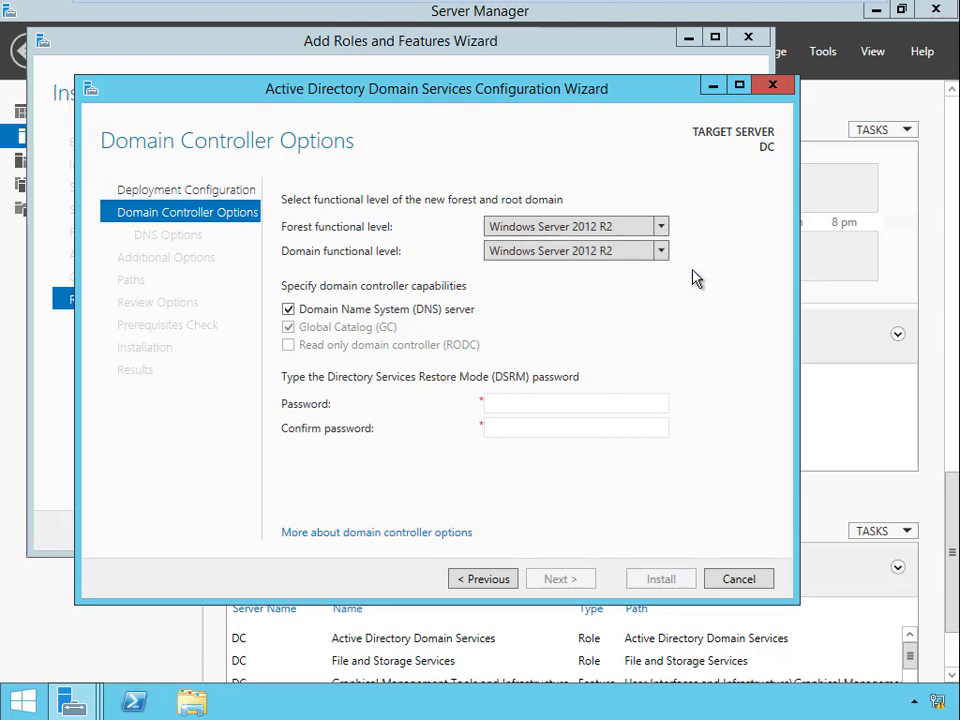
{"action": "mouse_move", "coordinate": [696, 286]}
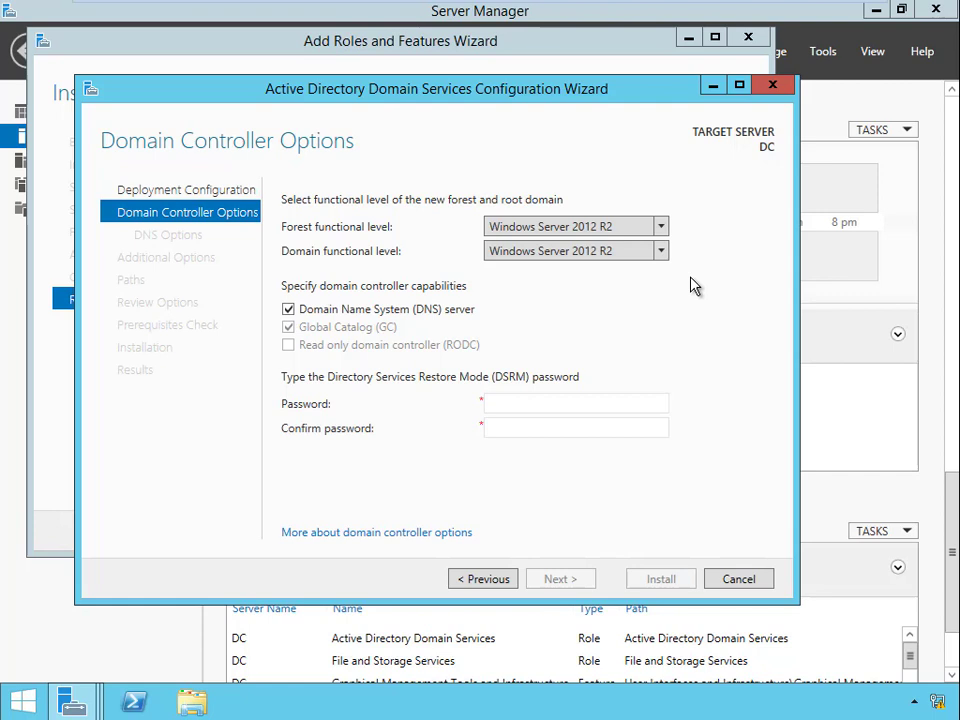
{"action": "left_click", "coordinate": [576, 404]}
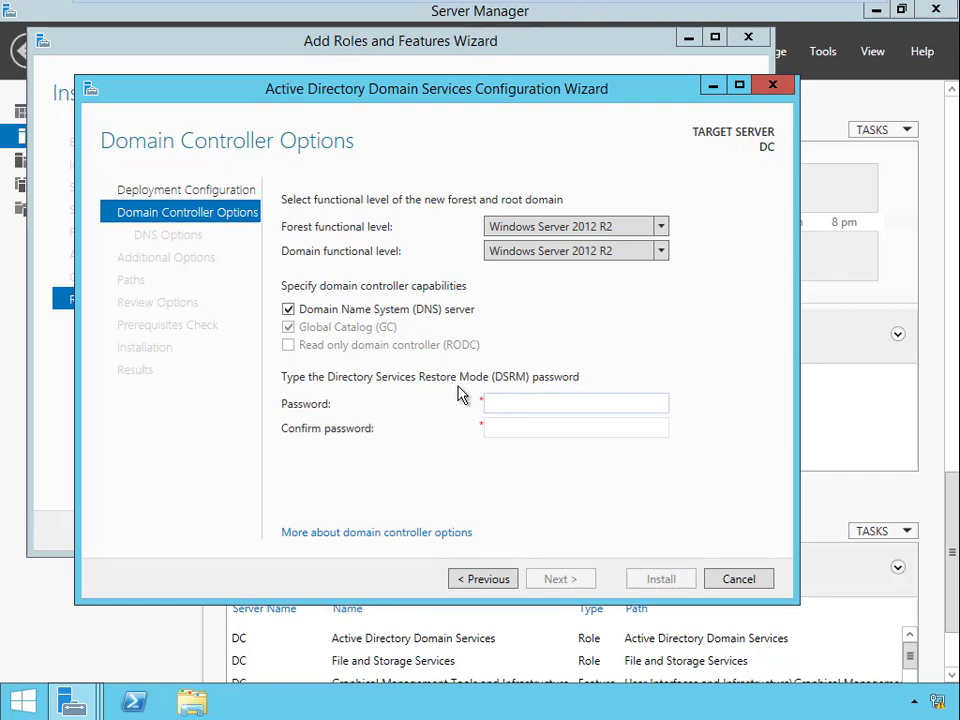
{"action": "mouse_move", "coordinate": [640, 366]}
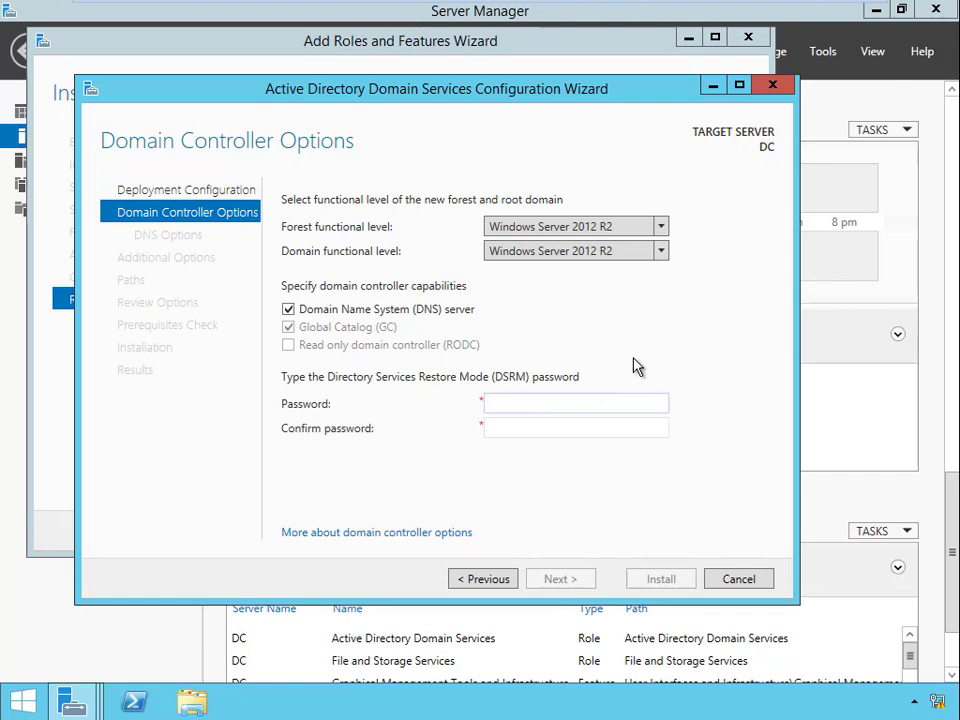
{"action": "type", "text": "••••"}
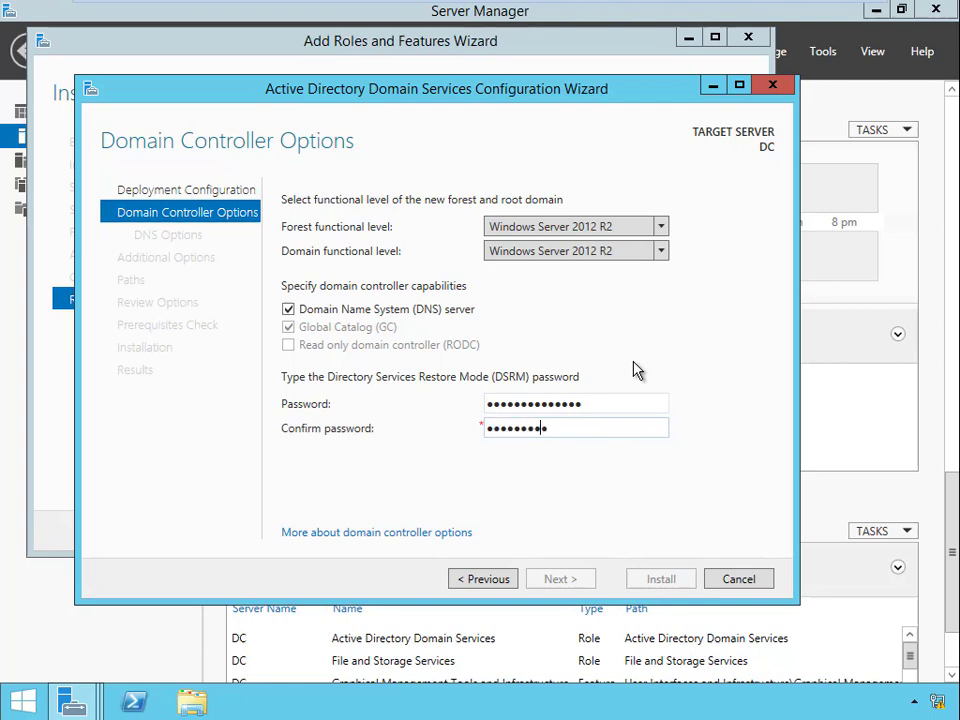
{"action": "type", "text": "••••"}
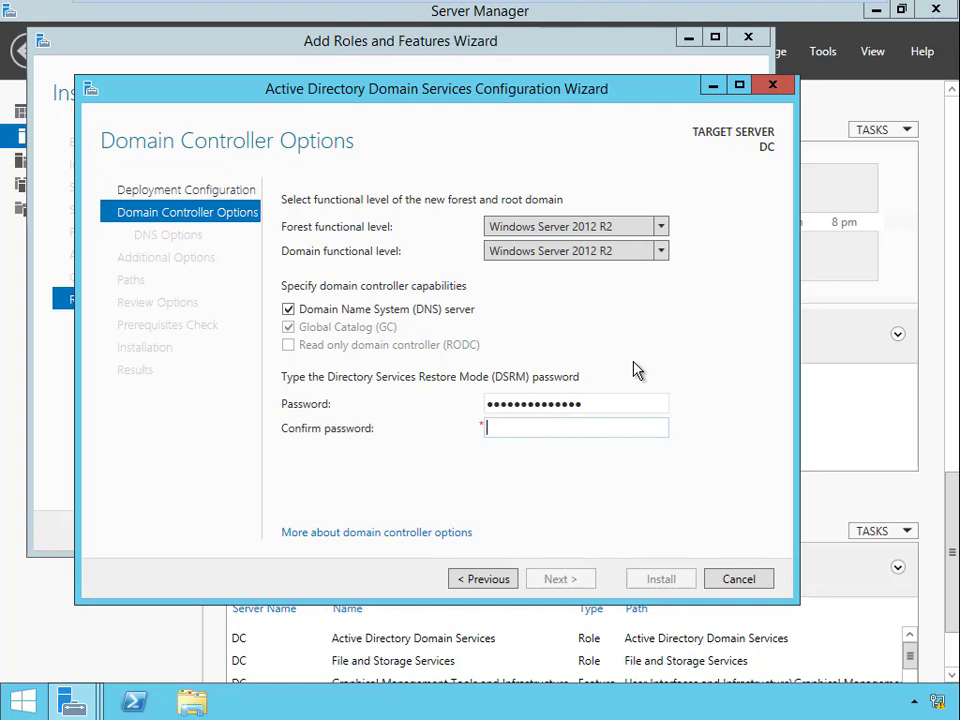
{"action": "type", "text": "••••••••"}
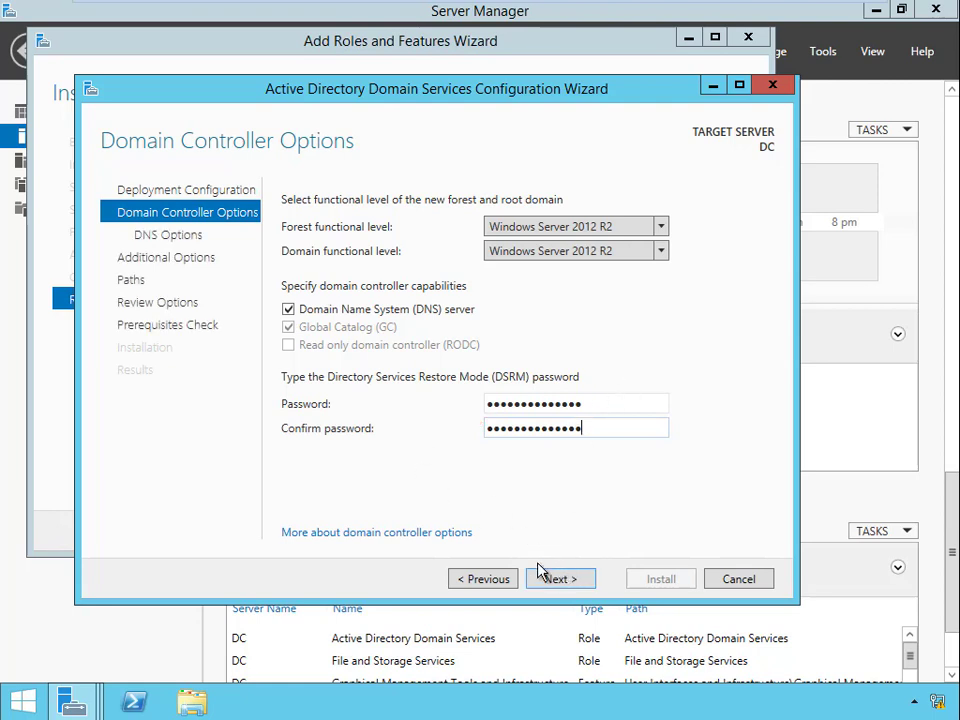
Step: Accept the DNS options and NetBIOS name PS, reaching the default database, log and SYSVOL paths
{"action": "left_click", "coordinate": [560, 578]}
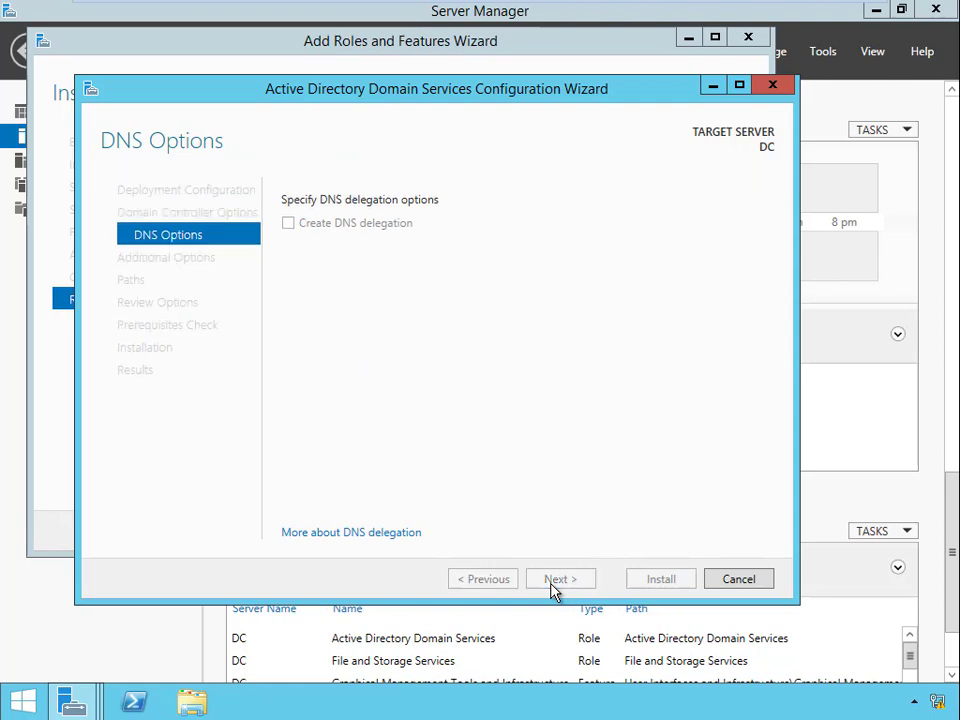
{"action": "left_click", "coordinate": [560, 578]}
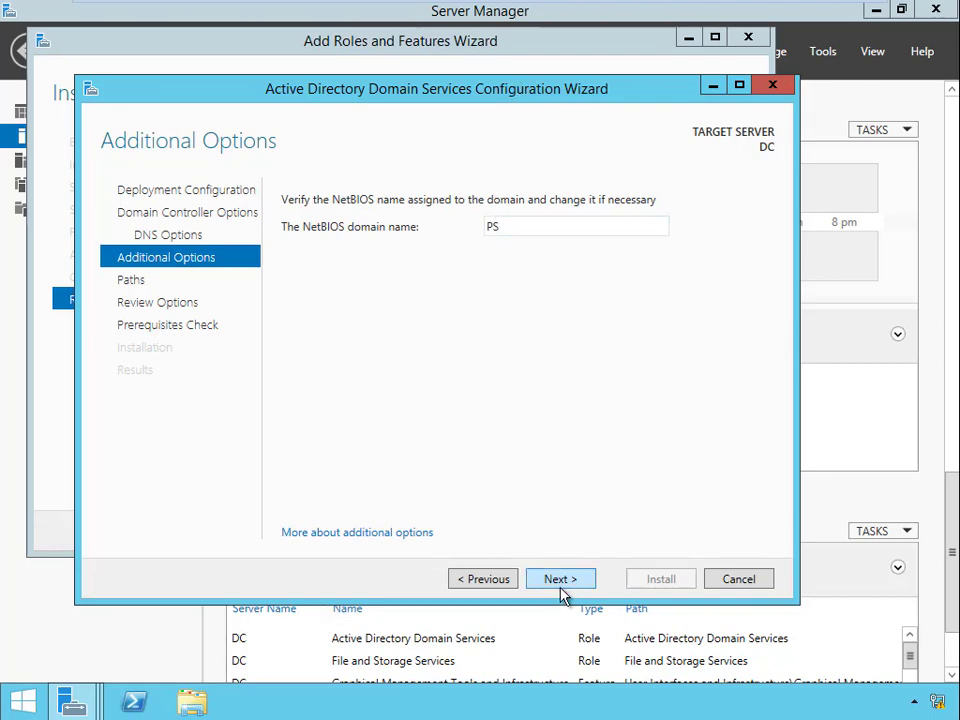
{"action": "left_click", "coordinate": [560, 578]}
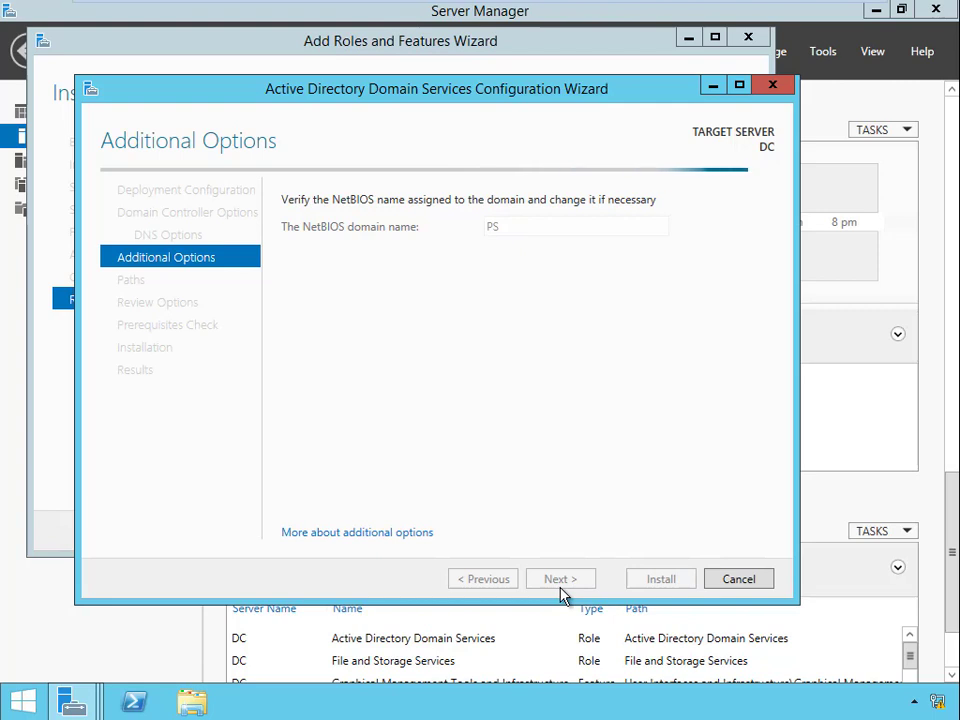
{"action": "left_click", "coordinate": [560, 578]}
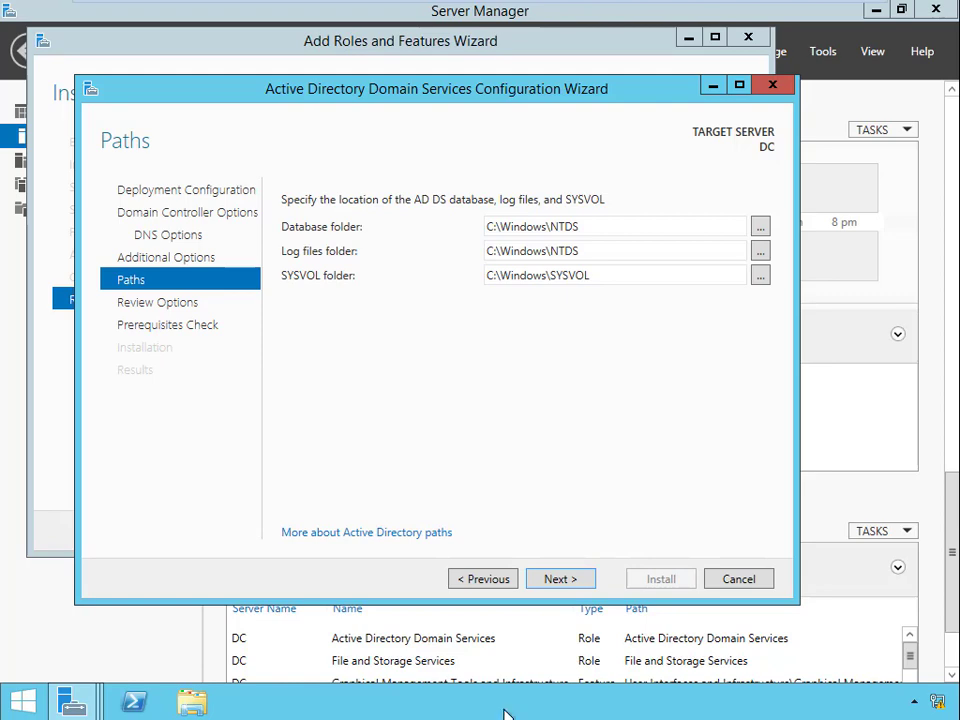
Step: Accept the default paths and reviewed PS.SQL selections so the prerequisites check runs and passes
{"action": "left_click", "coordinate": [560, 578]}
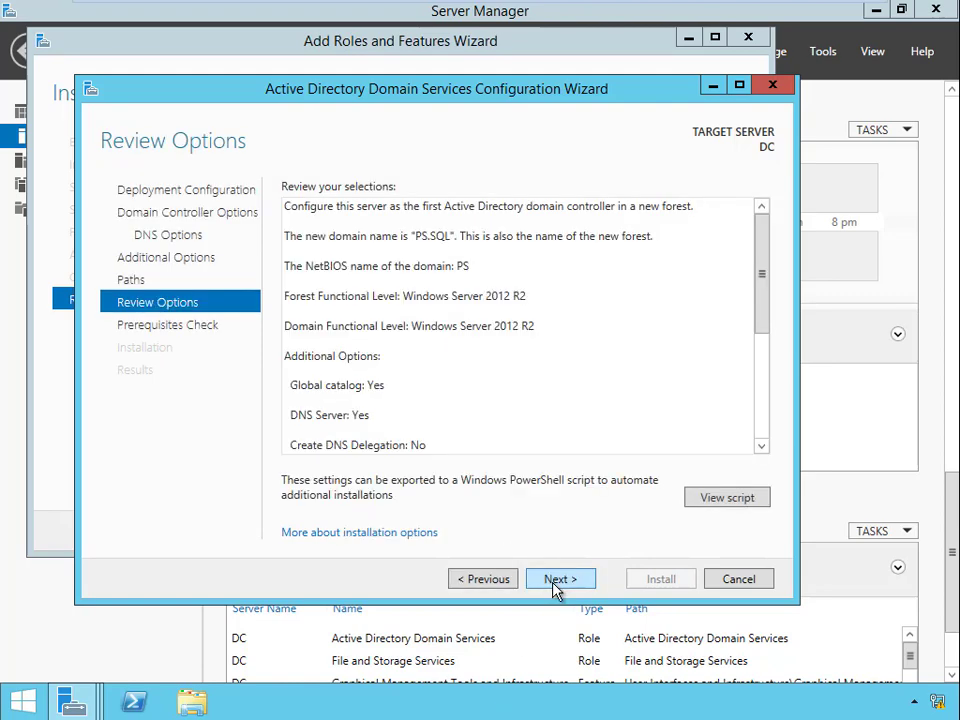
{"action": "left_click", "coordinate": [560, 578]}
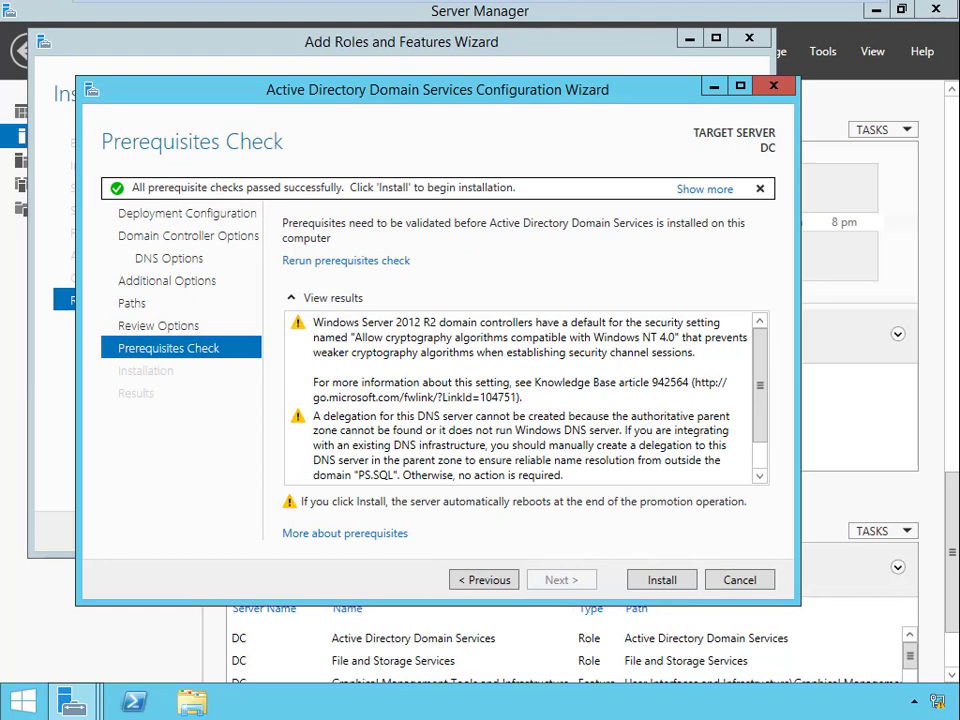
{"action": "mouse_move", "coordinate": [146, 196]}
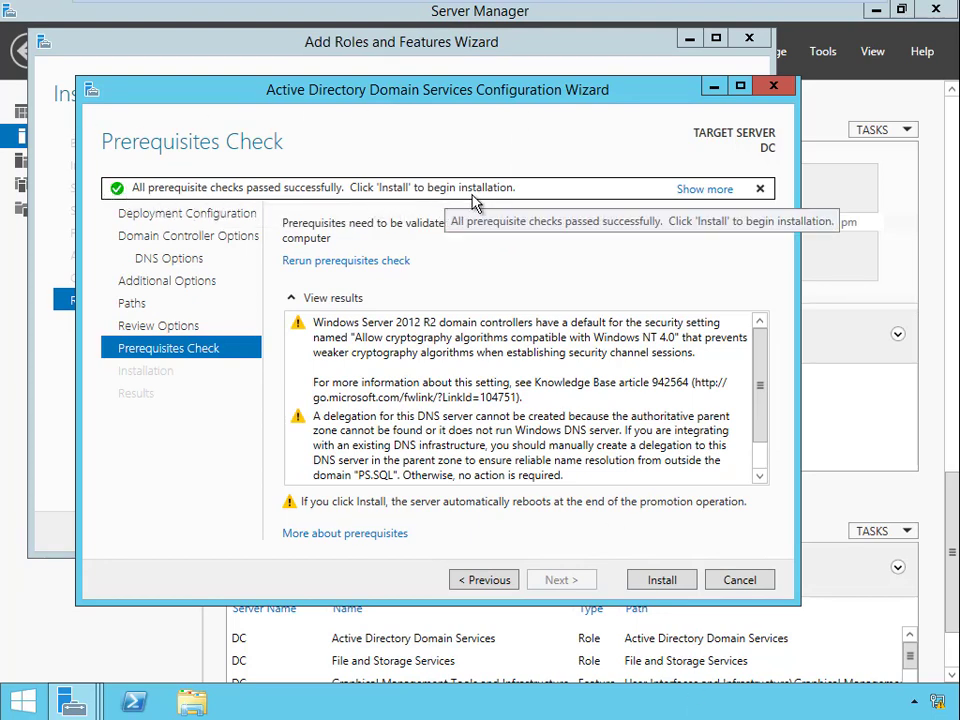
Step: Install AD DS to promote DC for PS.SQL, dismissing the sign-out notice and results before restart
{"action": "left_click", "coordinate": [660, 580]}
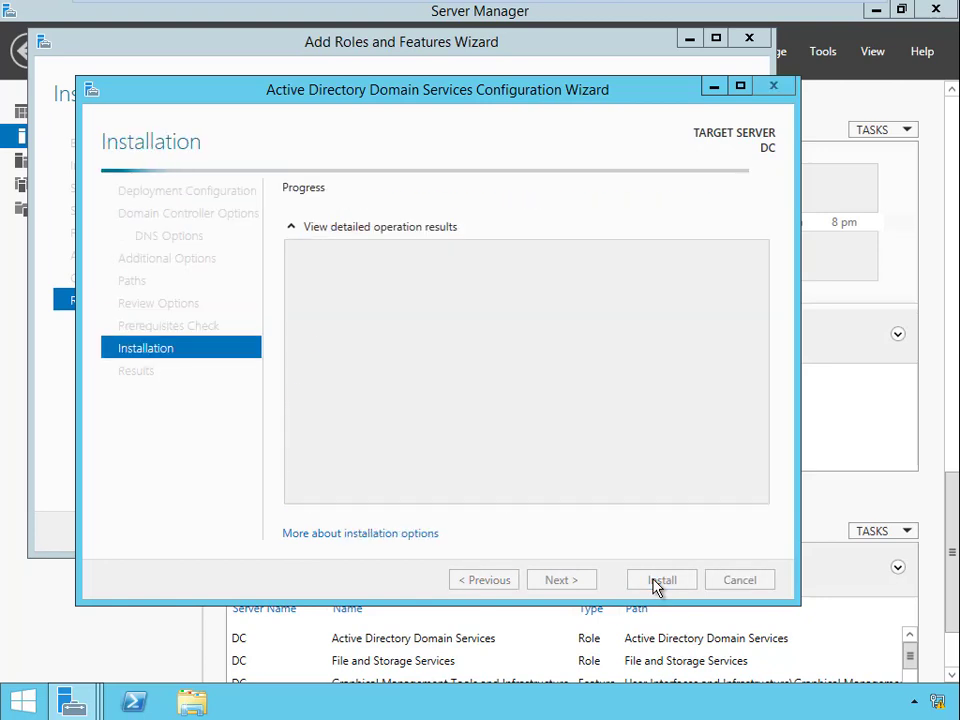
{"action": "left_click", "coordinate": [662, 580]}
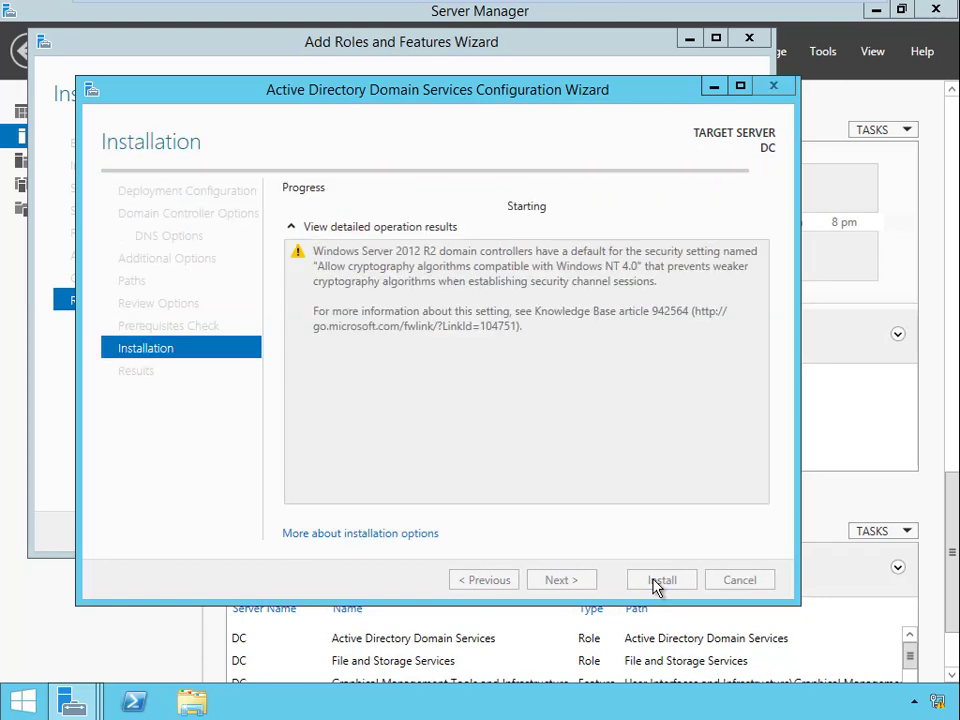
{"action": "left_click", "coordinate": [660, 580]}
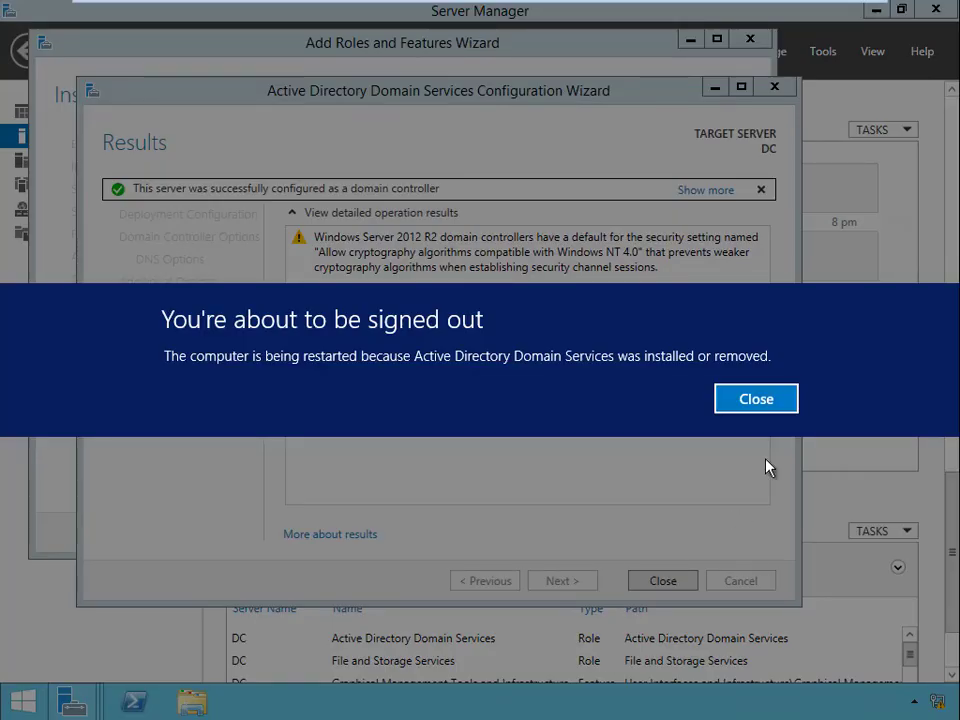
{"action": "left_click", "coordinate": [756, 398]}
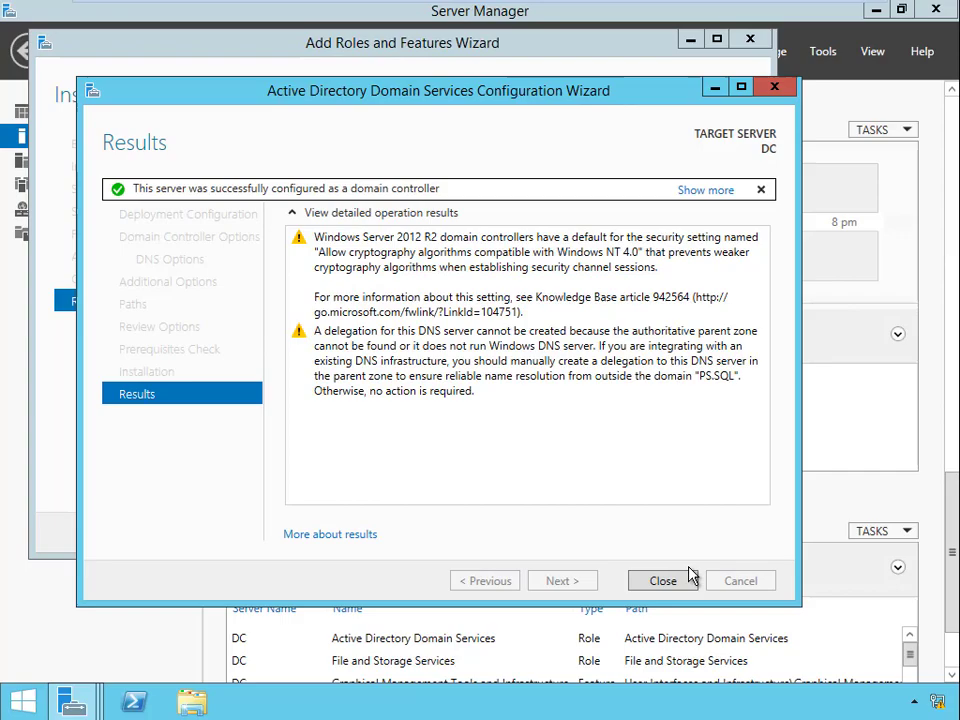
{"action": "left_click", "coordinate": [662, 580]}
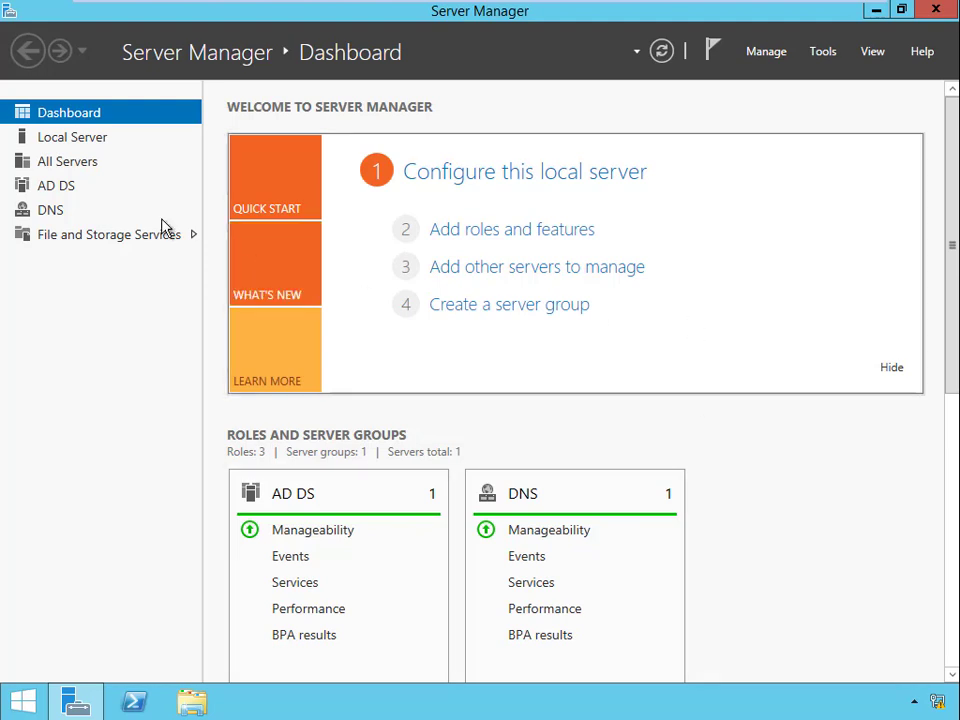
Step: Show Local Server with DC joined to PS.SQL and list the administrative tools
{"action": "left_click", "coordinate": [72, 136]}
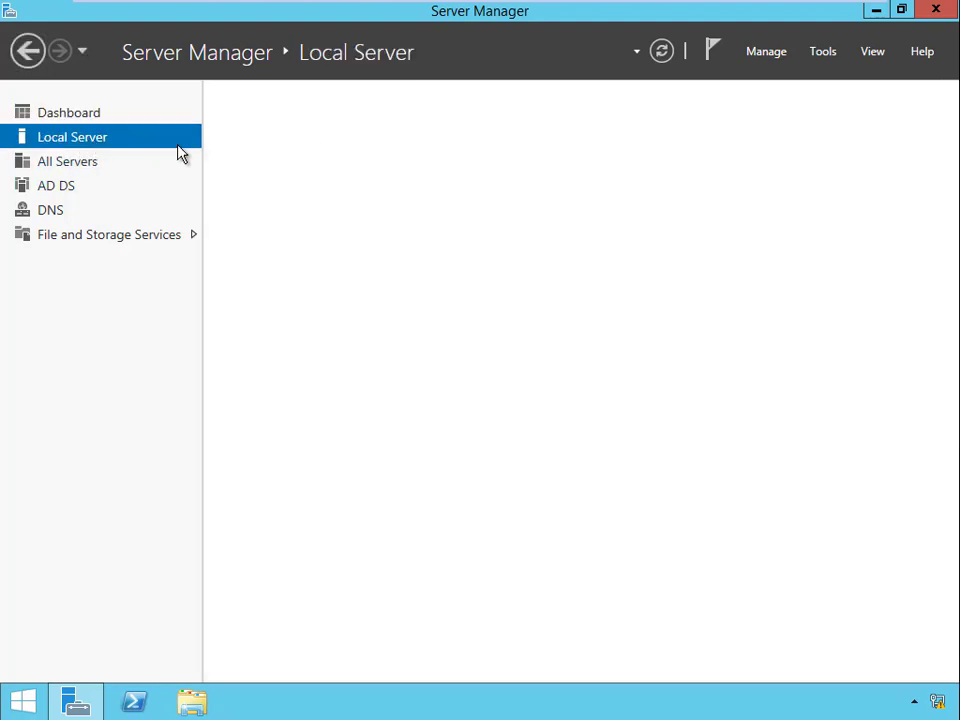
{"action": "left_click", "coordinate": [72, 136]}
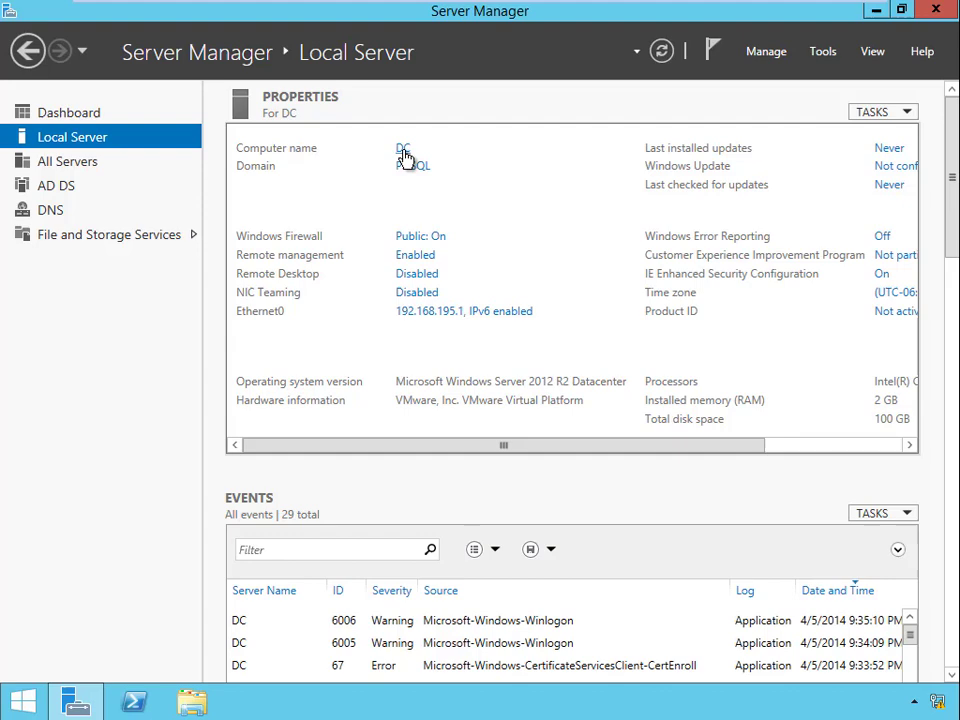
{"action": "left_click", "coordinate": [822, 52]}
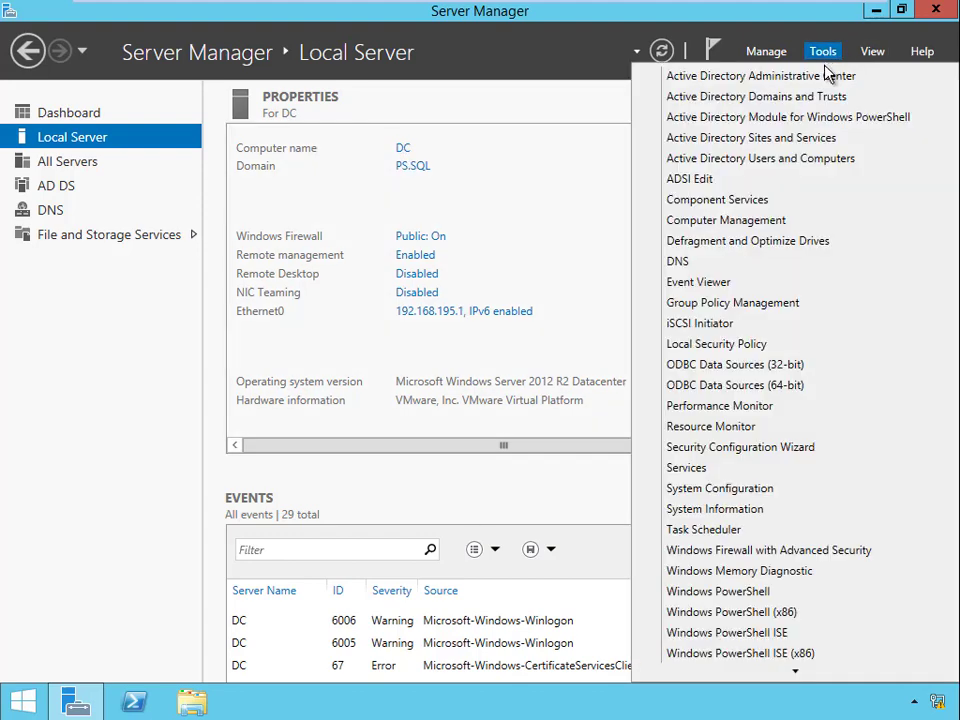
{"action": "mouse_move", "coordinate": [752, 158]}
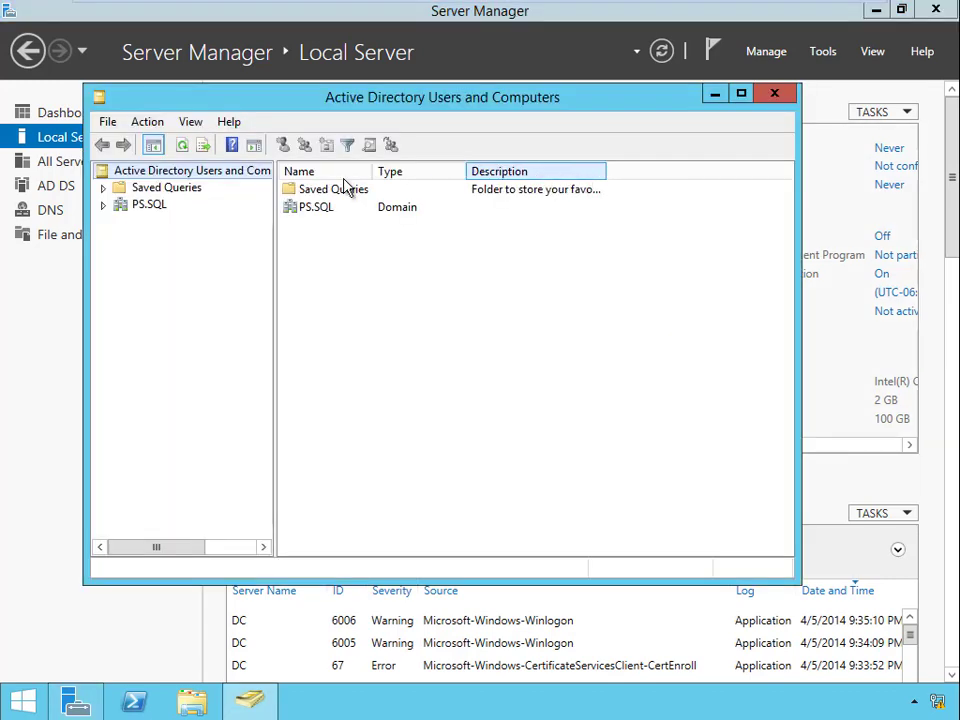
Step: Browse PS.SQL's built-in Users and empty Computers containers, then close the console
{"action": "left_click", "coordinate": [104, 204]}
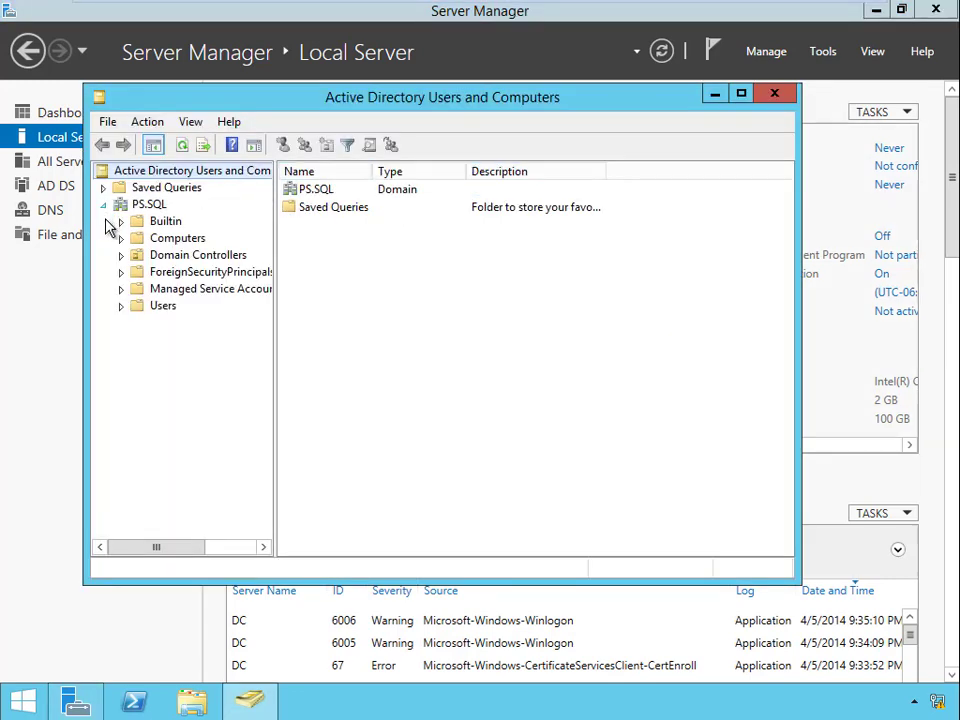
{"action": "left_click", "coordinate": [164, 304]}
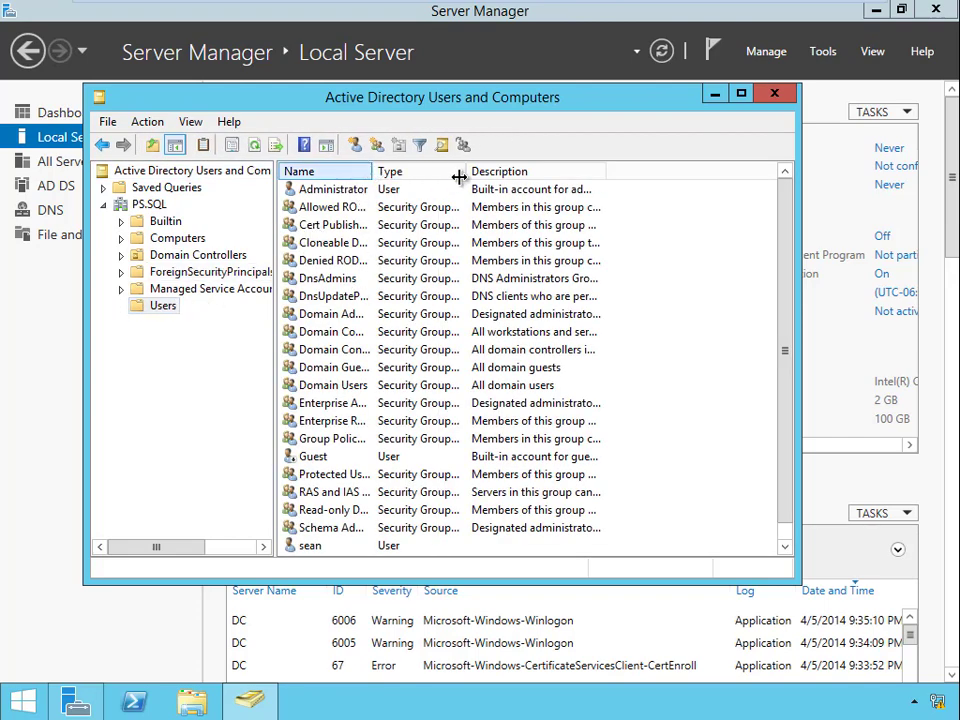
{"action": "left_click", "coordinate": [164, 220]}
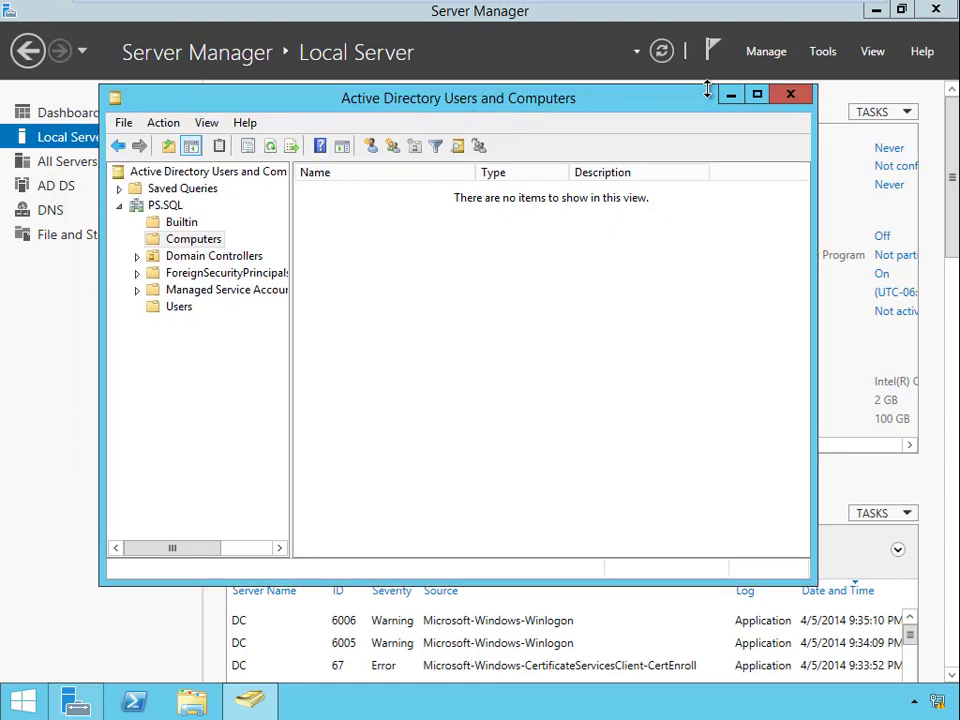
{"action": "left_click", "coordinate": [792, 94]}
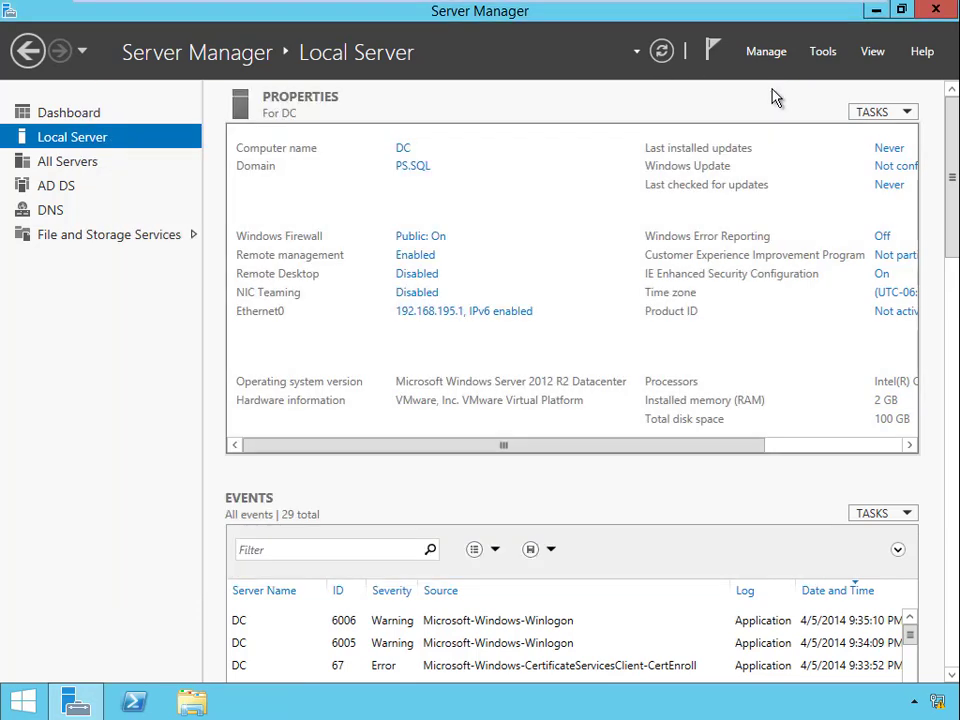